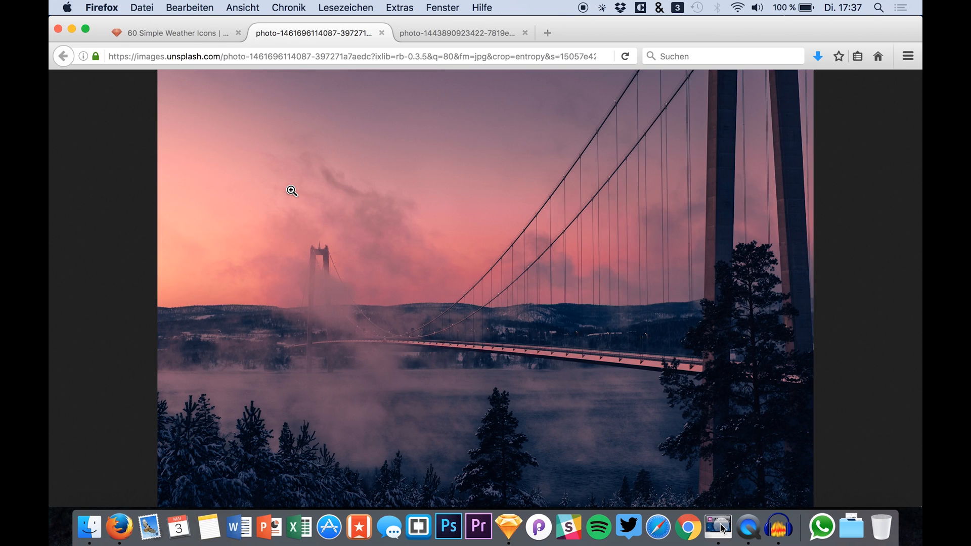
pyautogui.moveTo(280, 103)
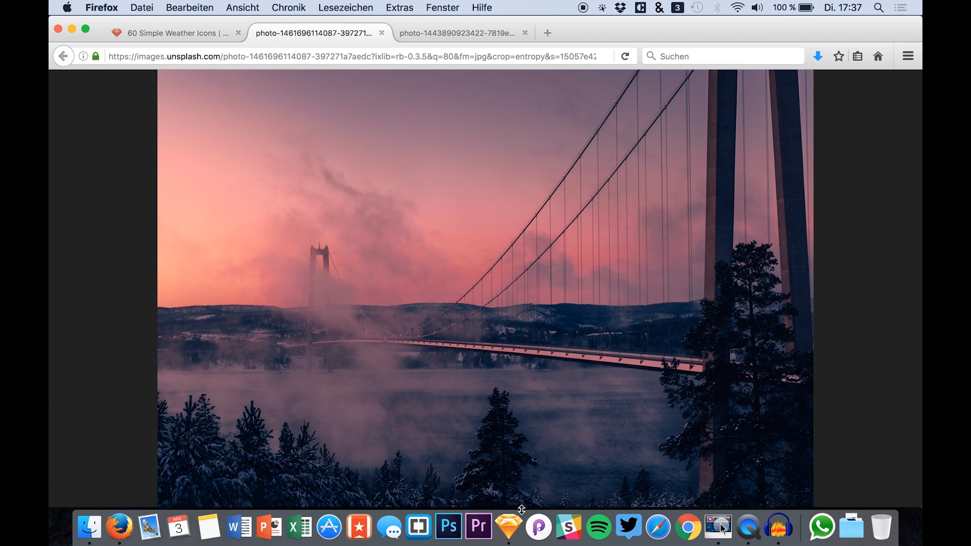
# Step: Glance at the weather icons file, view the 60 Simple Weather Icons page, then return to Sketch
pyautogui.click(507, 527)
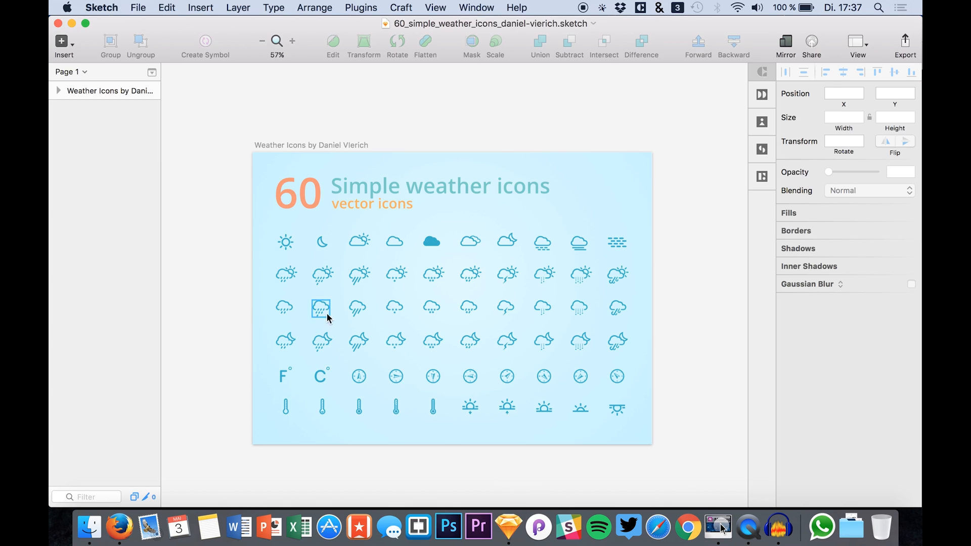
pyautogui.moveTo(281, 370)
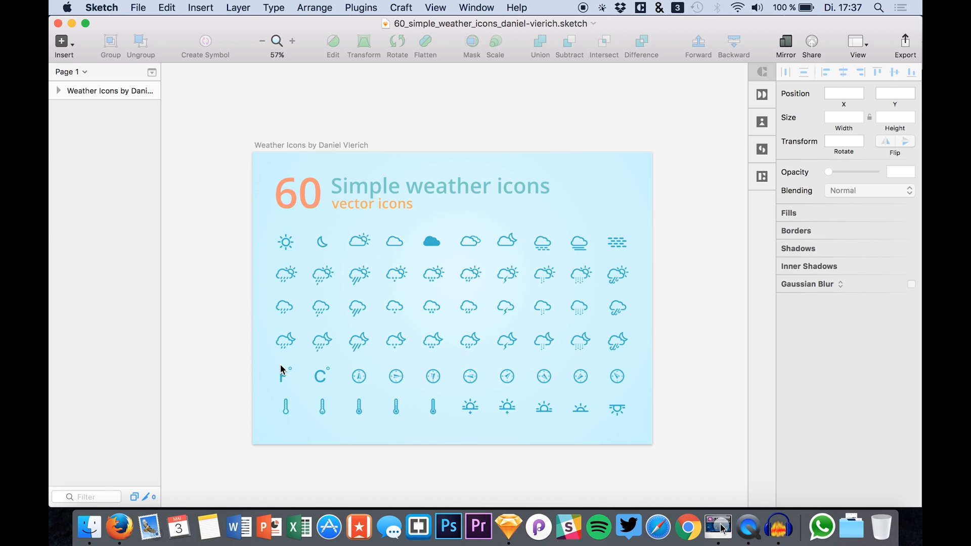
pyautogui.click(119, 527)
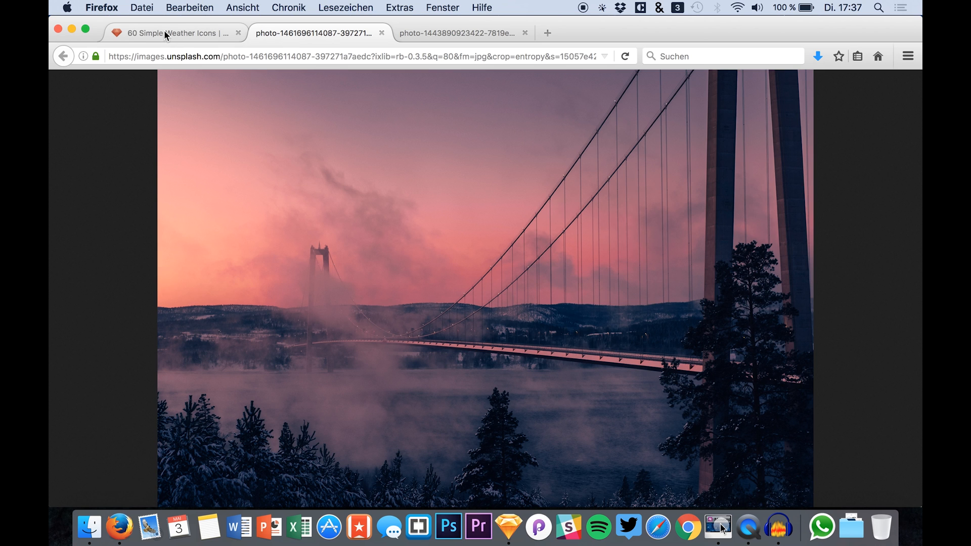
pyautogui.click(176, 33)
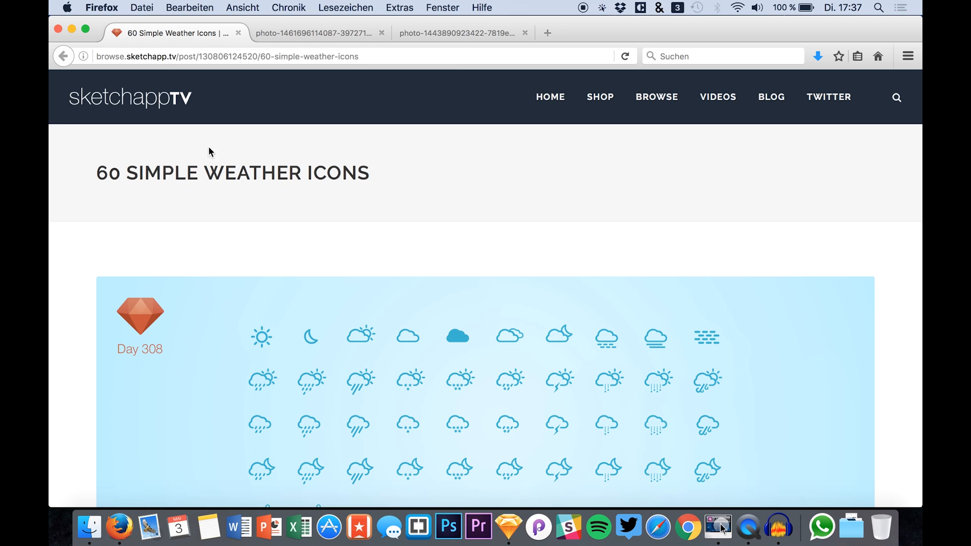
pyautogui.moveTo(508, 528)
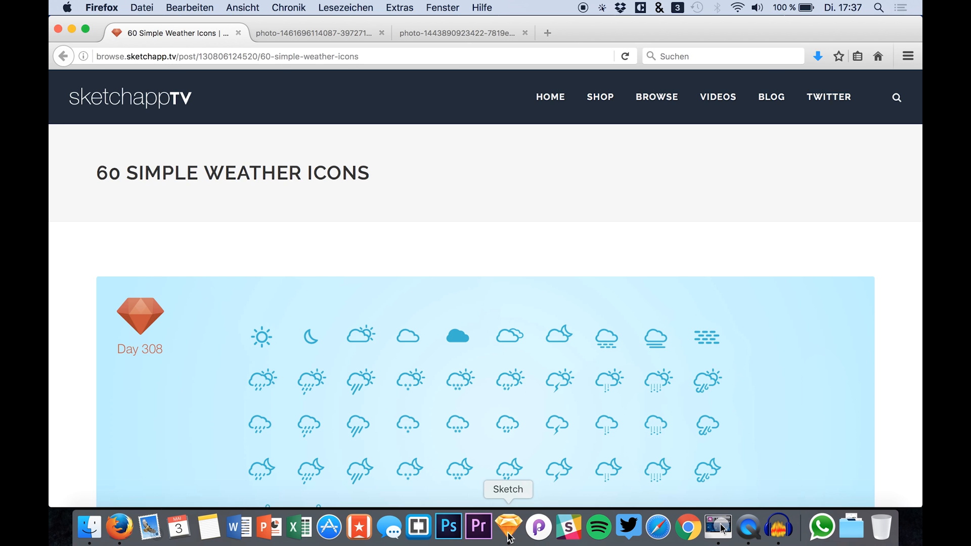
pyautogui.moveTo(428, 400)
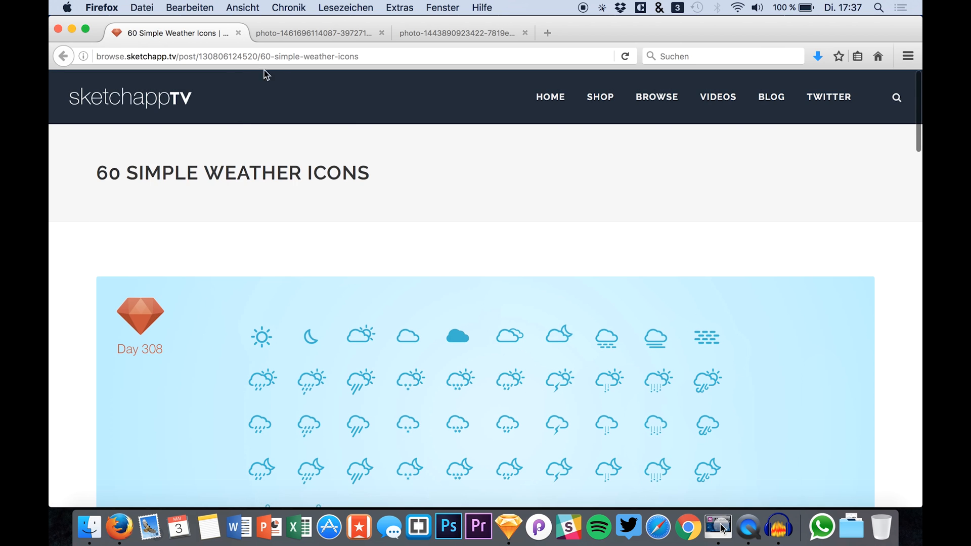
pyautogui.moveTo(507, 528)
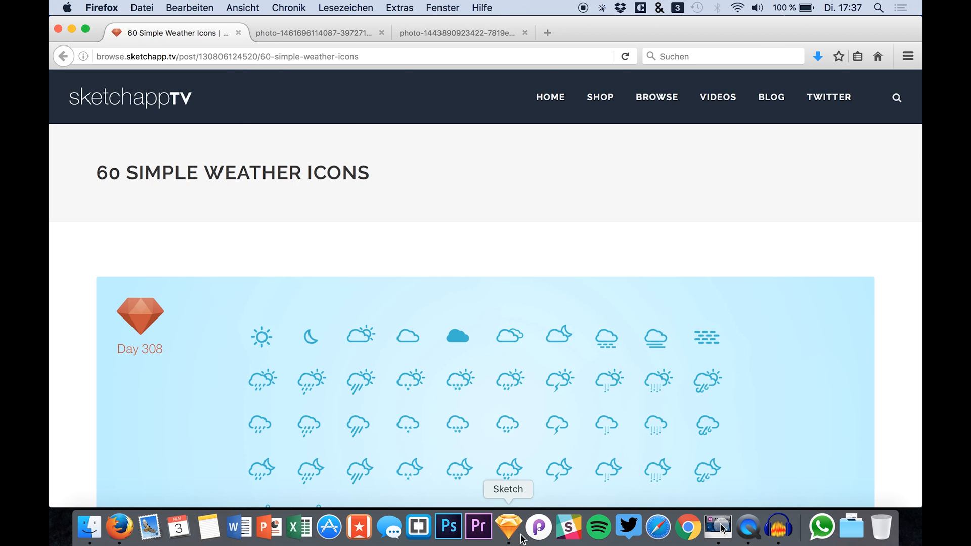
pyautogui.click(507, 527)
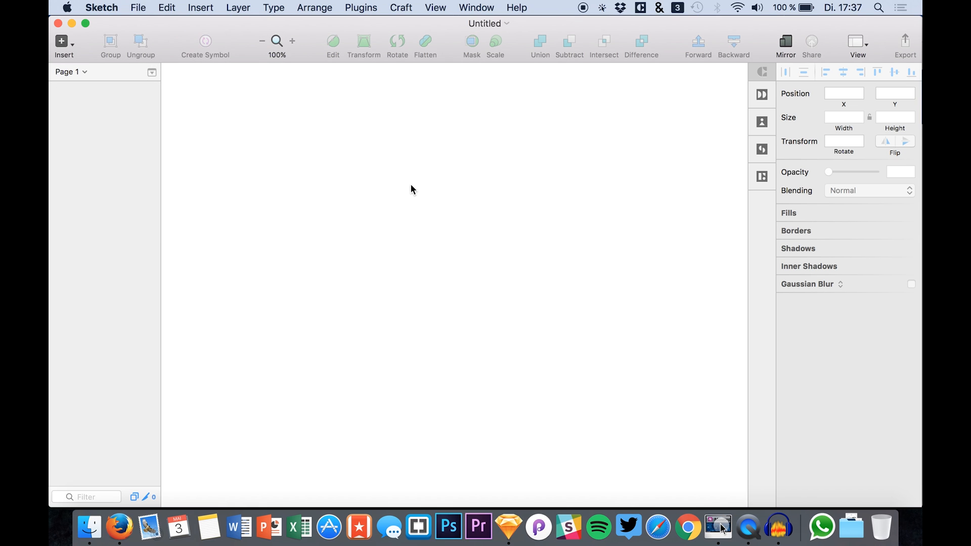
# Step: Replace a rough artboard with an iPhone 6 preset artboard named 'weather app'
pyautogui.moveTo(307, 135); pyautogui.dragTo(375, 203)
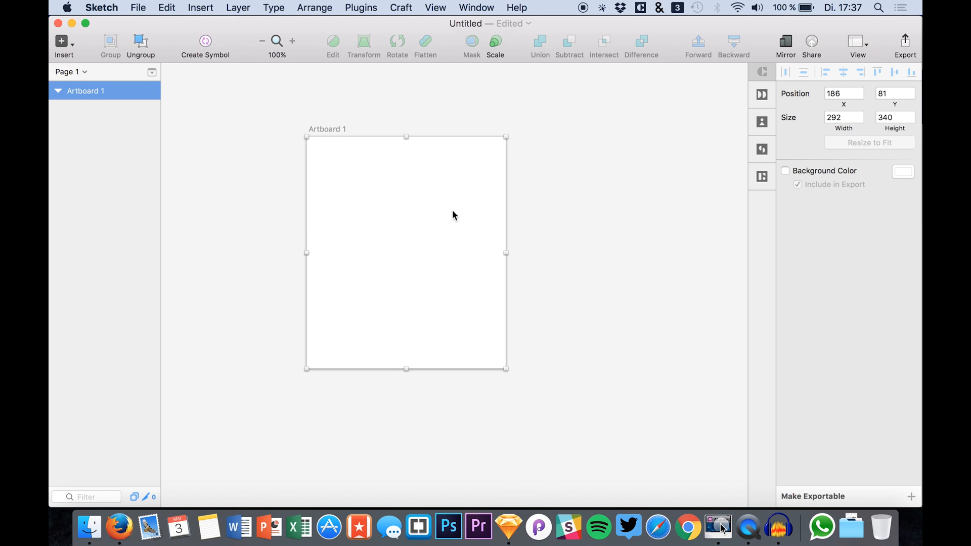
pyautogui.click(63, 45)
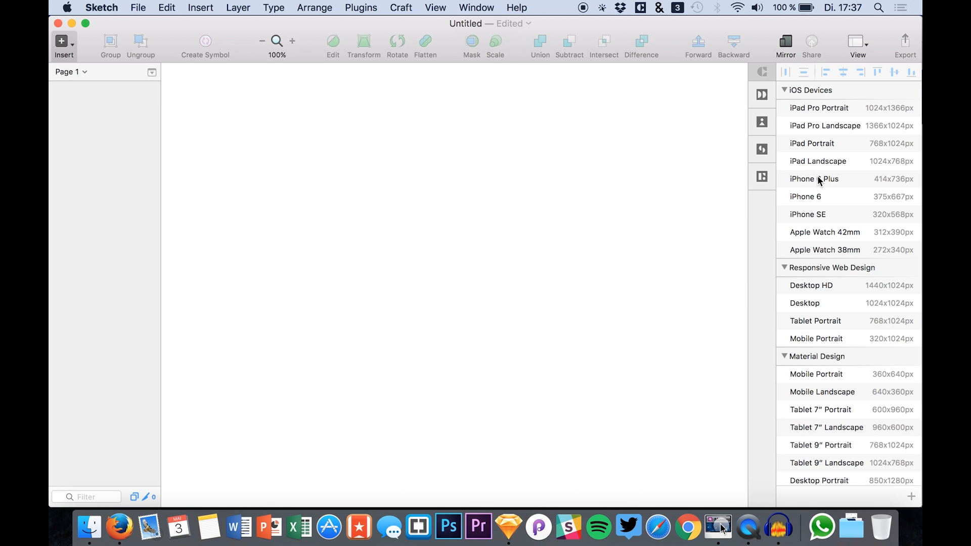
pyautogui.click(805, 197)
pyautogui.write('we')
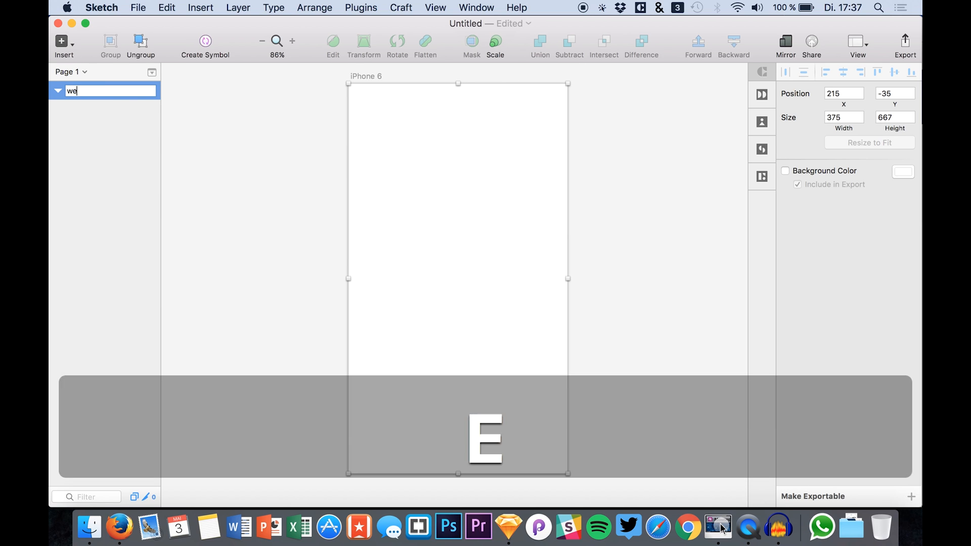
pyautogui.write('a')
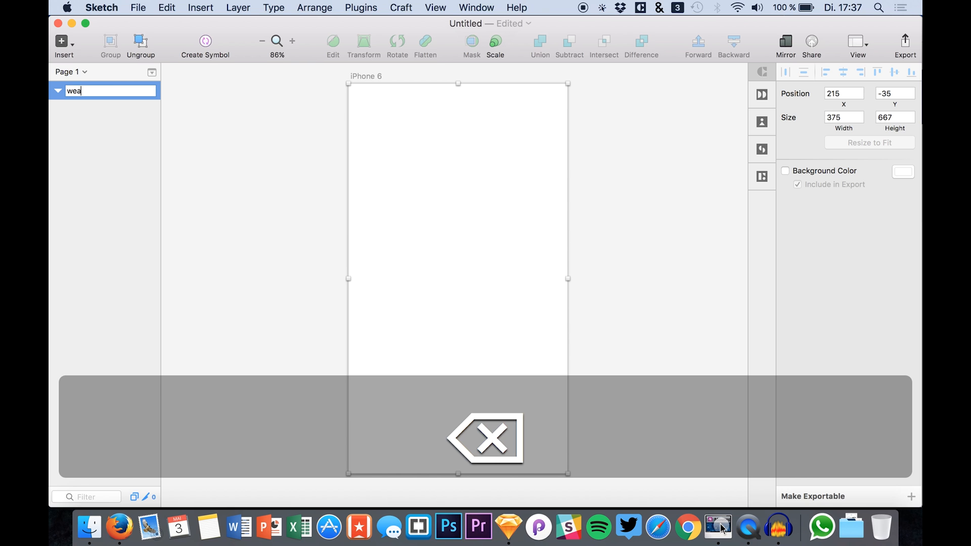
pyautogui.press('Return')
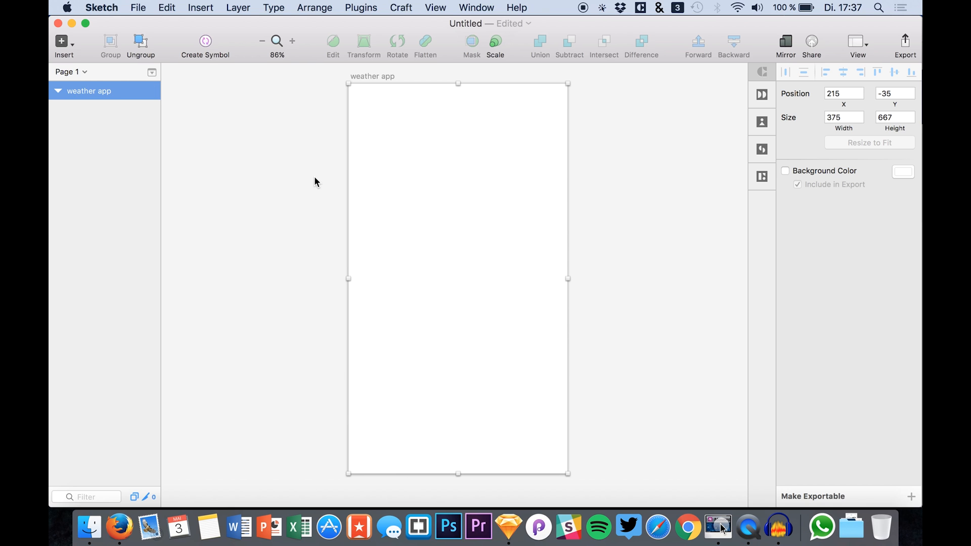
pyautogui.moveTo(333, 367)
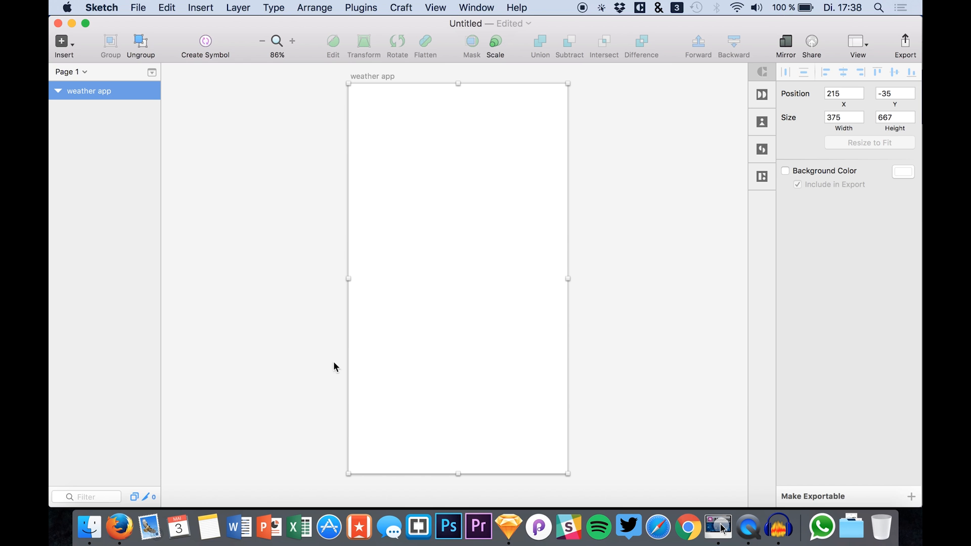
# Step: Copy the pink foggy bridge photo from Firefox's photo tabs with 'Grafik kopieren'
pyautogui.click(118, 527)
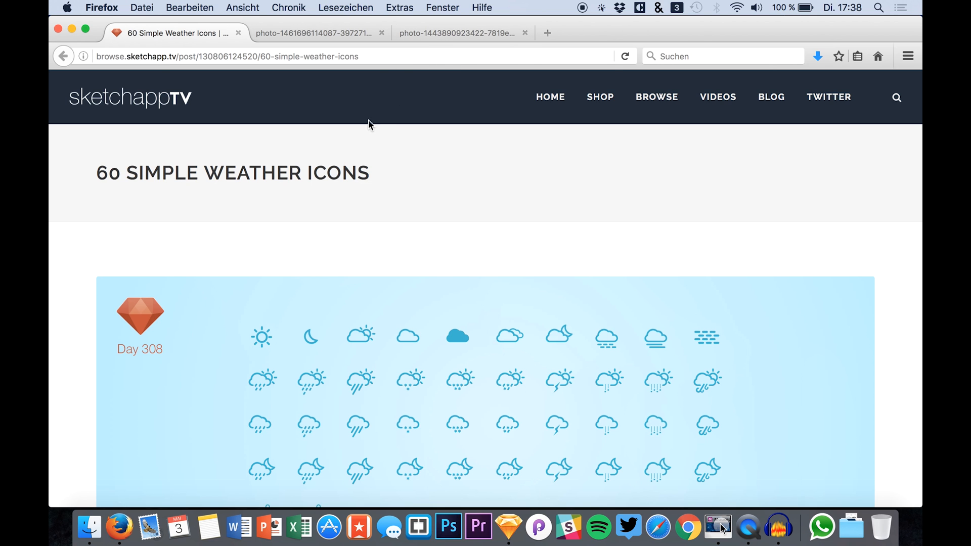
pyautogui.click(458, 33)
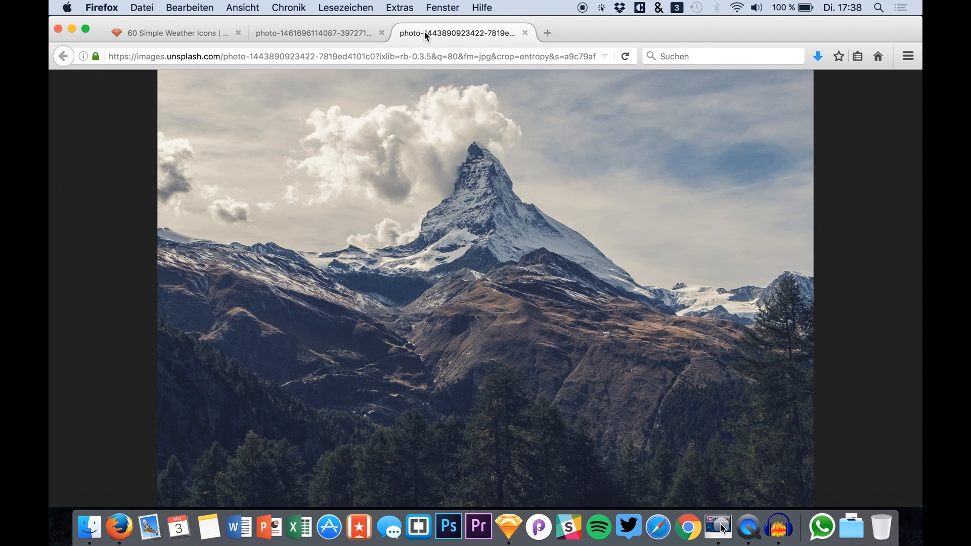
pyautogui.rightClick(444, 178)
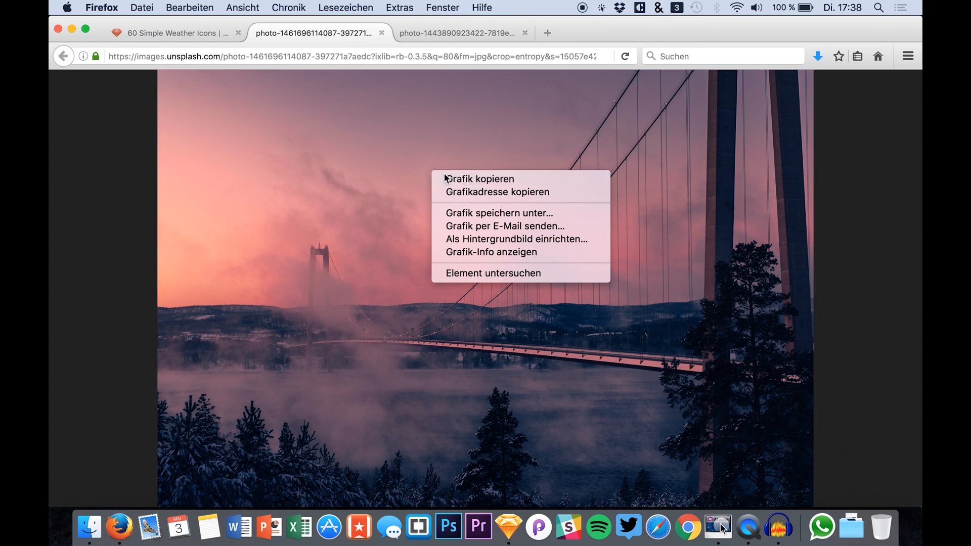
pyautogui.click(508, 527)
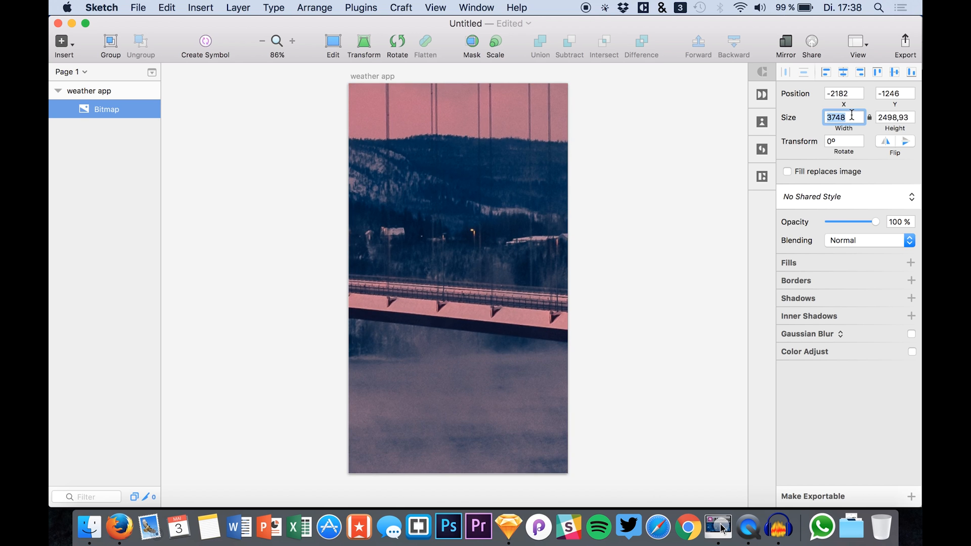
# Step: Paste the bridge photo, resize it with width 2000, and position it to fill the artboard
pyautogui.write('2000')
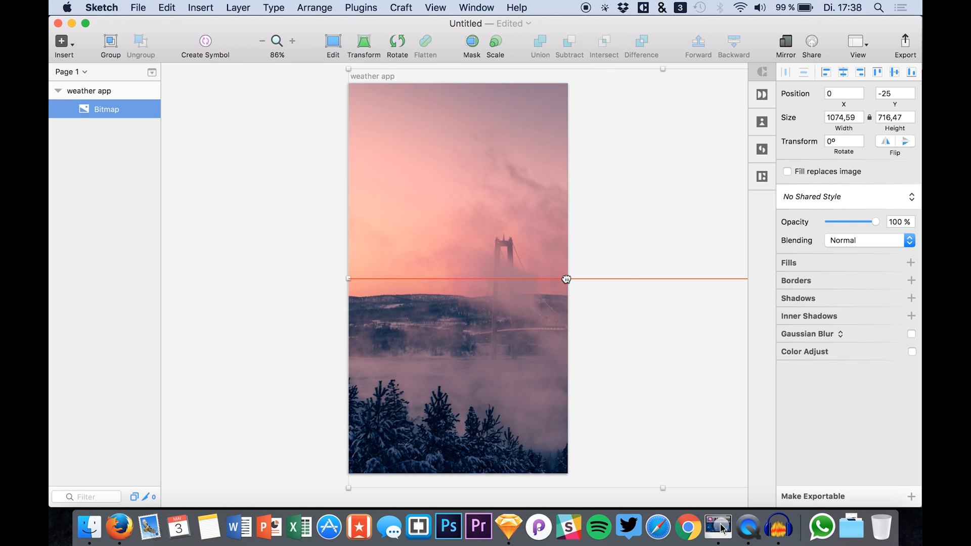
pyautogui.click(328, 285)
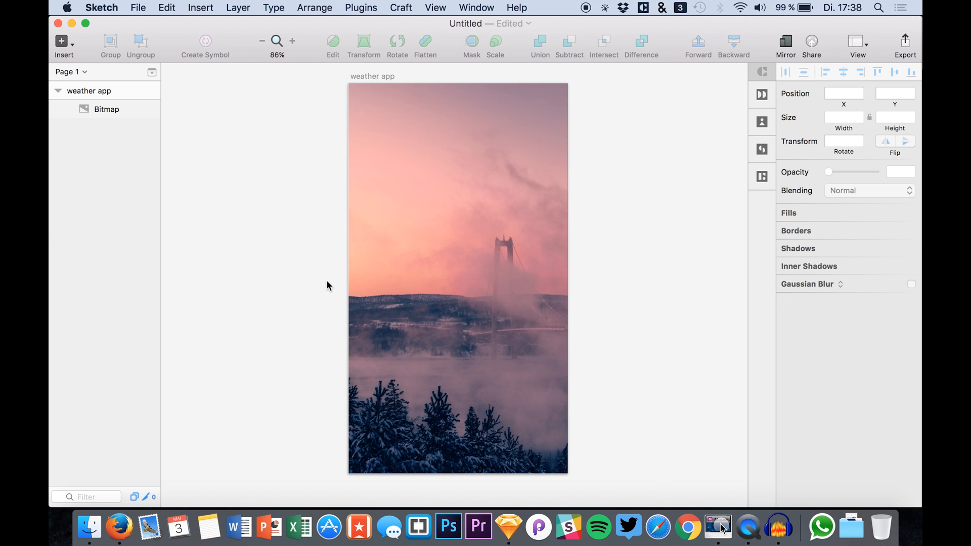
pyautogui.moveTo(419, 527)
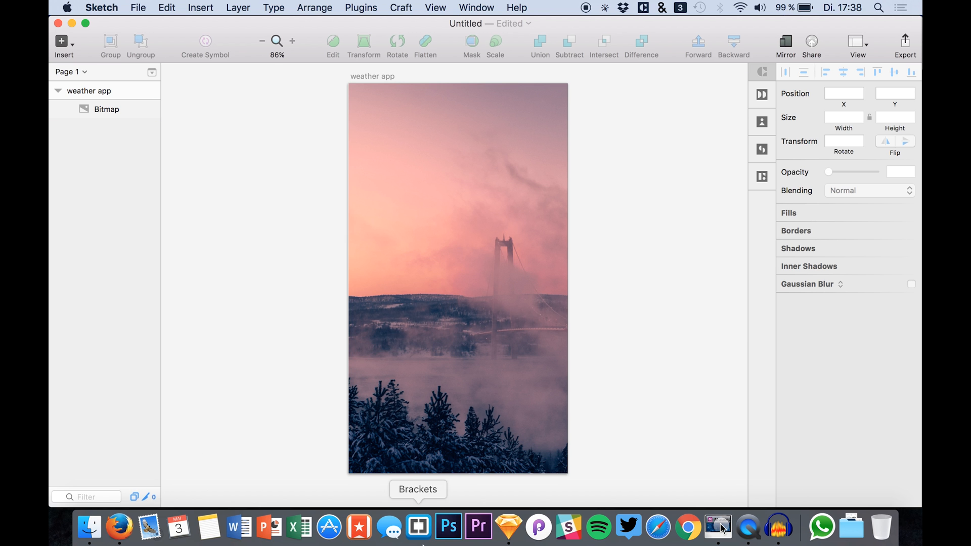
pyautogui.moveTo(276, 198)
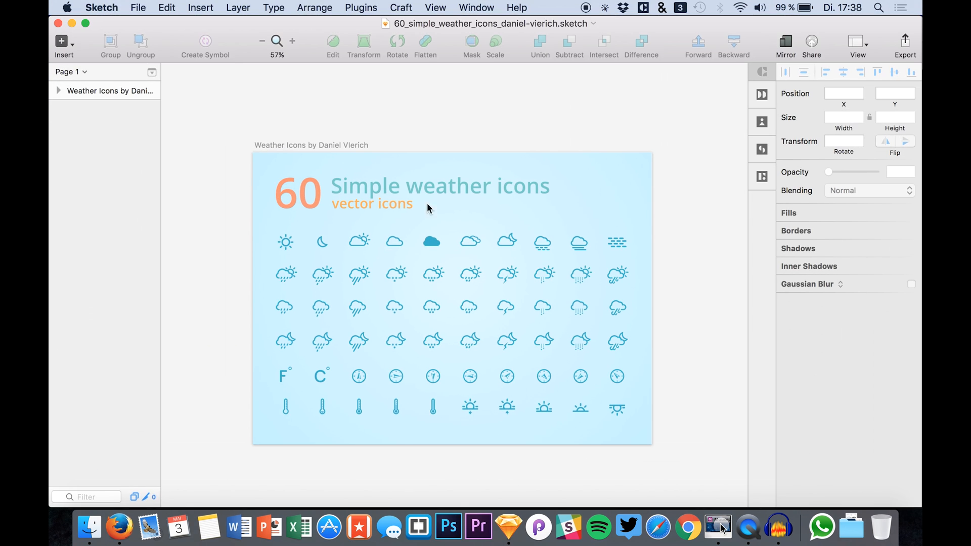
# Step: Open Material Design Icons.sketch, scroll through it, and show all windows in Mission Control
pyautogui.click(138, 8)
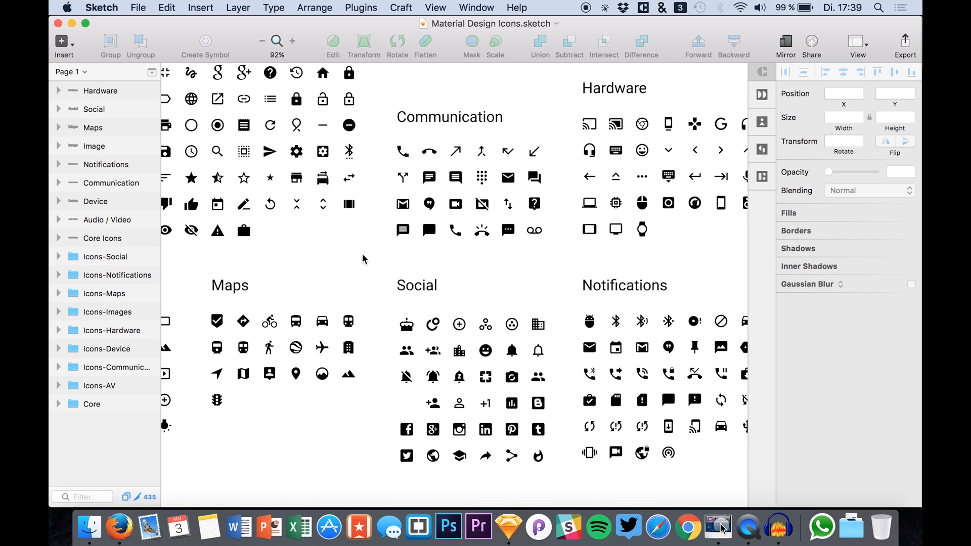
pyautogui.scroll(3)
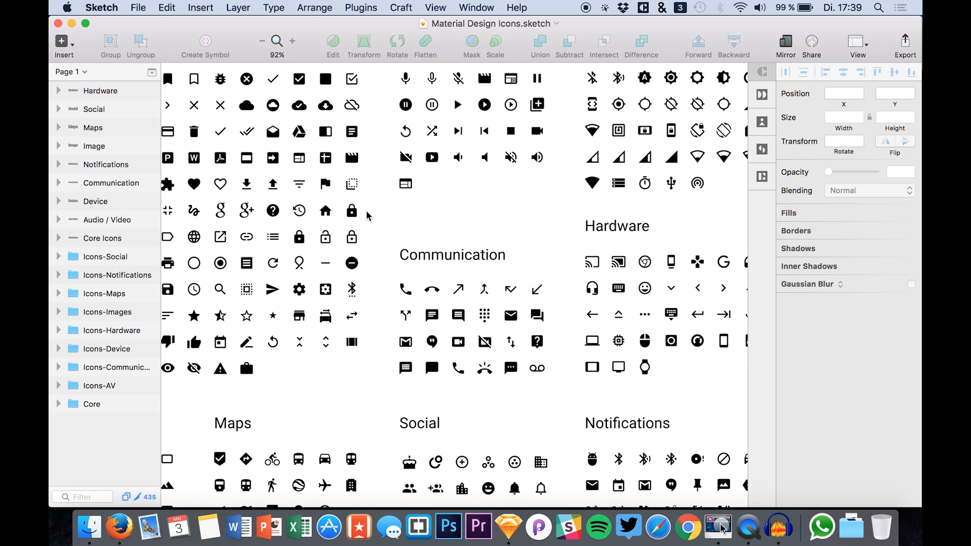
pyautogui.click(91, 403)
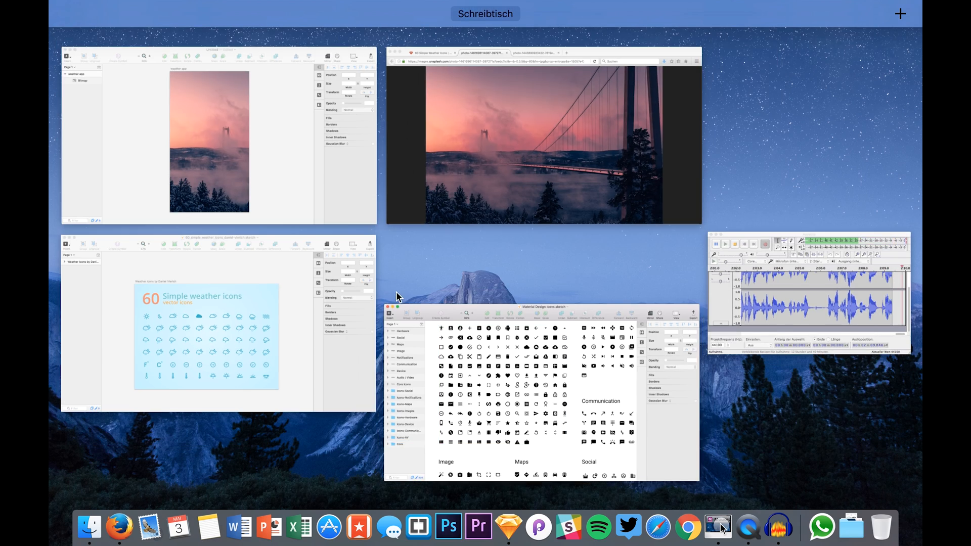
# Step: Add a 'Dresden' heading in Helvetica Neue Light, size 23, centred at the artboard top
pyautogui.click(209, 139)
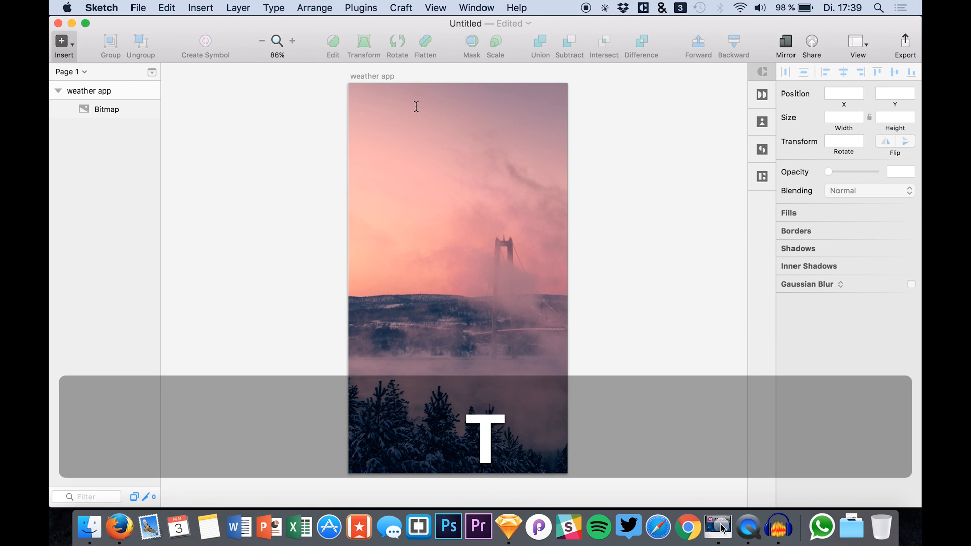
pyautogui.click(452, 104)
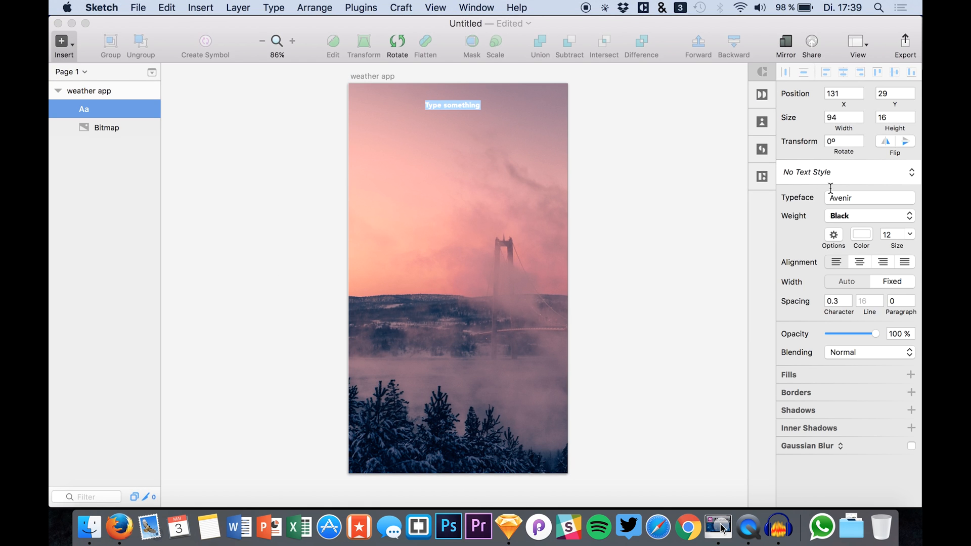
pyautogui.click(869, 197)
pyautogui.write('helve')
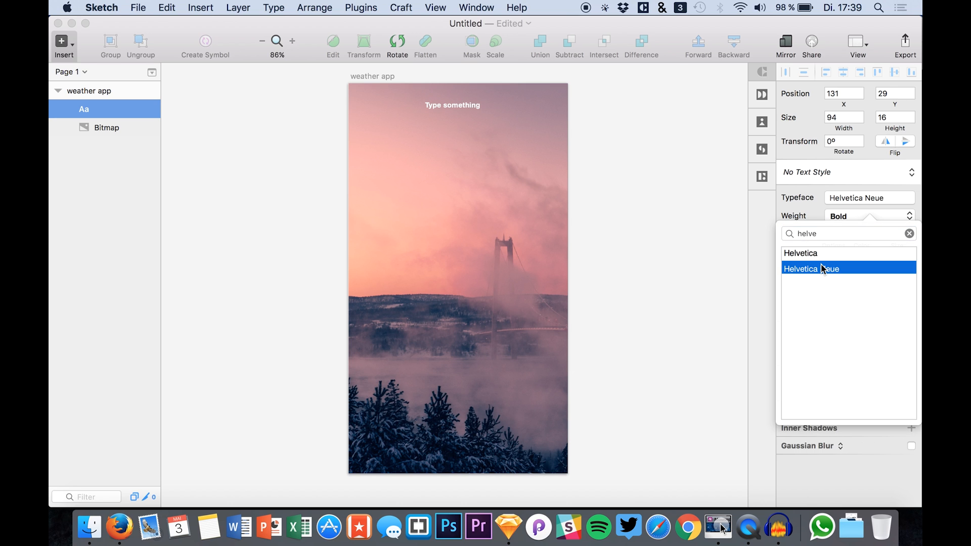
pyautogui.click(869, 215)
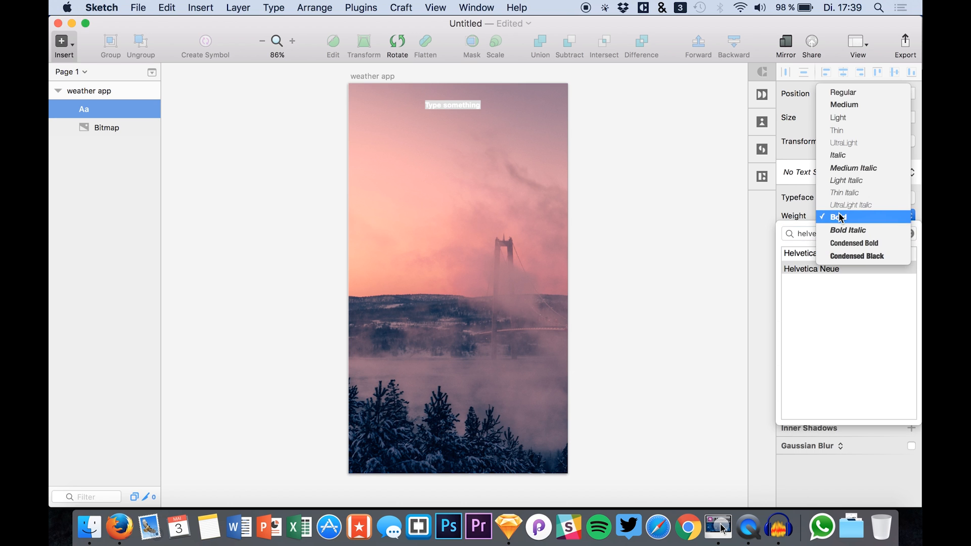
pyautogui.click(837, 117)
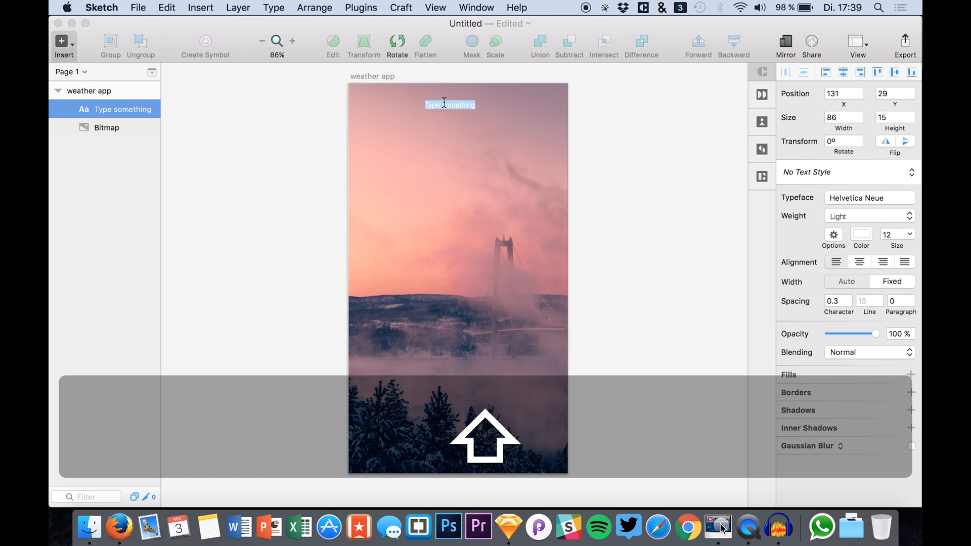
pyautogui.write('Dresden')
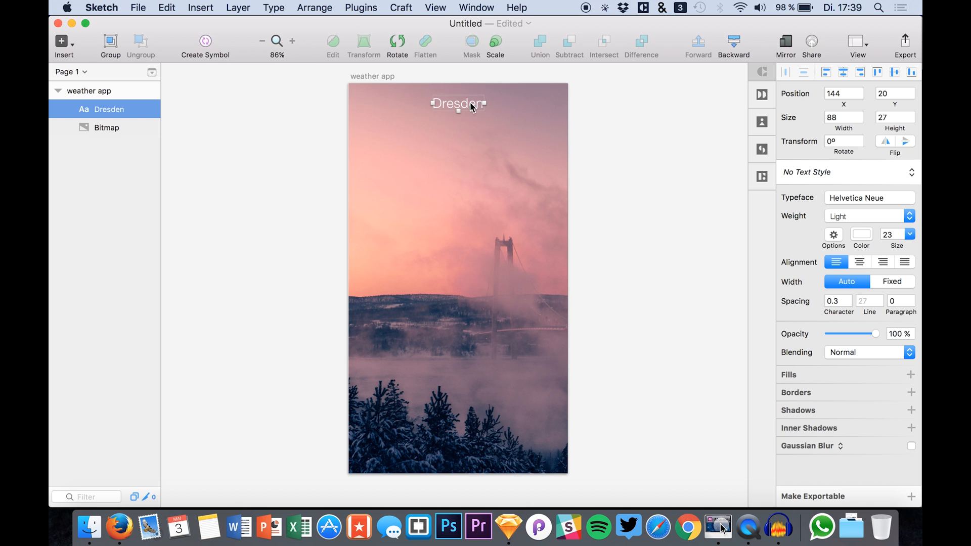
pyautogui.click(90, 90)
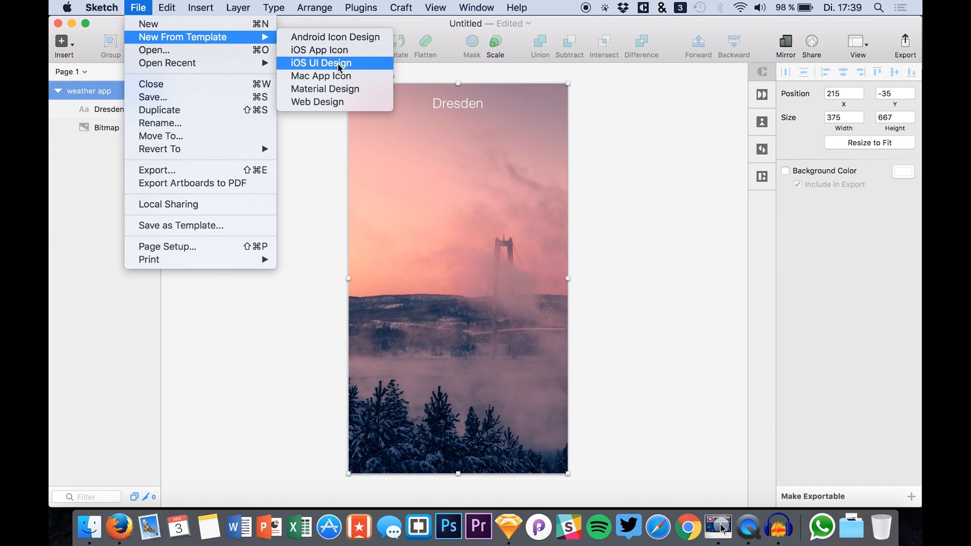
# Step: Copy Status Bar/White from the iOS UI Design template and paste it at Y 0
pyautogui.click(321, 63)
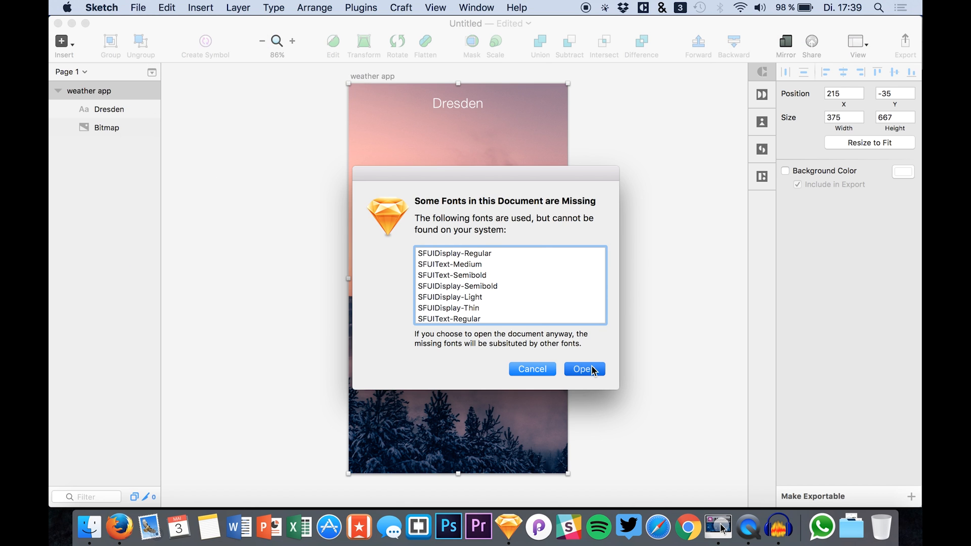
pyautogui.click(582, 369)
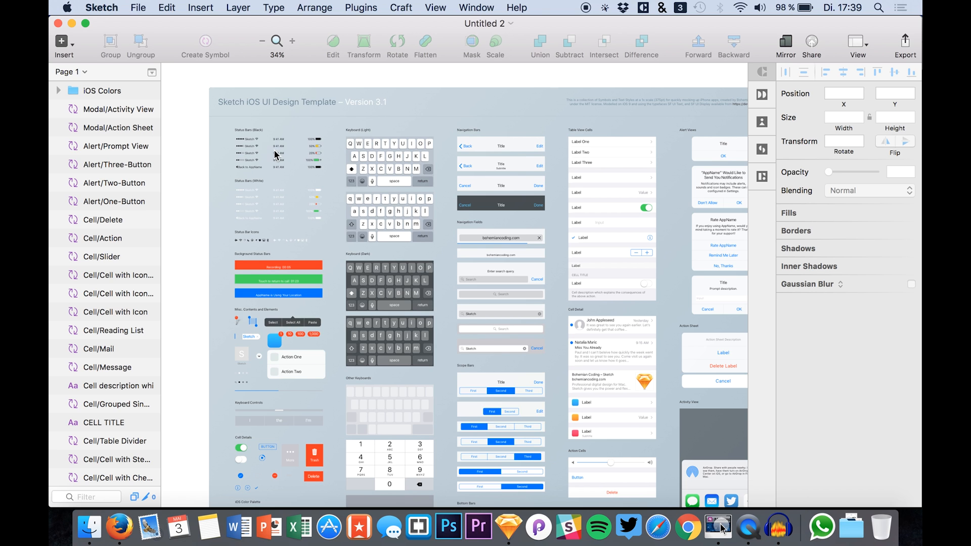
pyautogui.click(248, 146)
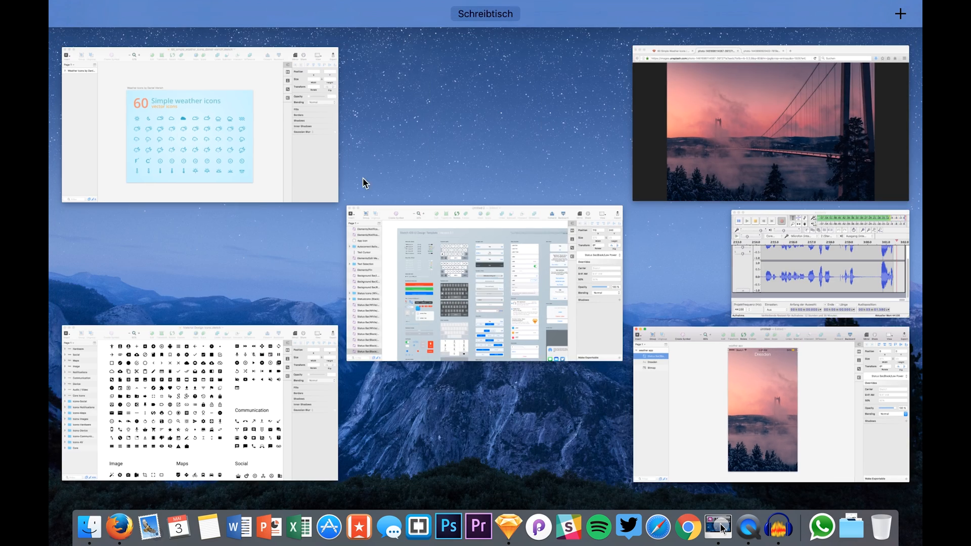
pyautogui.click(485, 282)
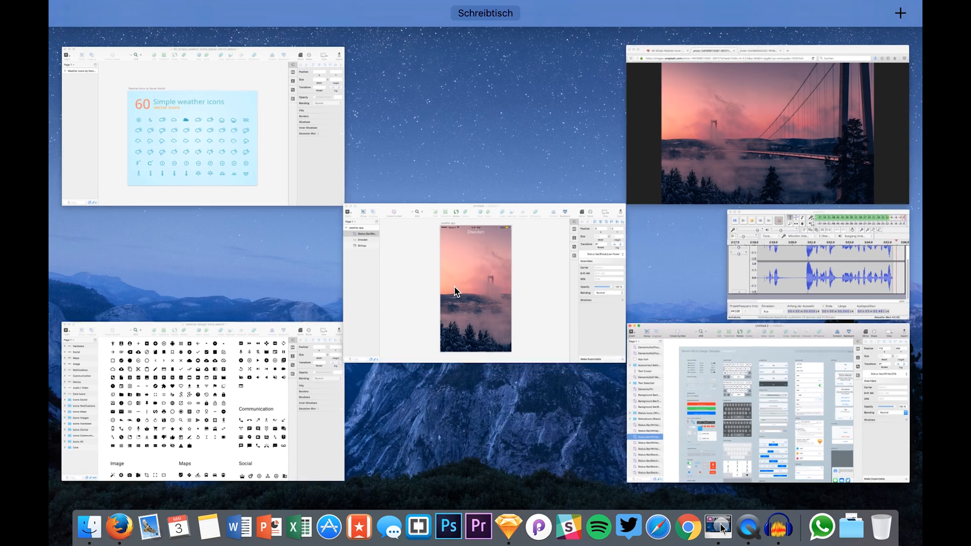
pyautogui.click(475, 284)
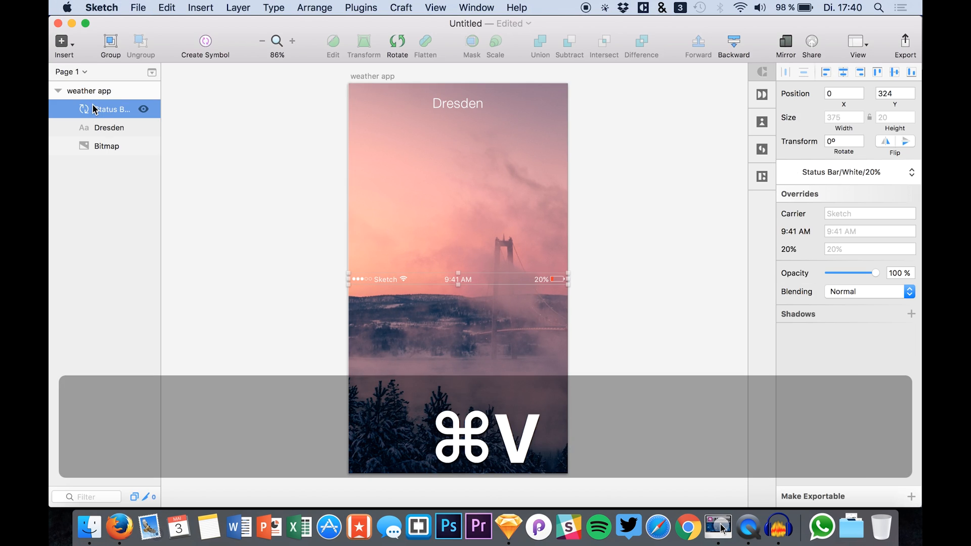
pyautogui.press('cmd+v')
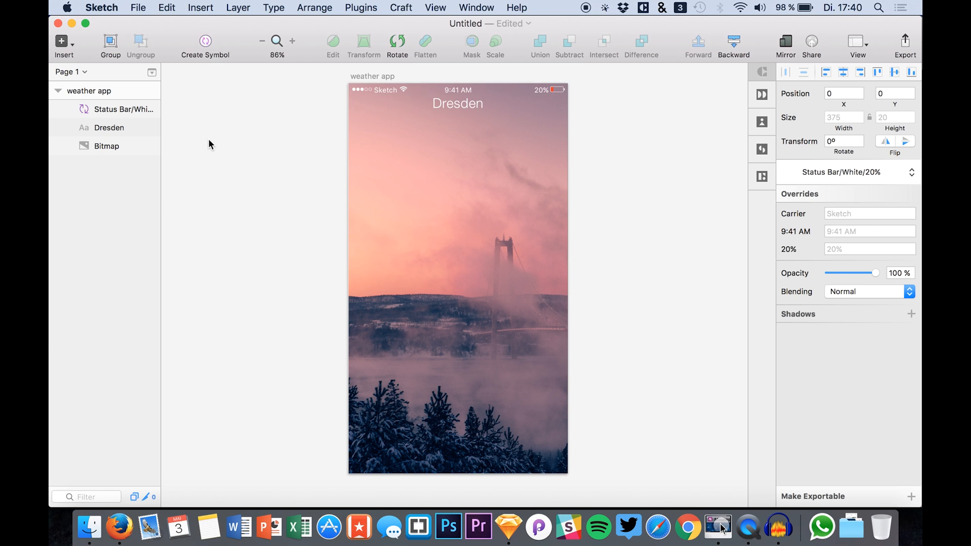
pyautogui.click(110, 127)
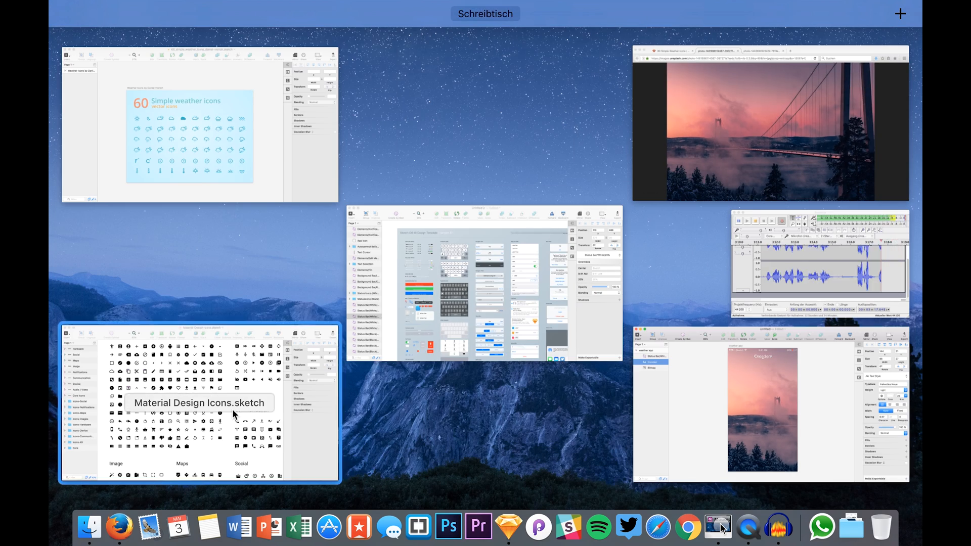
# Step: Copy the Material Design arrow-back icon and paste it at 16, 36 left of Dresden
pyautogui.click(199, 402)
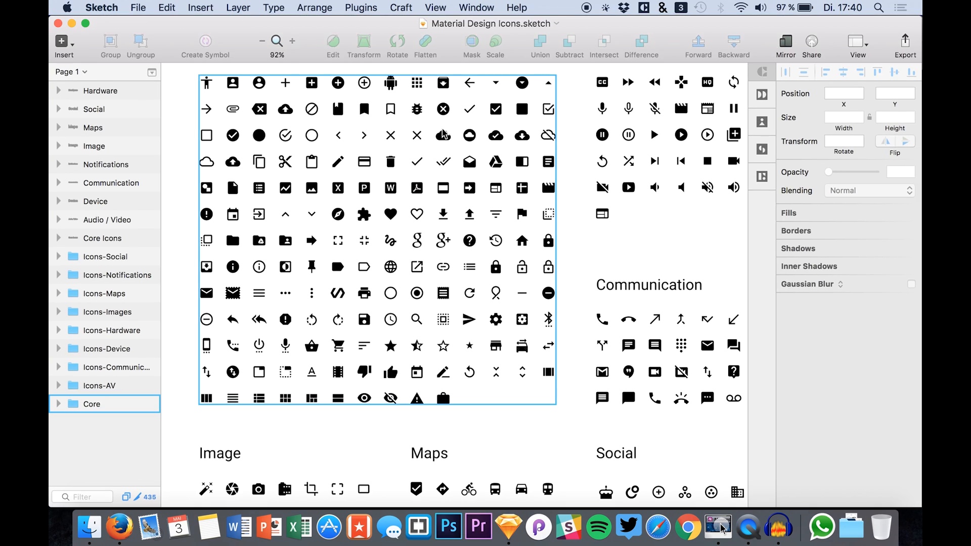
pyautogui.click(377, 240)
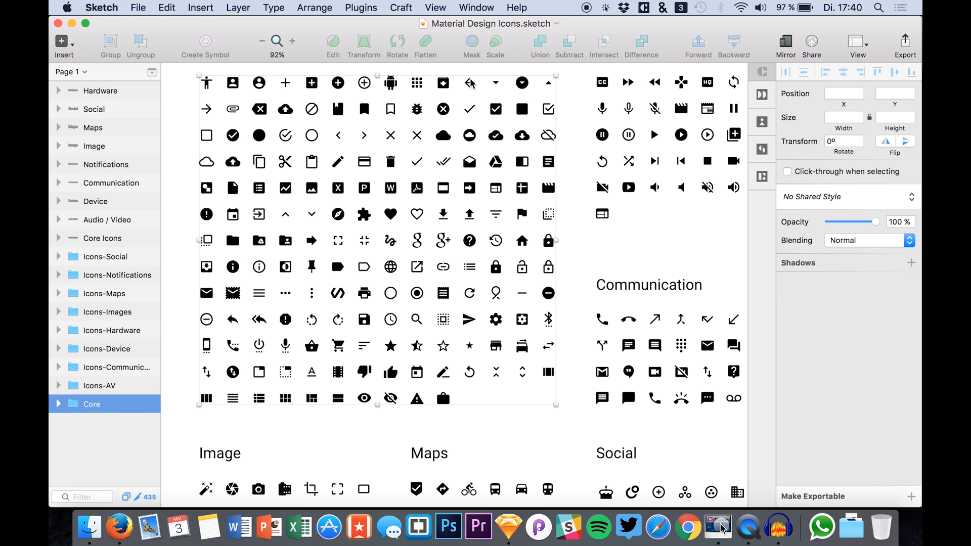
pyautogui.click(469, 82)
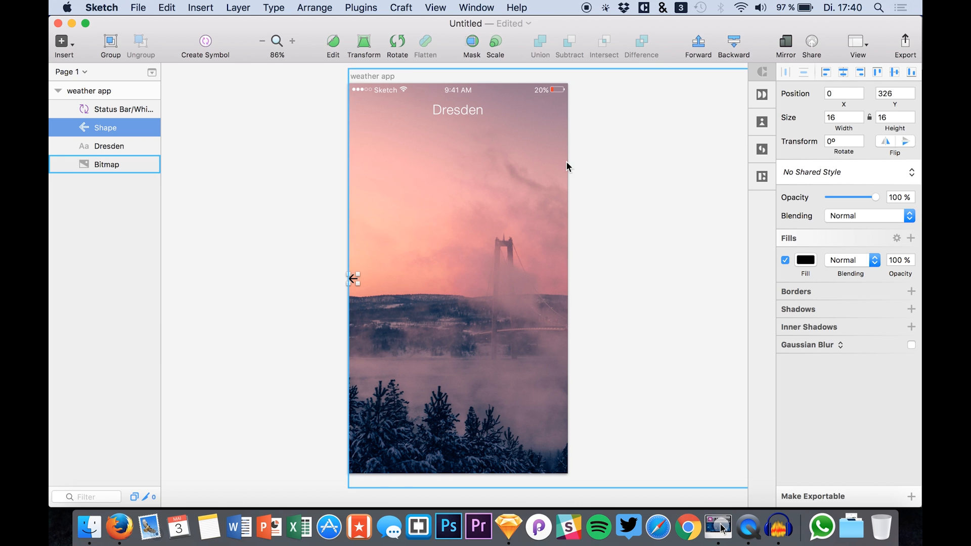
pyautogui.click(877, 72)
pyautogui.write('36')
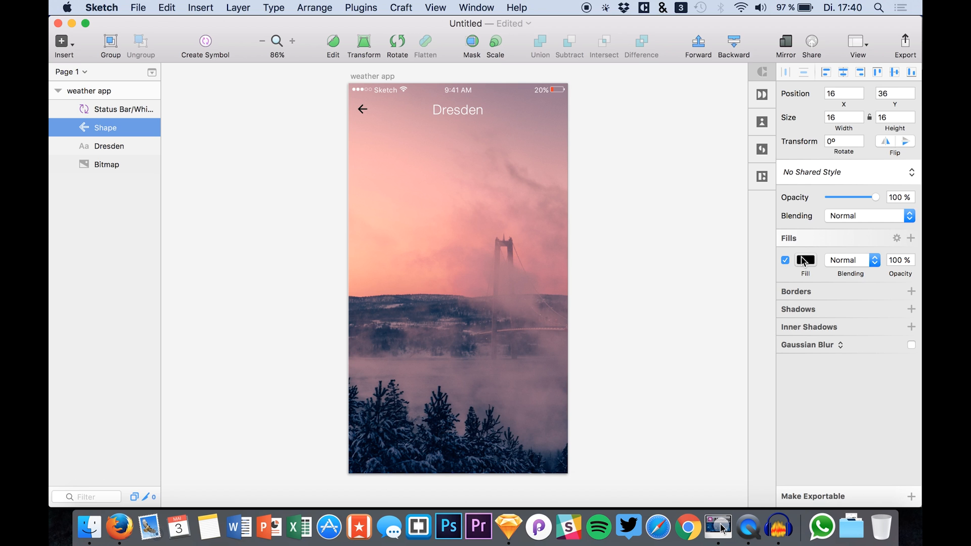
pyautogui.click(105, 164)
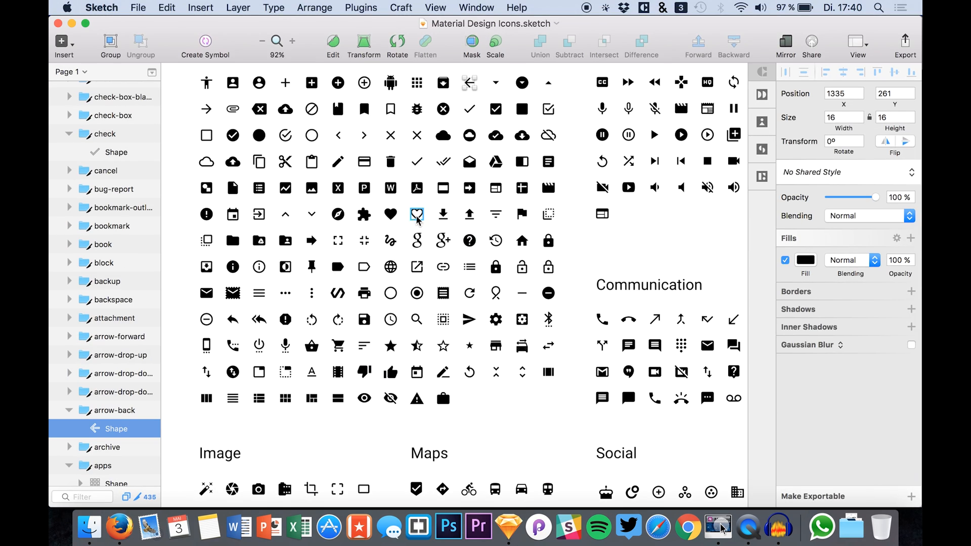
pyautogui.moveTo(483, 371)
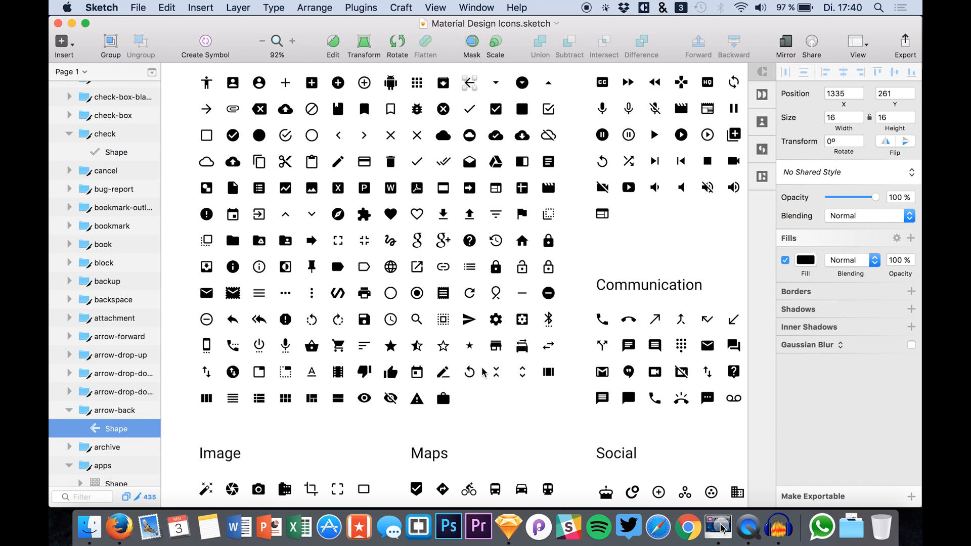
pyautogui.moveTo(496, 319)
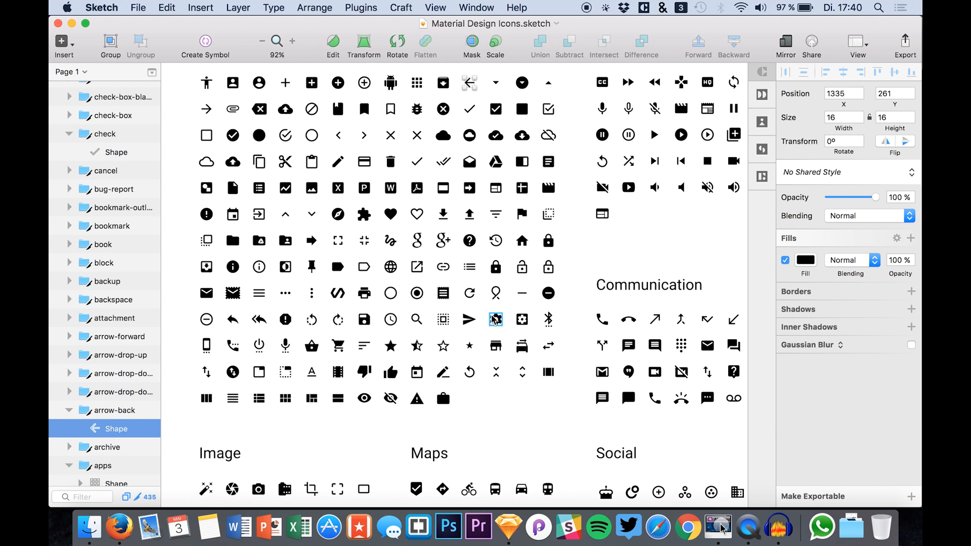
# Step: Copy the settings gear icon, paste it at the screen's top right, and fill it white
pyautogui.press('cmd+c')
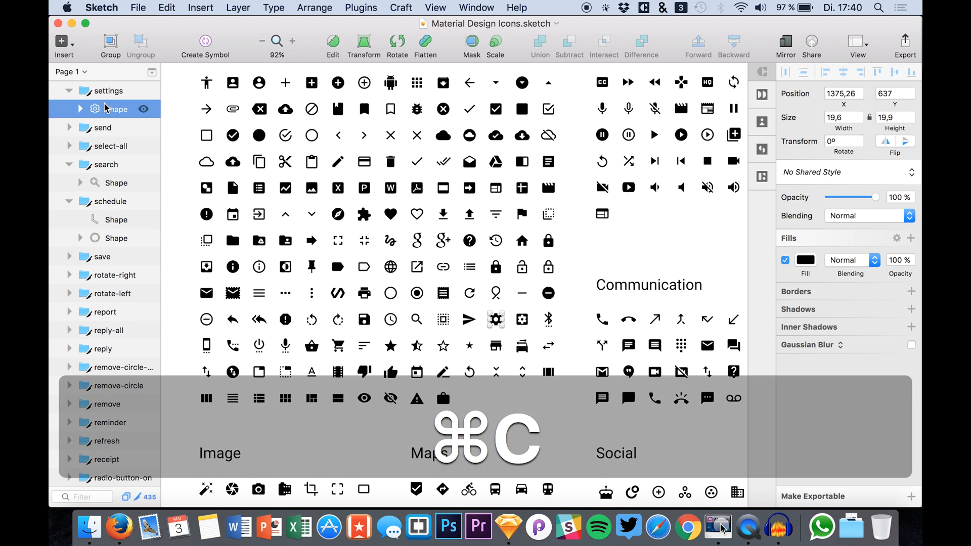
pyautogui.press('cmd+v')
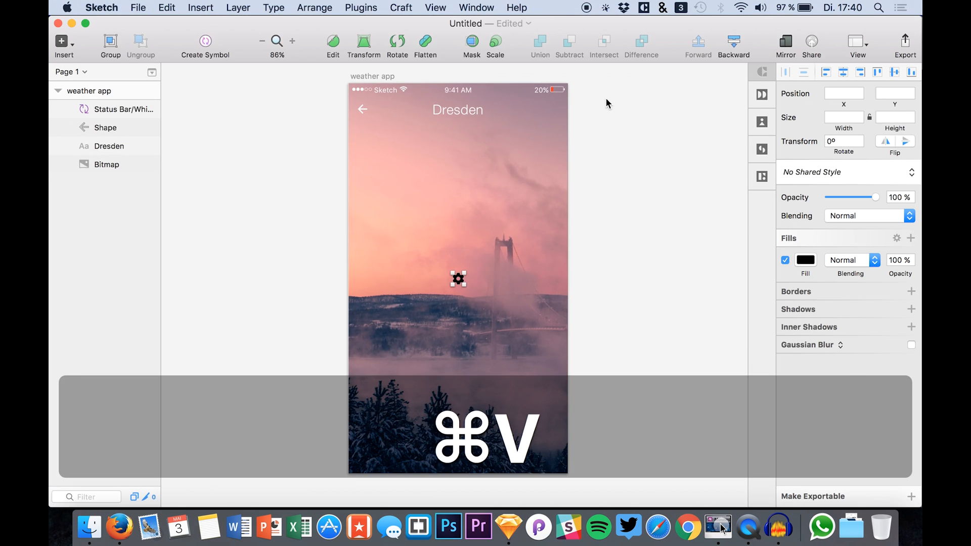
pyautogui.click(805, 260)
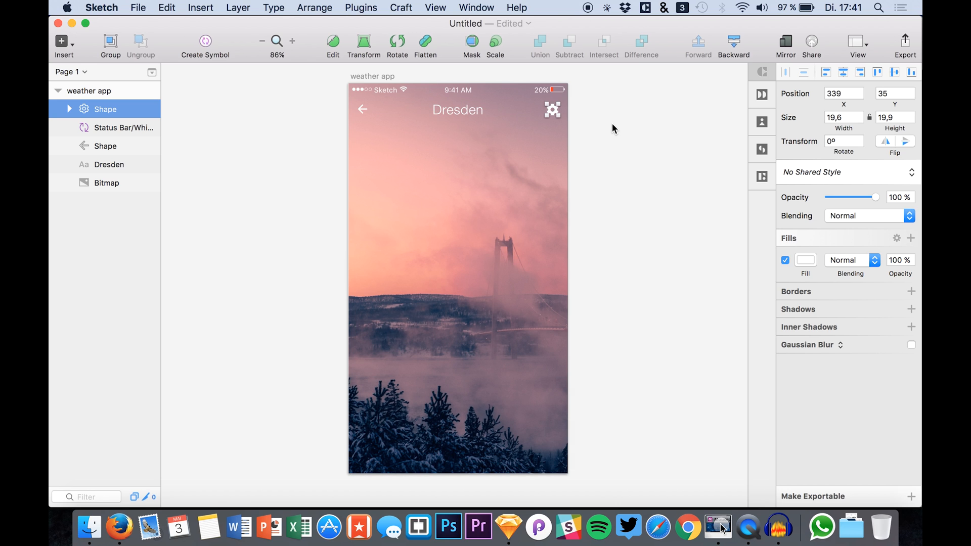
pyautogui.click(647, 143)
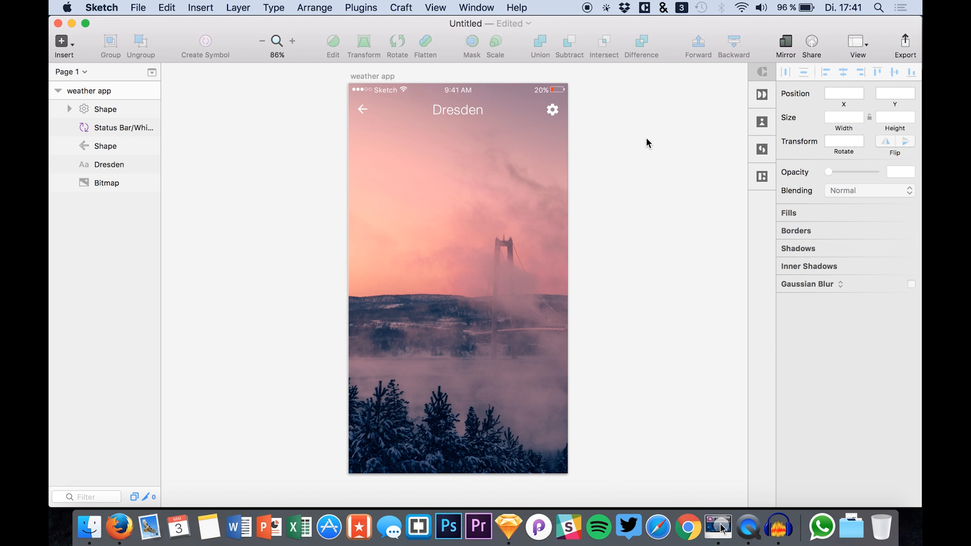
# Step: Switch to the 60_simple_weather_icons_daniel-vierich.sketch document via Mission Control
pyautogui.click(106, 183)
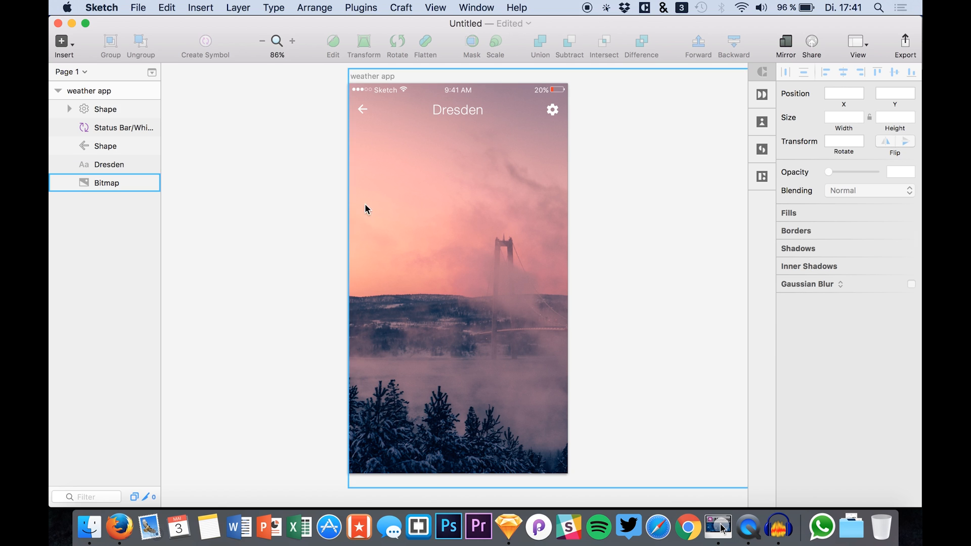
pyautogui.moveTo(452, 169)
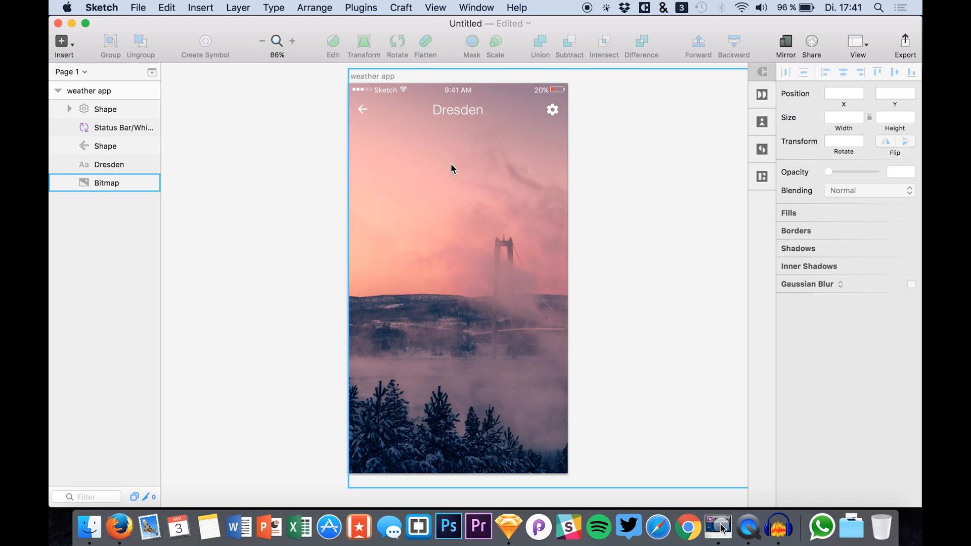
pyautogui.moveTo(378, 225)
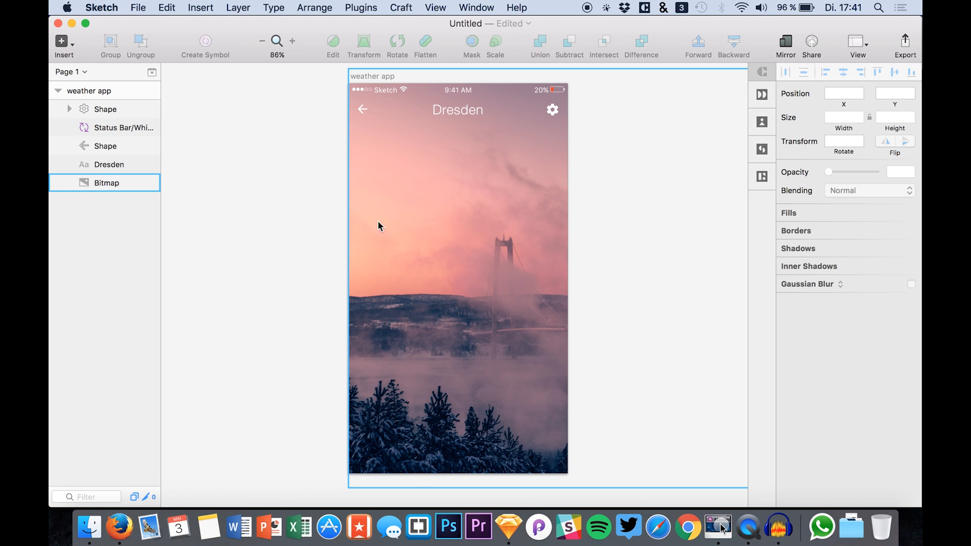
pyautogui.moveTo(382, 169)
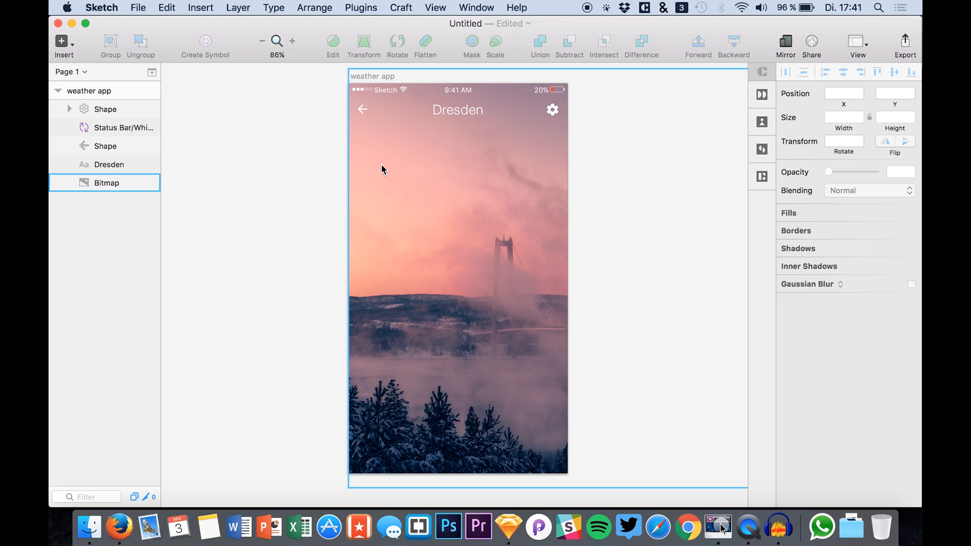
pyautogui.moveTo(390, 179)
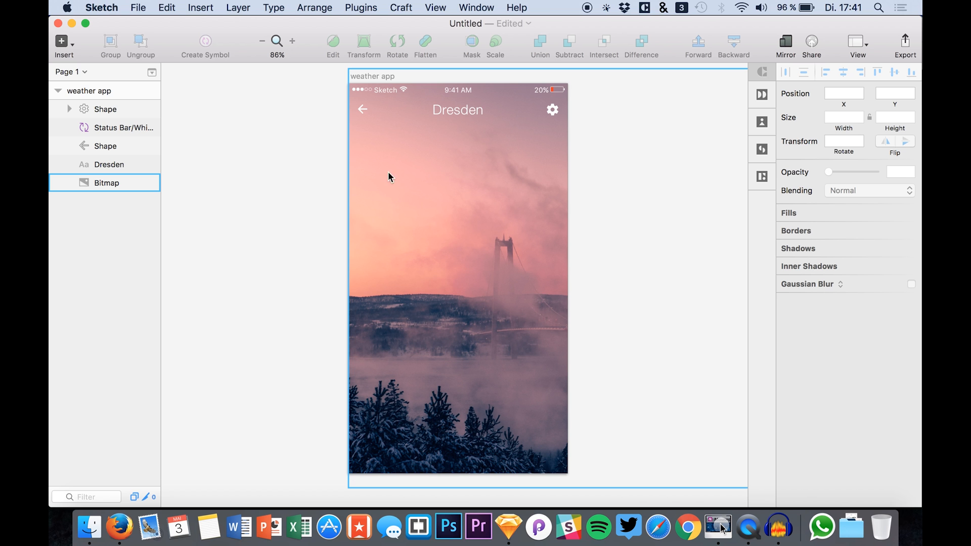
pyautogui.moveTo(511, 178)
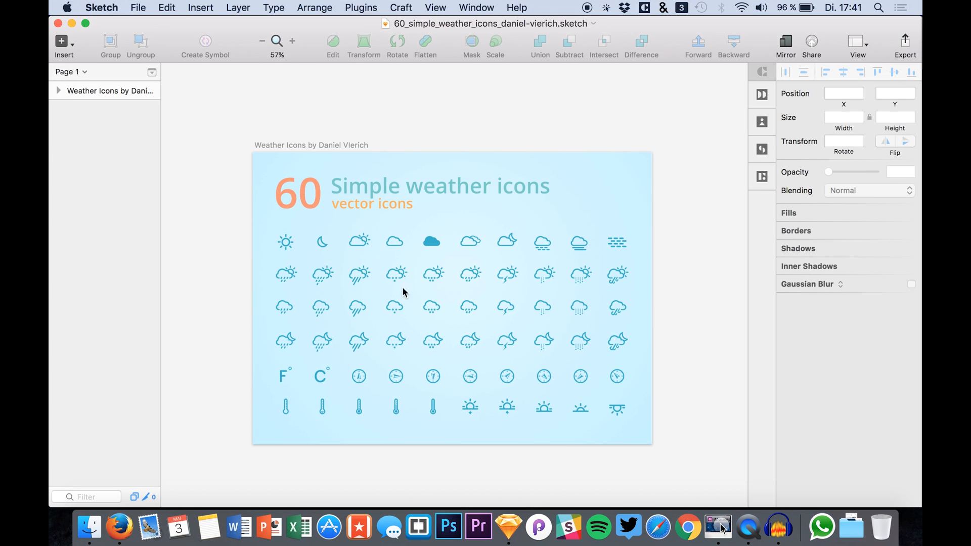
pyautogui.moveTo(595, 344)
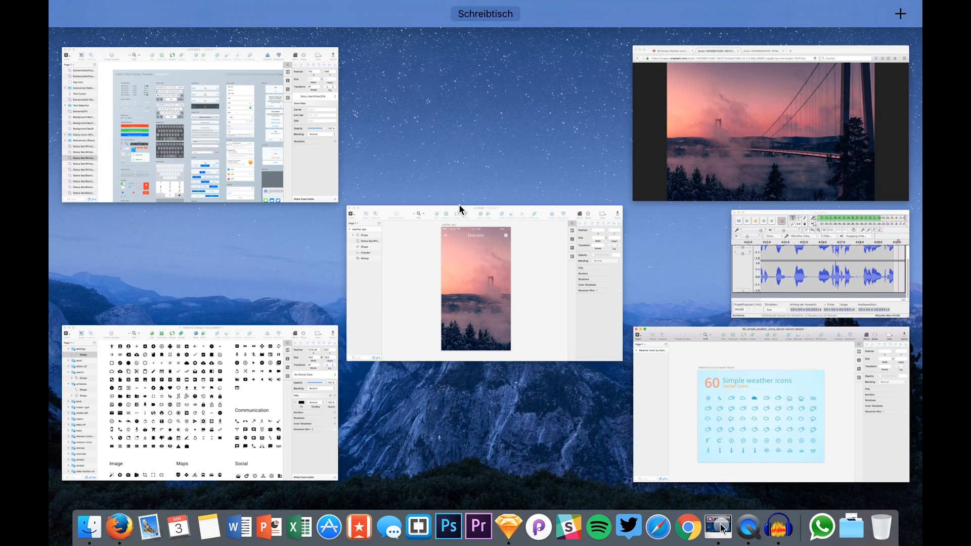
# Step: Paste a copy of the Dresden text below the header and retype it as 'Monday, May 3'
pyautogui.click(475, 289)
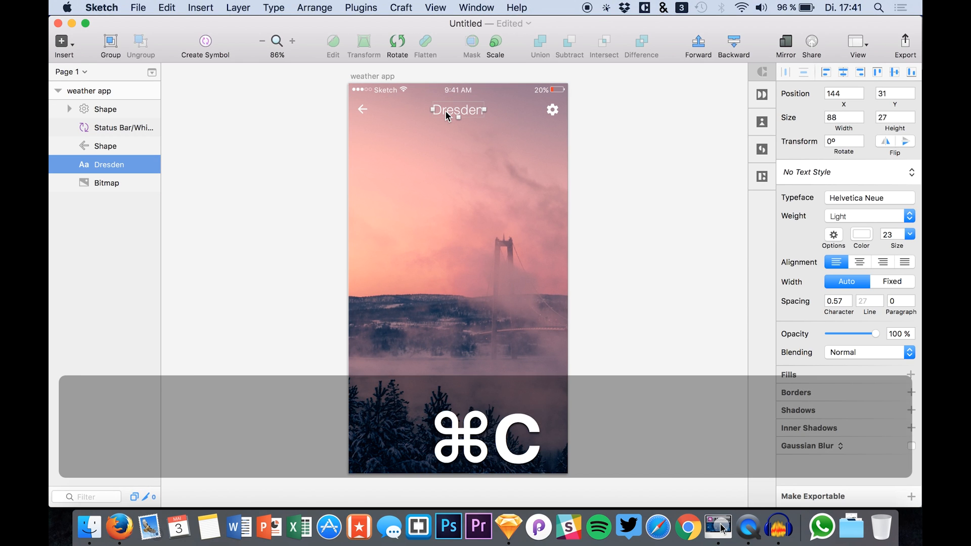
pyautogui.press('cmd+v')
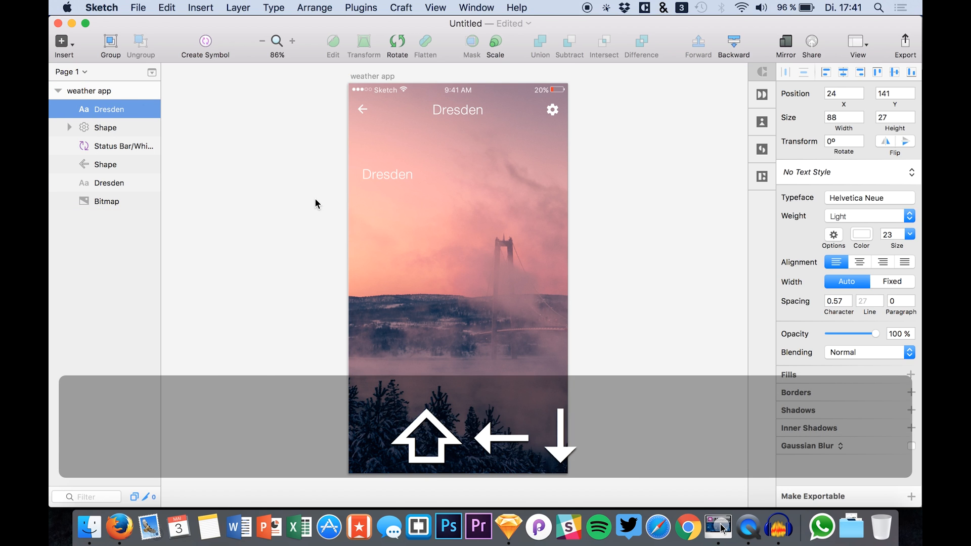
pyautogui.write('M')
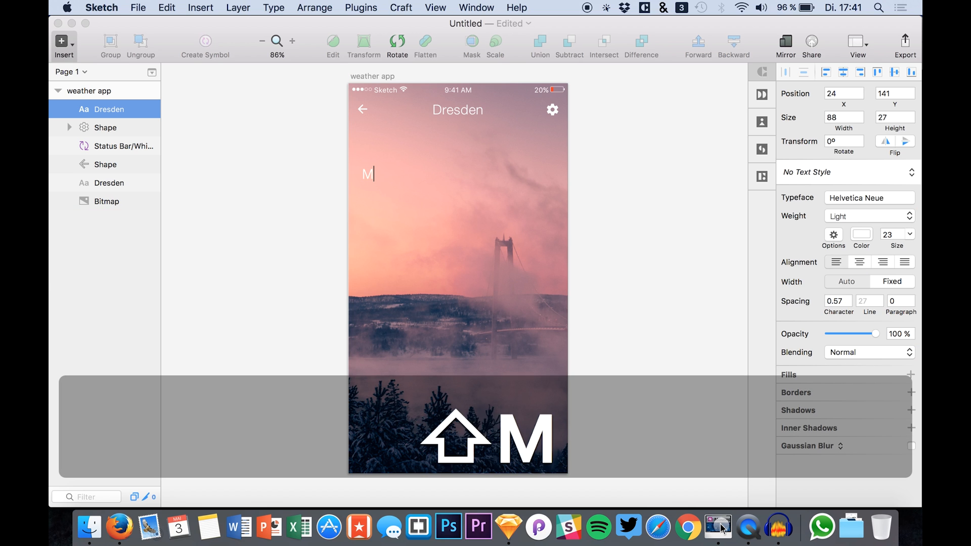
pyautogui.write('onday,')
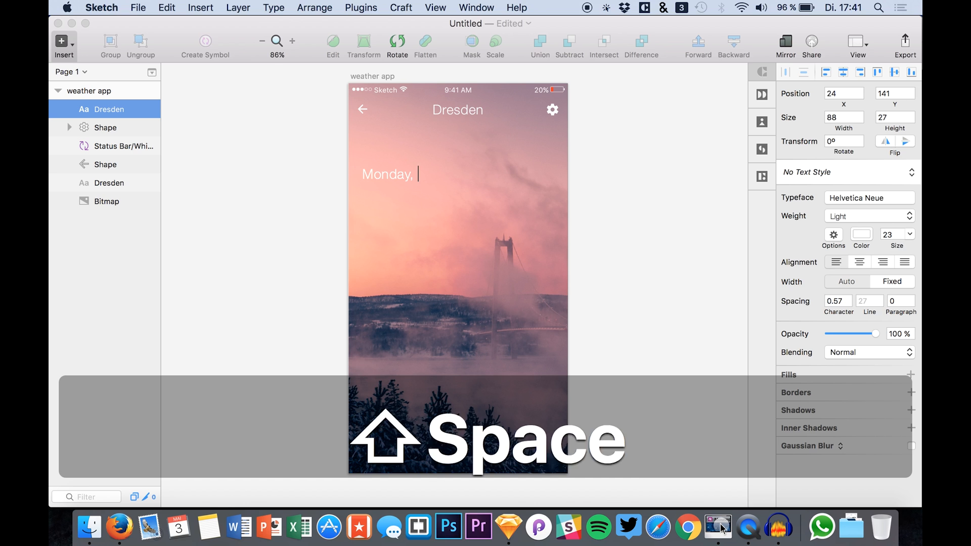
pyautogui.write('A')
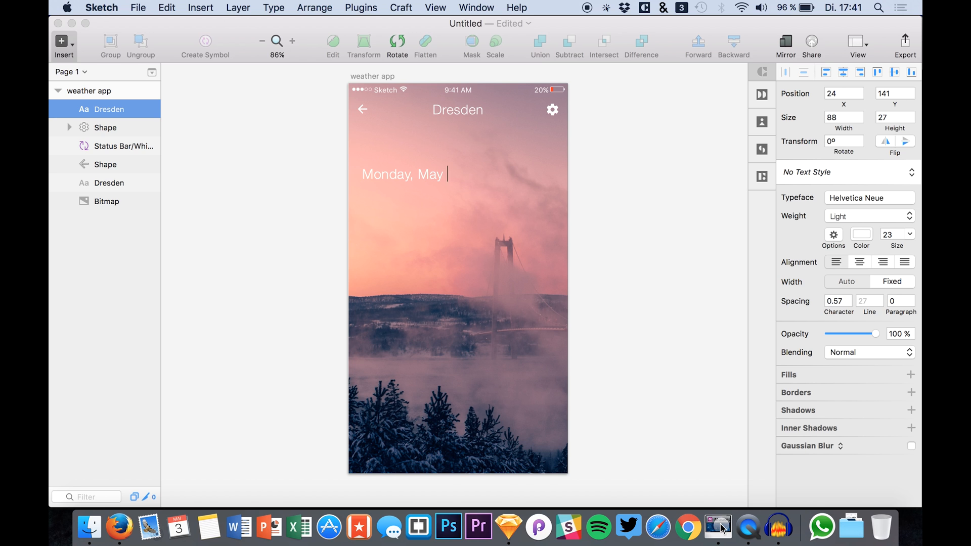
pyautogui.write('3')
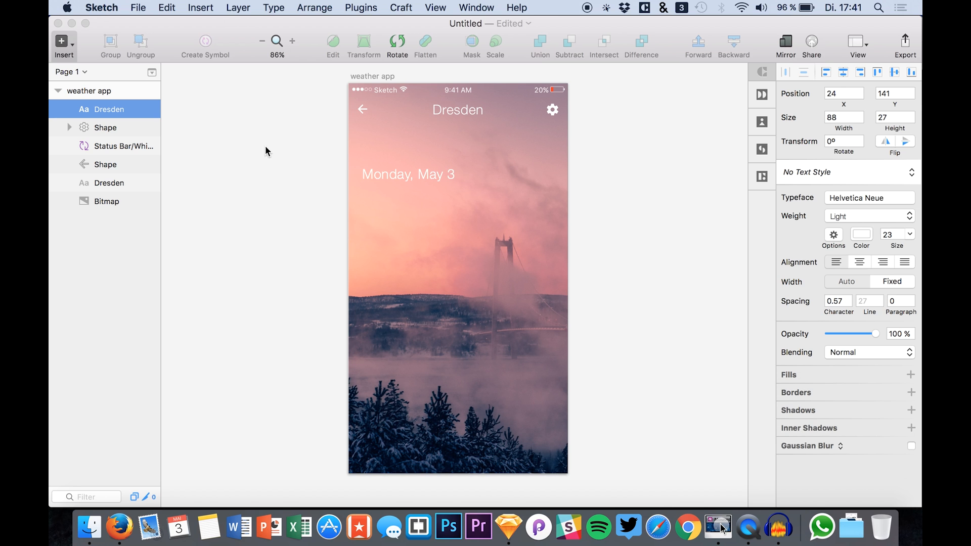
pyautogui.click(407, 174)
pyautogui.write('17')
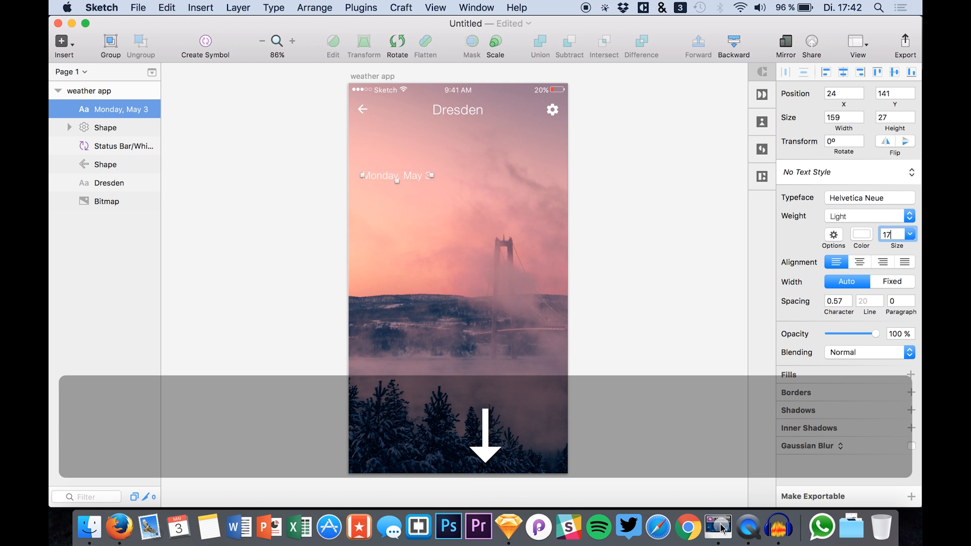
# Step: Retype a duplicated date line beneath it as the temperature '5°', then begin searching '19'
pyautogui.click(907, 237)
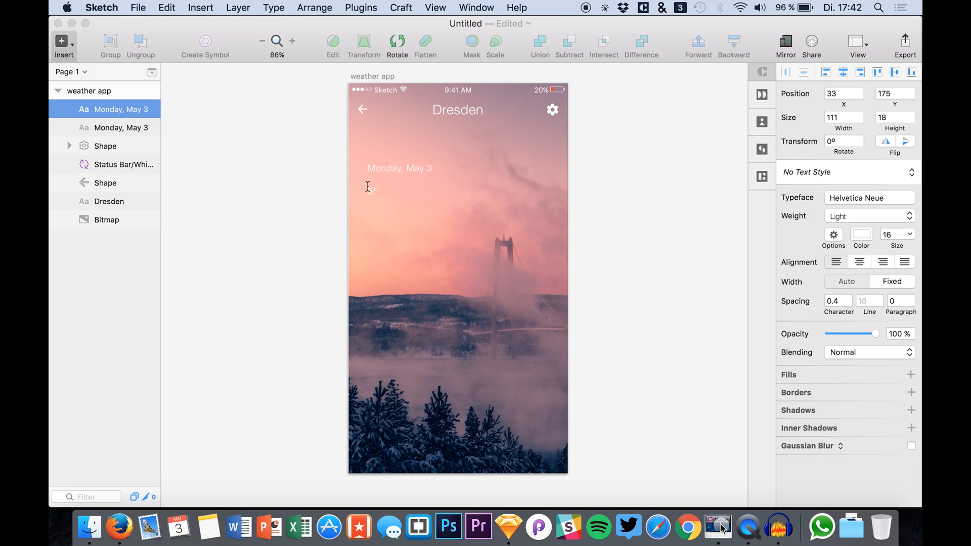
pyautogui.write('5°')
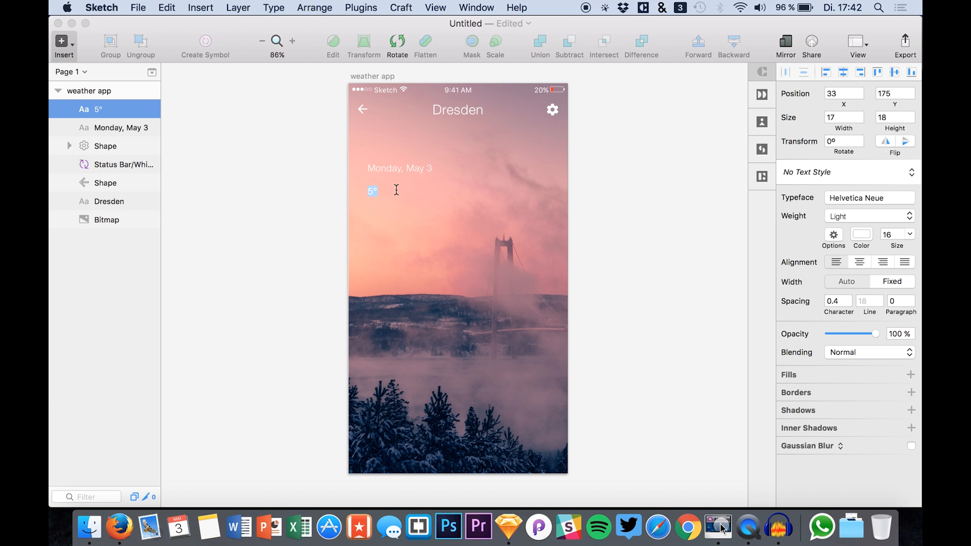
pyautogui.write('19')
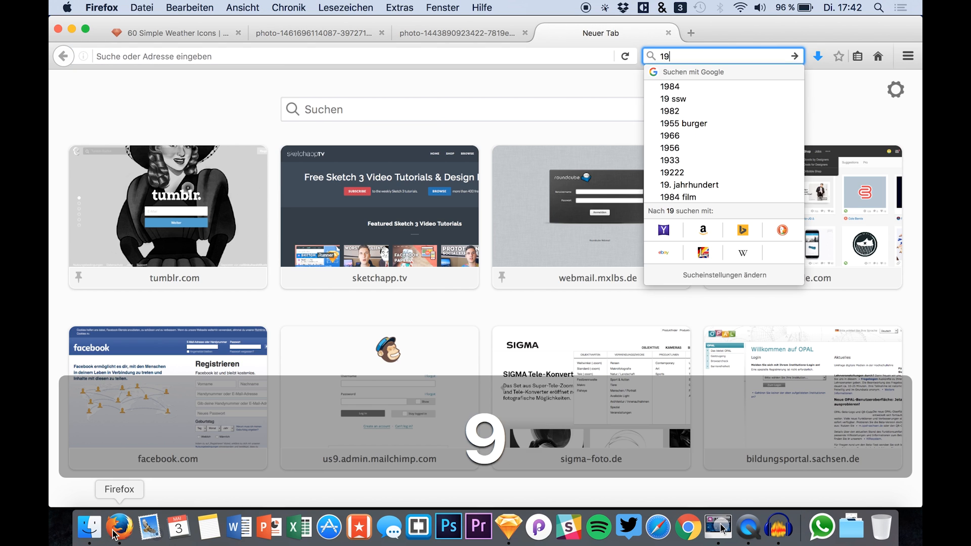
# Step: Search '19° celcius in fahrenheit' in Firefox and read the 66,2 result
pyautogui.press('space')
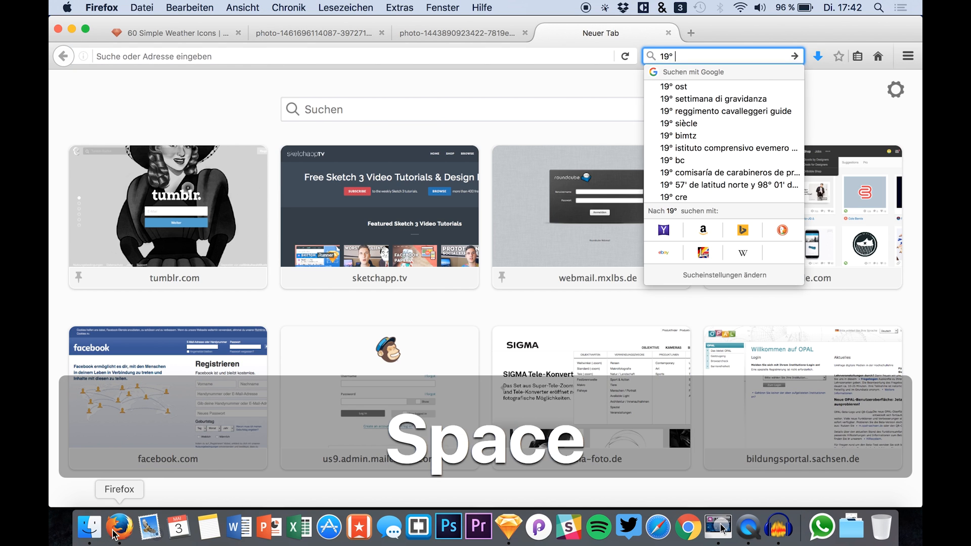
pyautogui.write('celcius')
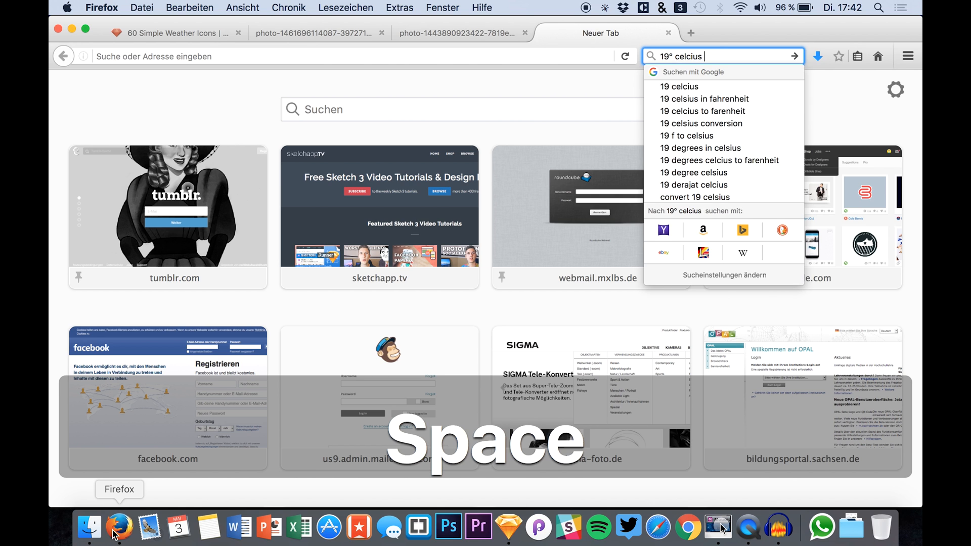
pyautogui.click(704, 99)
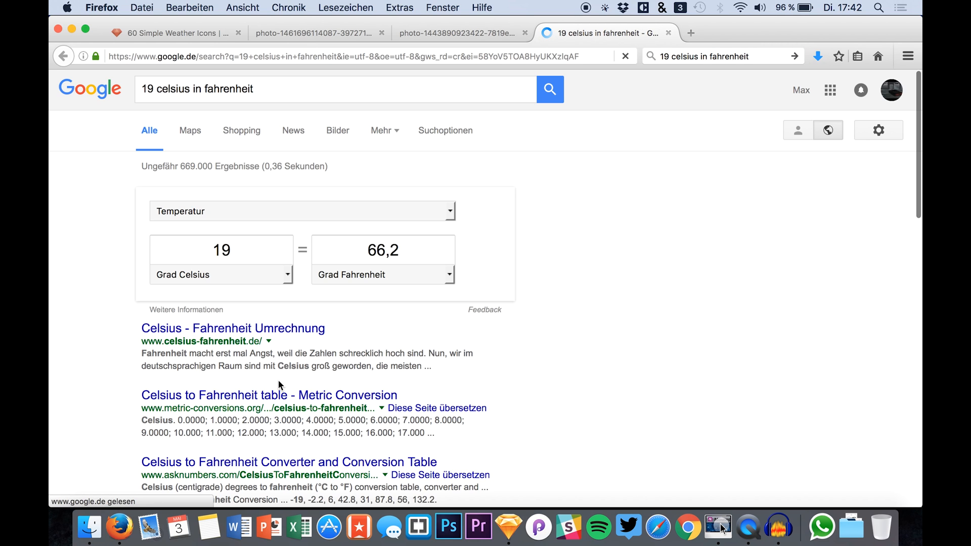
pyautogui.click(382, 274)
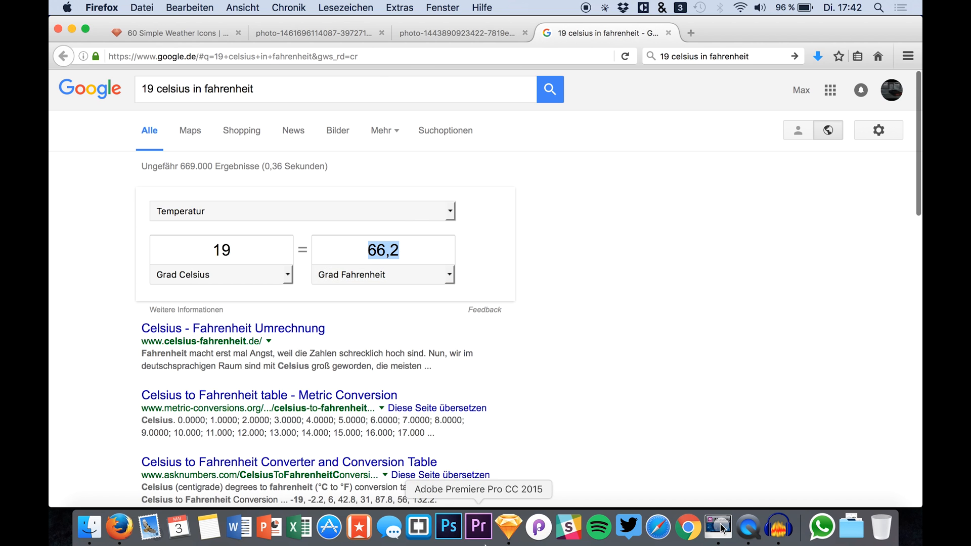
pyautogui.click(718, 528)
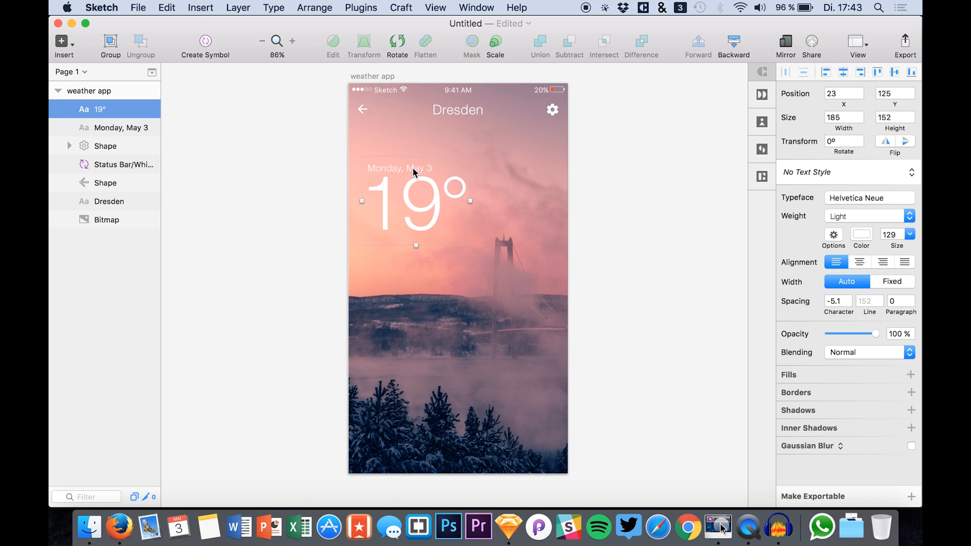
# Step: Move the date line above the 19° reading and select the sw-03 sun-and-cloud icon
pyautogui.click(114, 127)
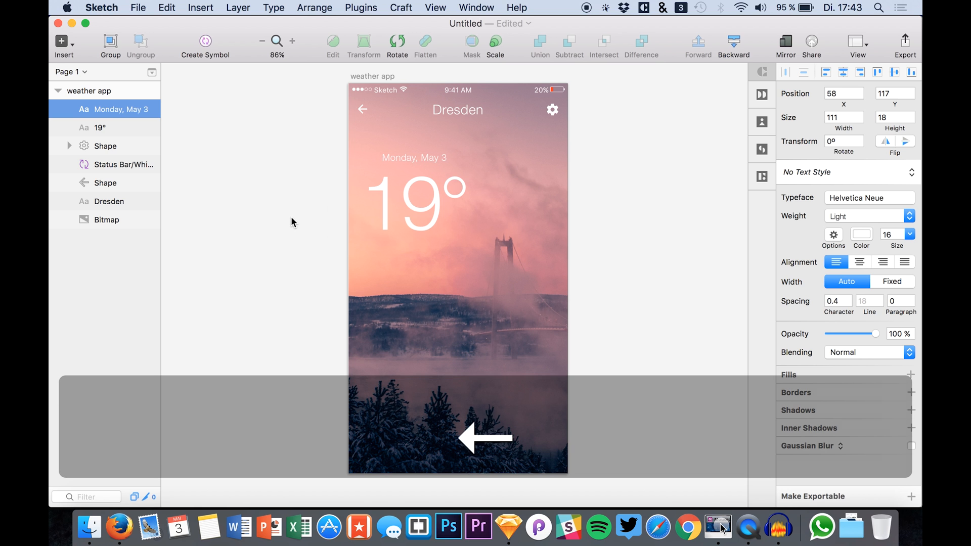
pyautogui.click(106, 219)
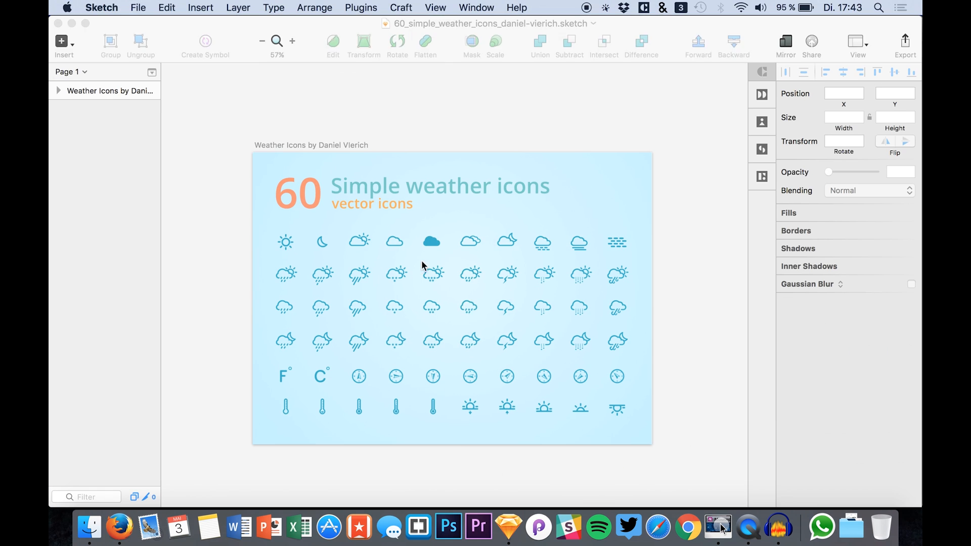
pyautogui.moveTo(304, 267)
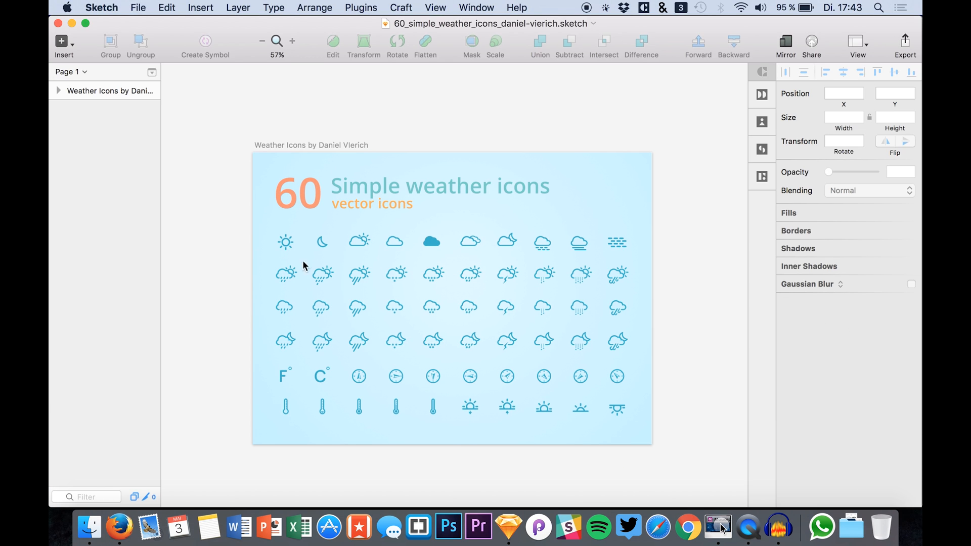
pyautogui.click(359, 242)
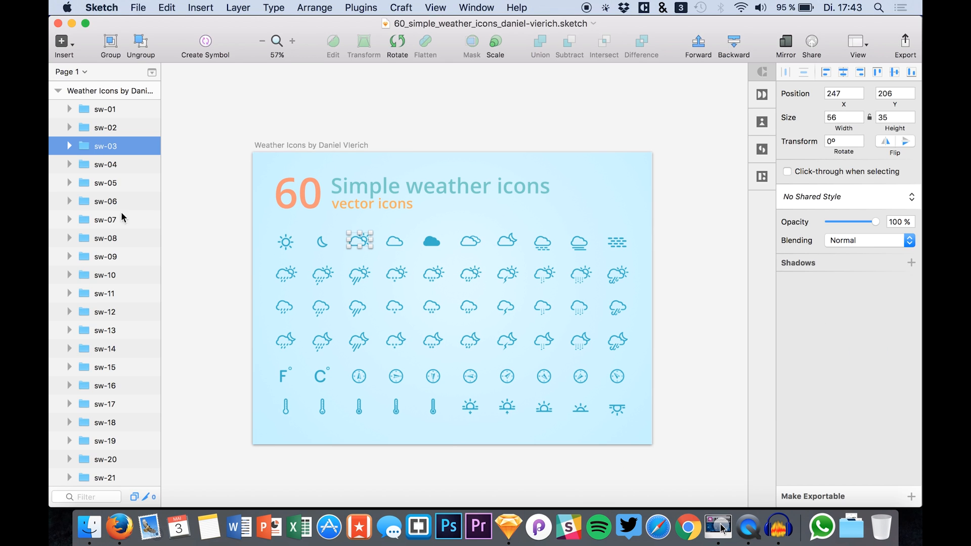
pyautogui.click(69, 146)
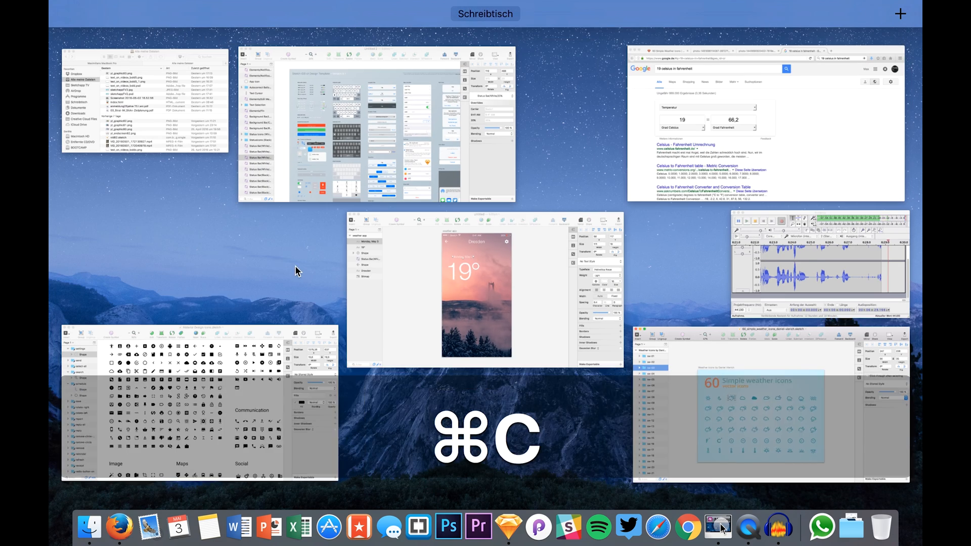
# Step: Paste the sw-03 sun-behind-cloud icon to the right of the 19° and expand its shapes
pyautogui.click(475, 292)
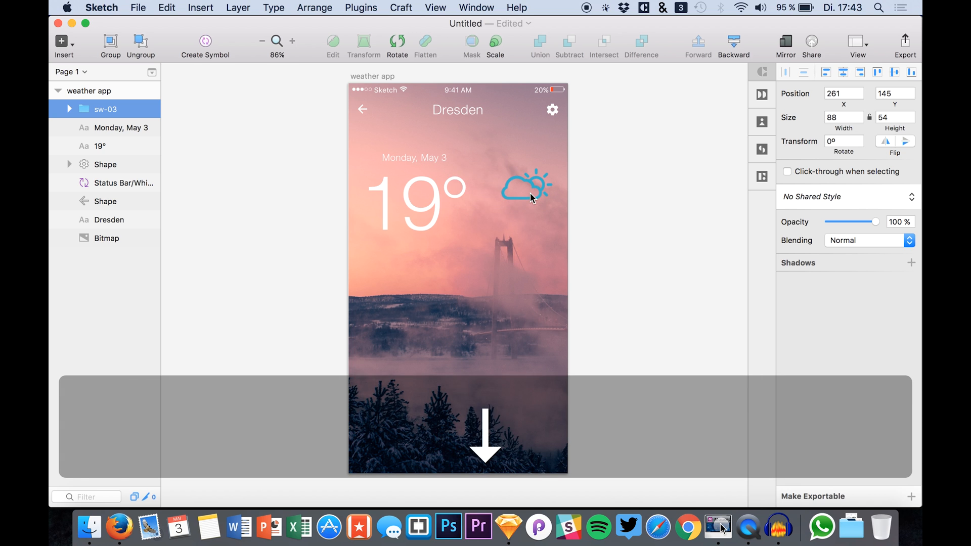
pyautogui.click(525, 185)
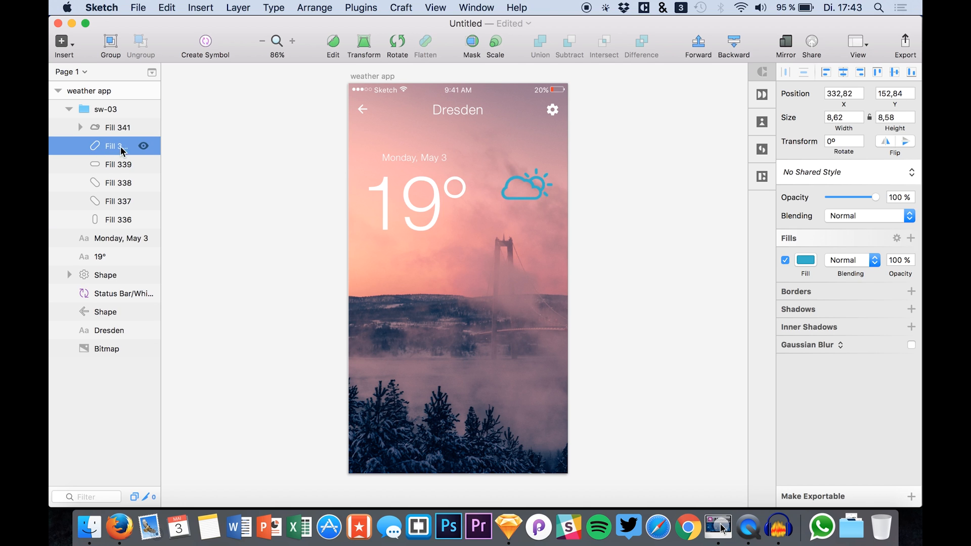
# Step: Recolour all the icon's Fill layers to a dark plum such as 50303D
pyautogui.click(117, 219)
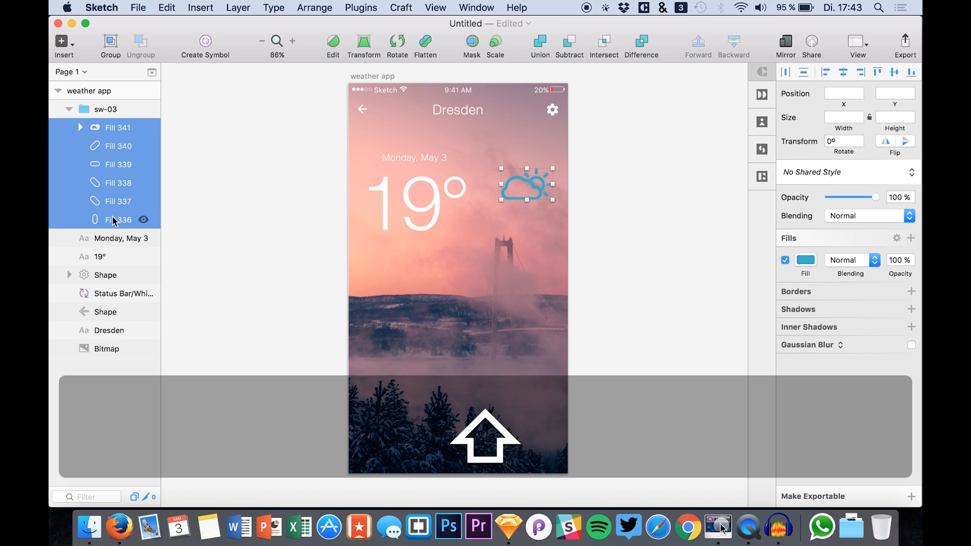
pyautogui.click(805, 259)
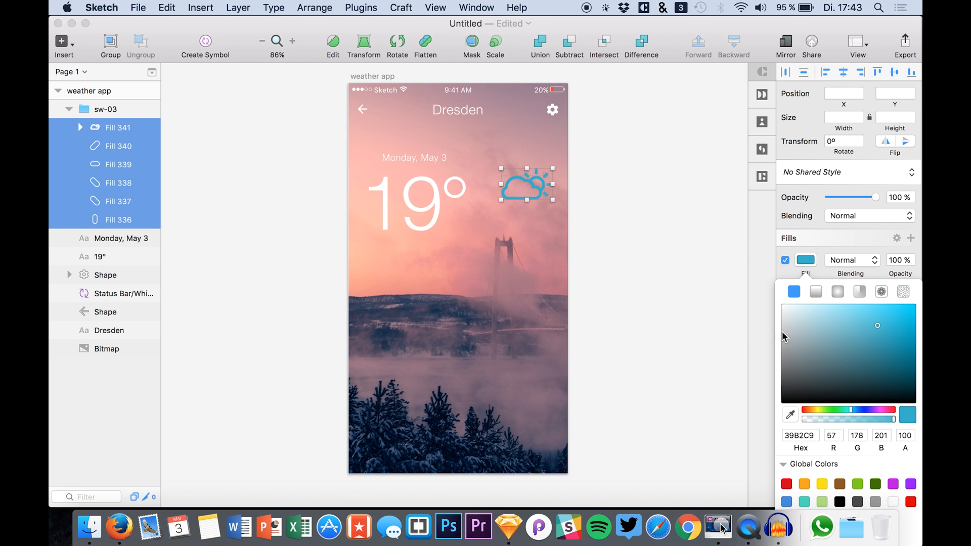
pyautogui.moveTo(297, 262)
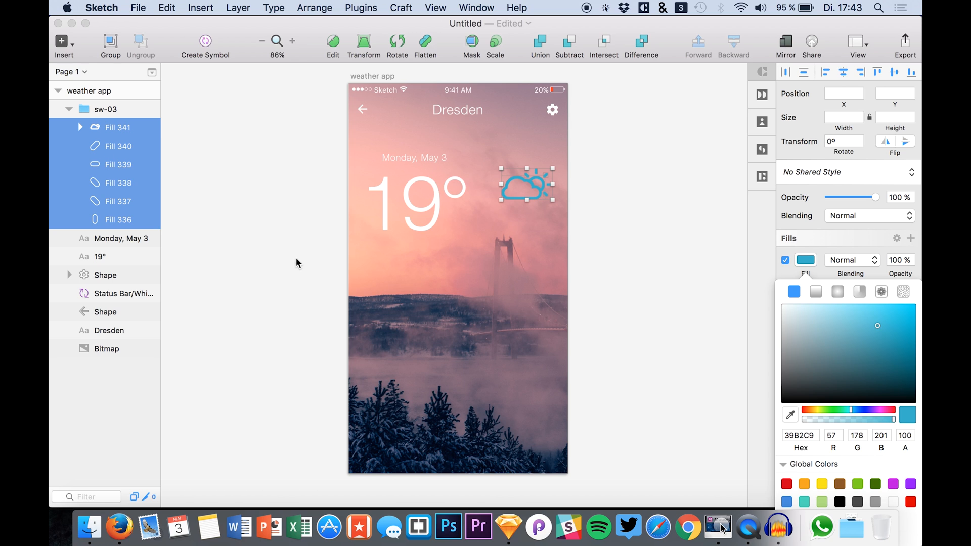
pyautogui.moveTo(817, 383)
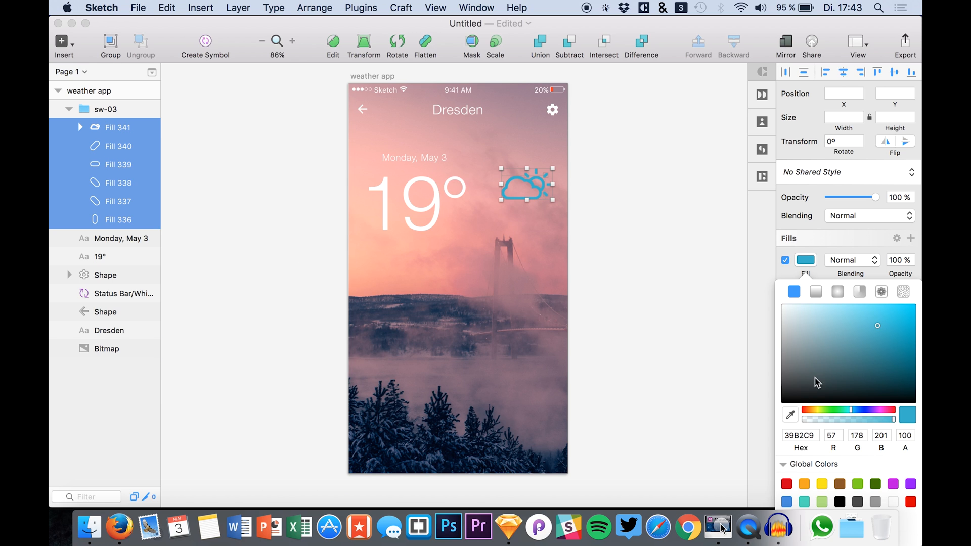
pyautogui.click(808, 413)
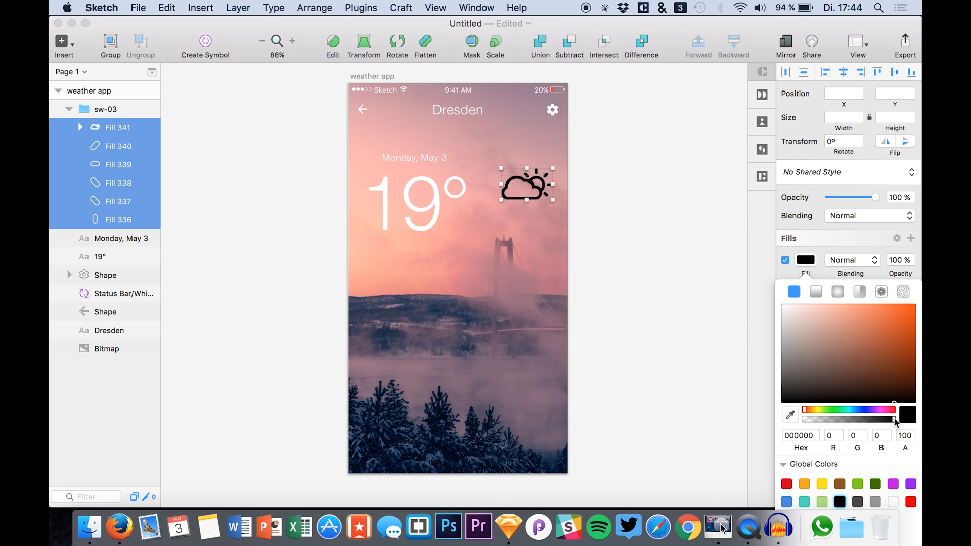
pyautogui.click(789, 414)
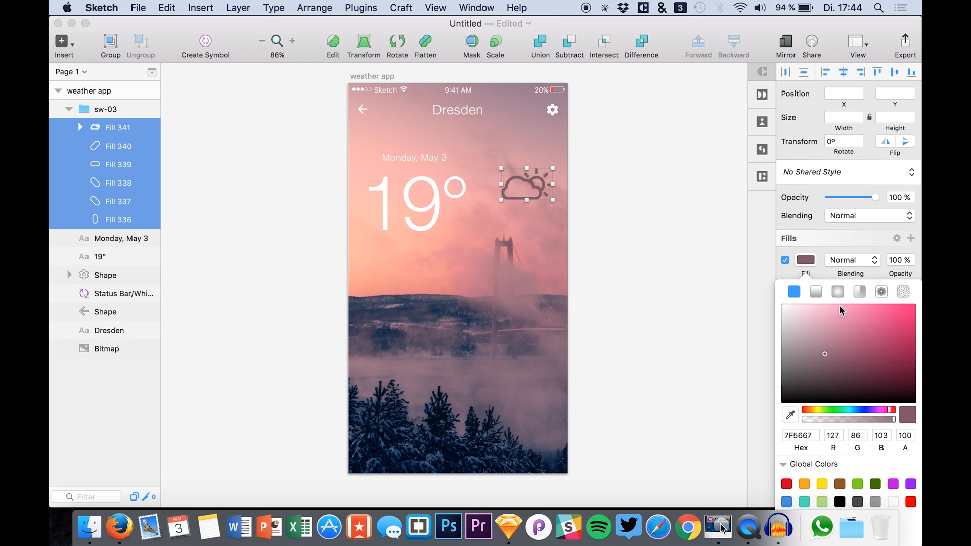
pyautogui.click(835, 372)
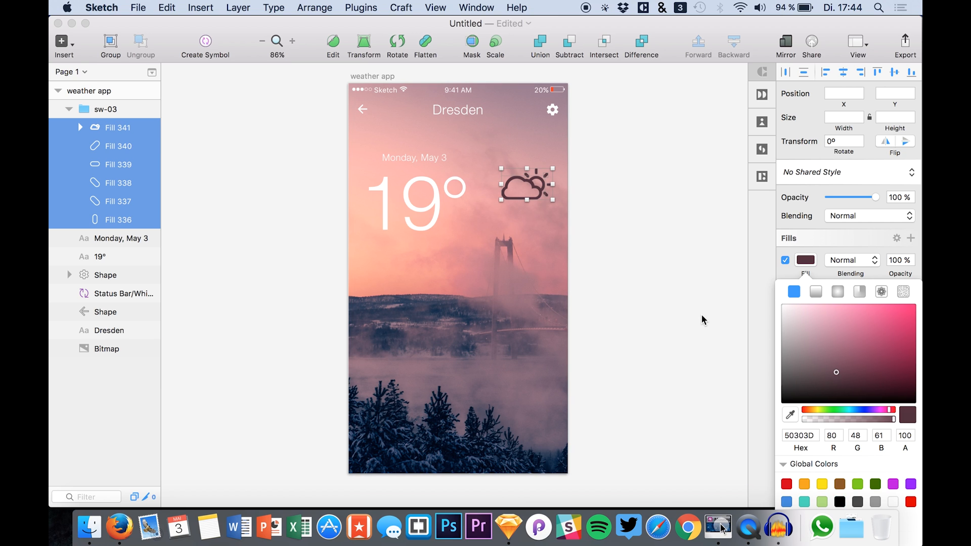
pyautogui.click(104, 110)
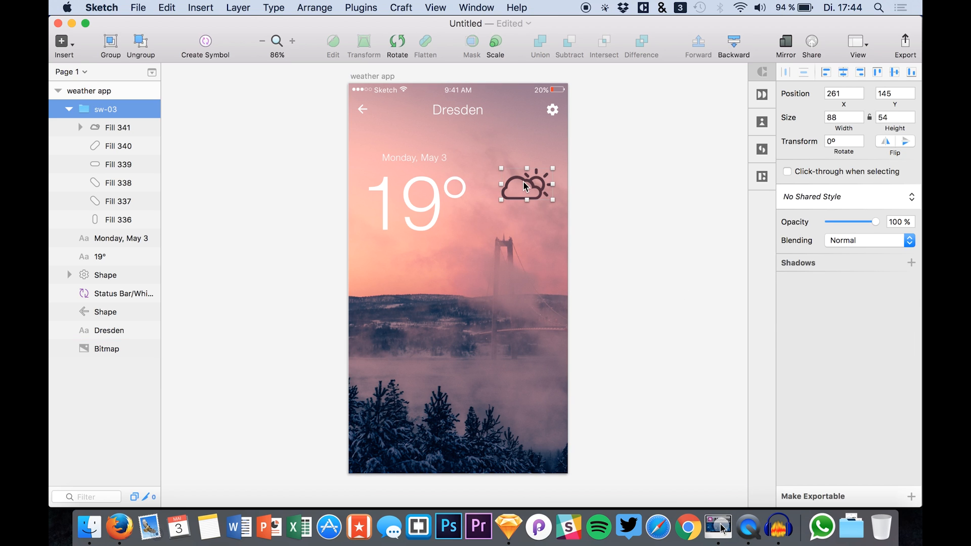
pyautogui.click(414, 158)
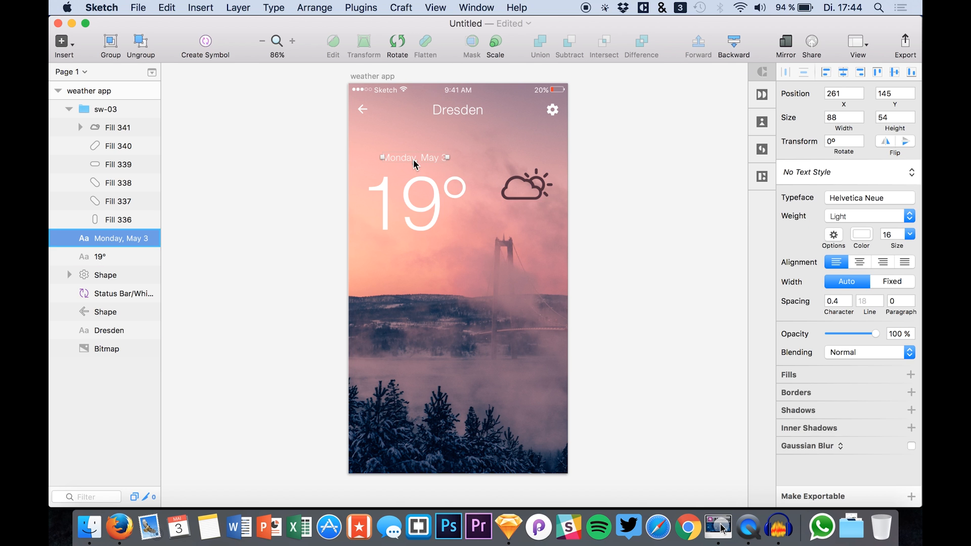
# Step: Add an '8 km/hr' wind line, group the header layers as 'top', and name the background 'BG'
pyautogui.click(69, 109)
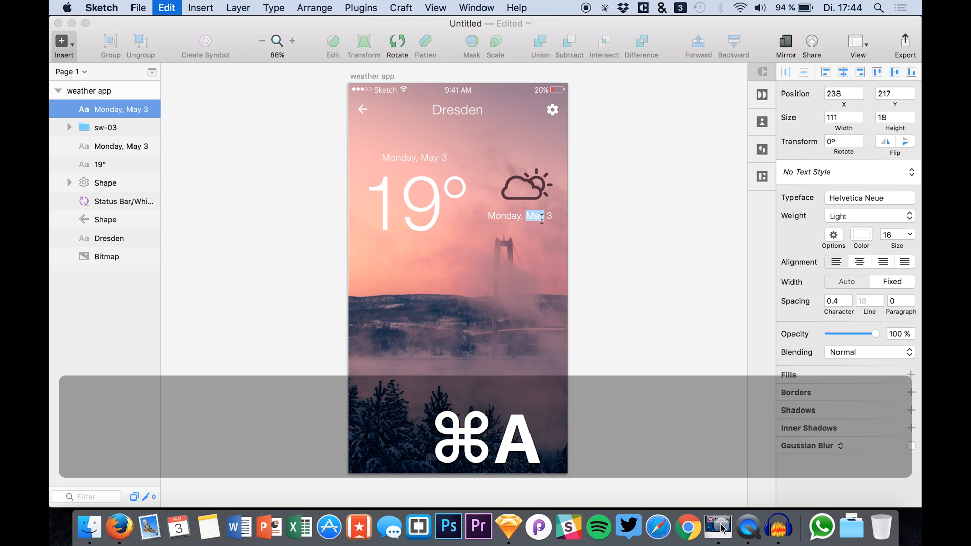
pyautogui.write('8 km/hr')
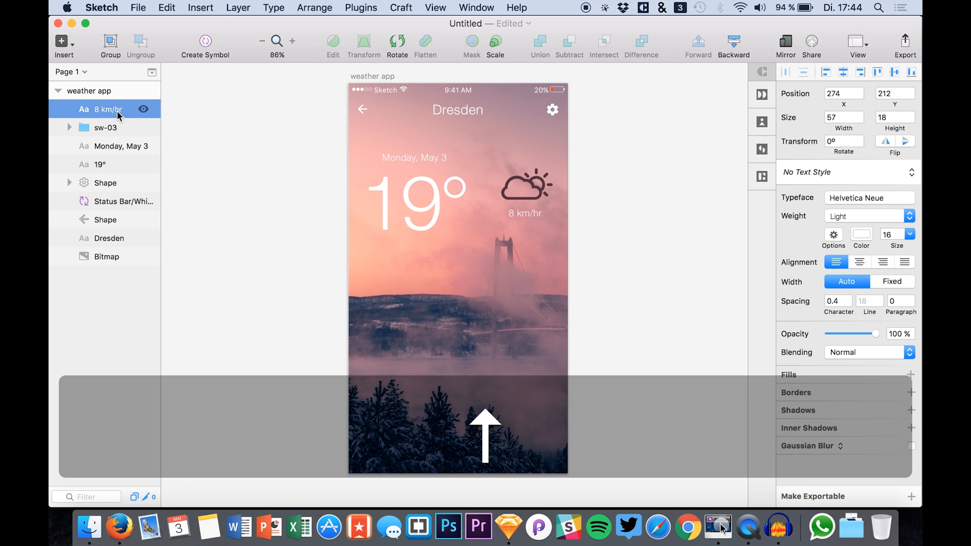
pyautogui.click(105, 127)
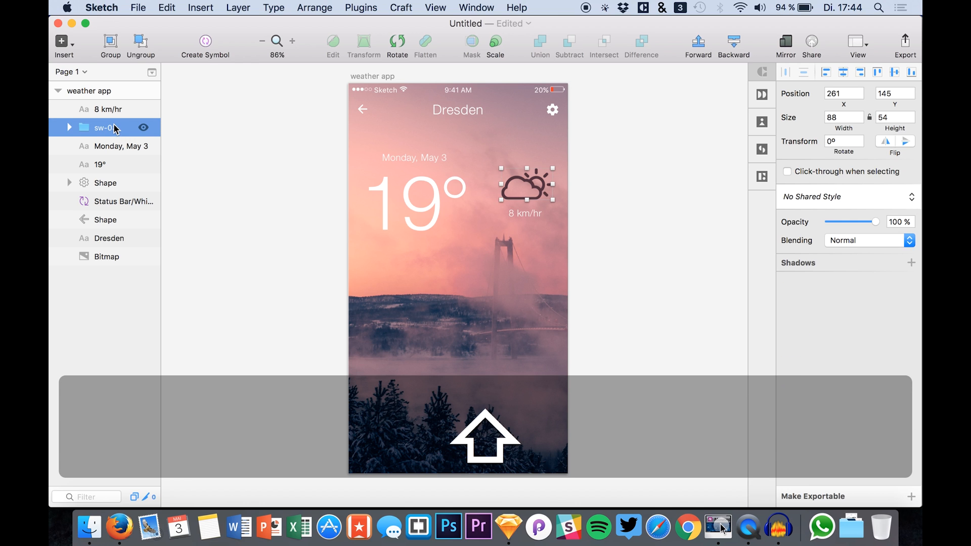
pyautogui.click(108, 109)
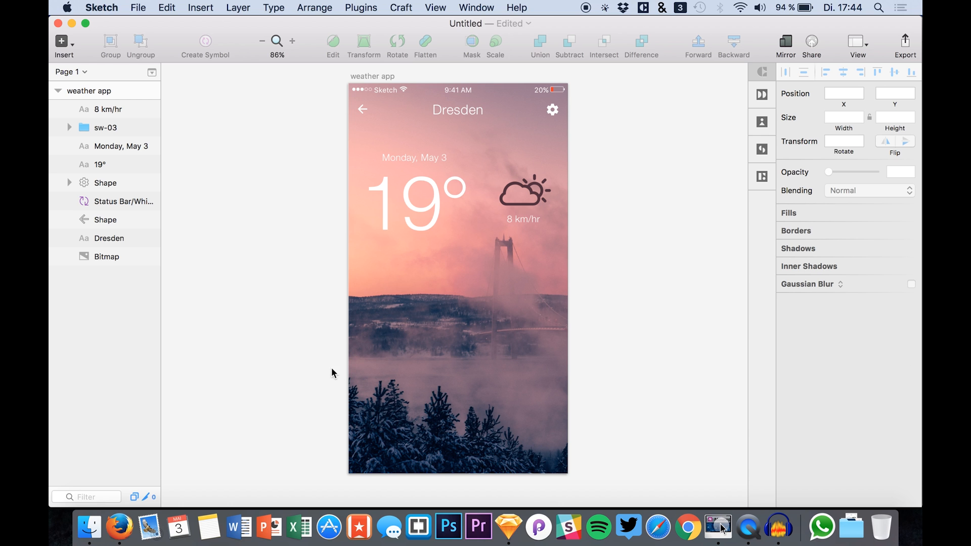
pyautogui.click(108, 109)
pyautogui.write('BG')
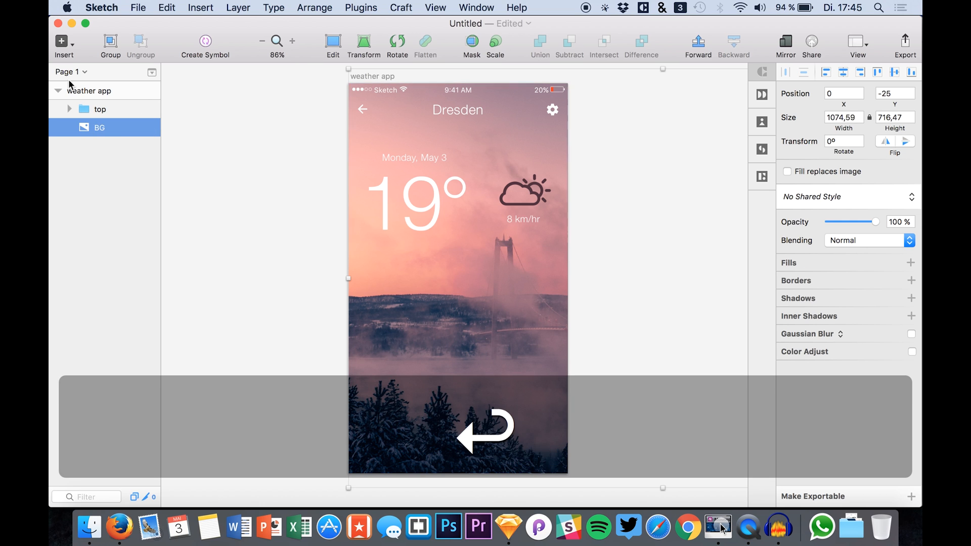
# Step: Draw a white panel at 39% opacity with 42px background blur beneath 'top'
pyautogui.click(99, 109)
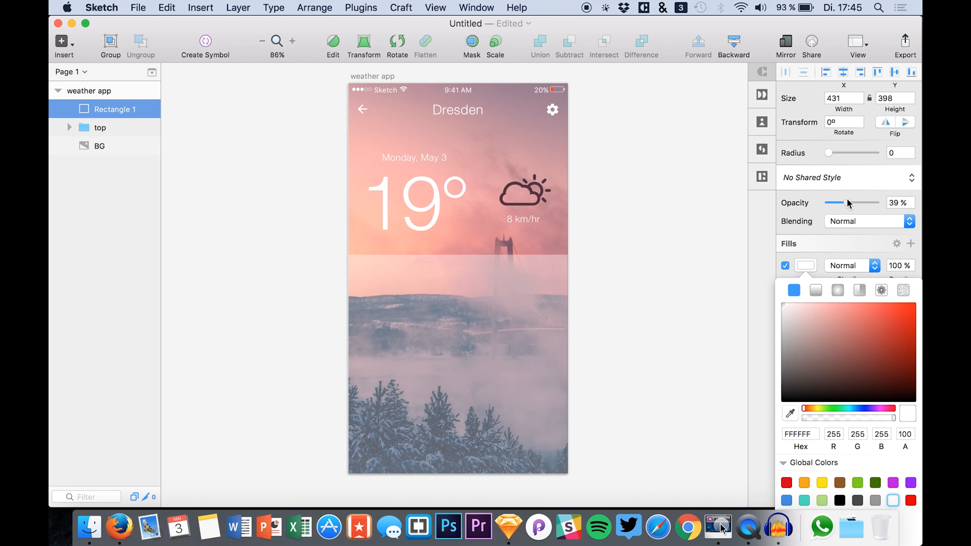
pyautogui.click(680, 317)
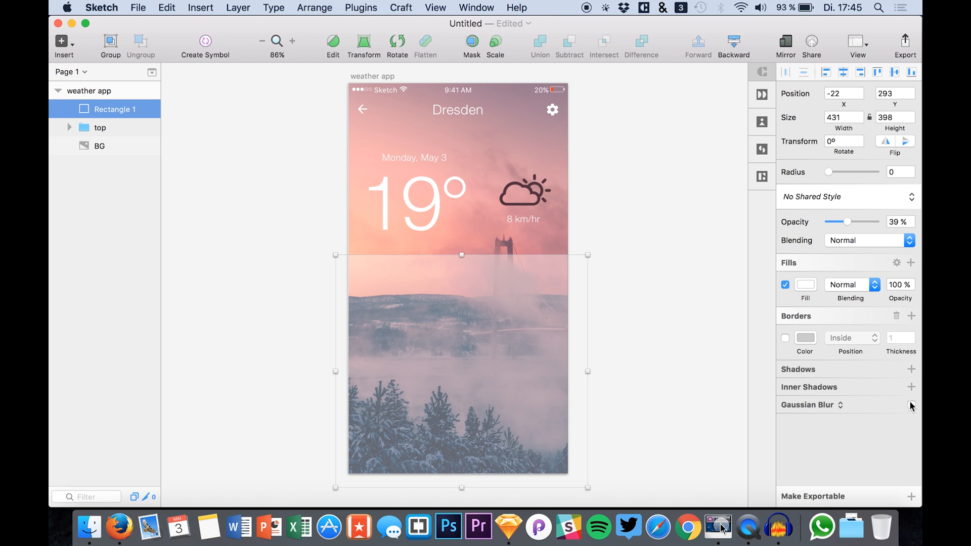
pyautogui.click(835, 405)
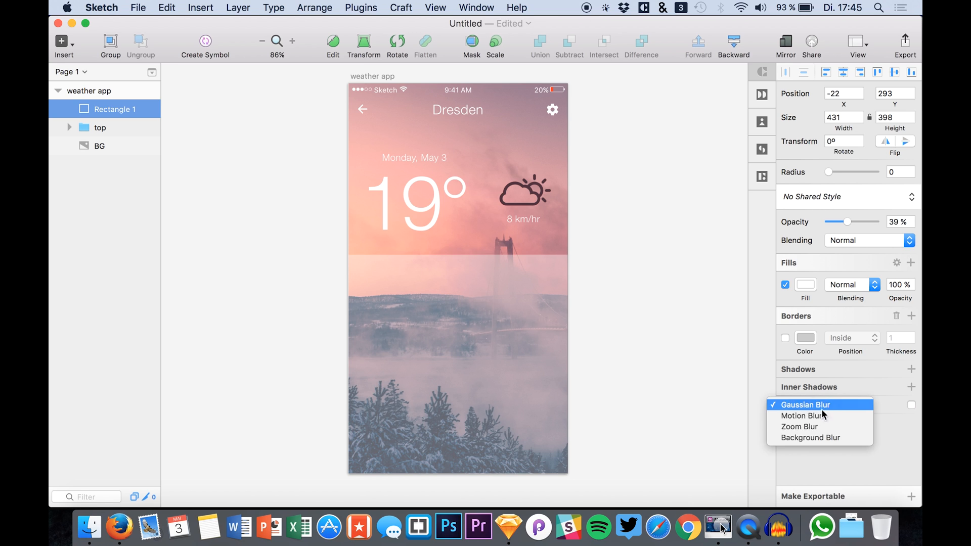
pyautogui.click(809, 437)
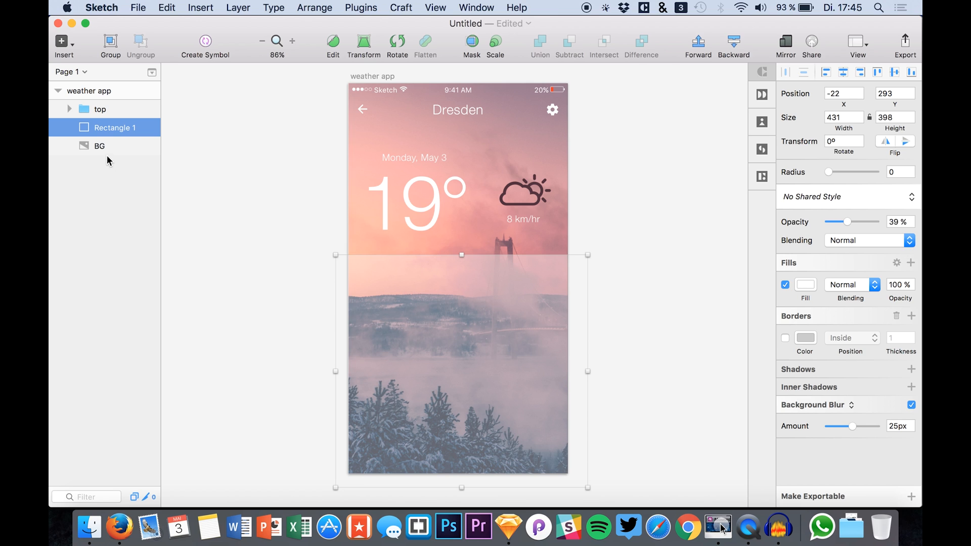
pyautogui.moveTo(773, 465)
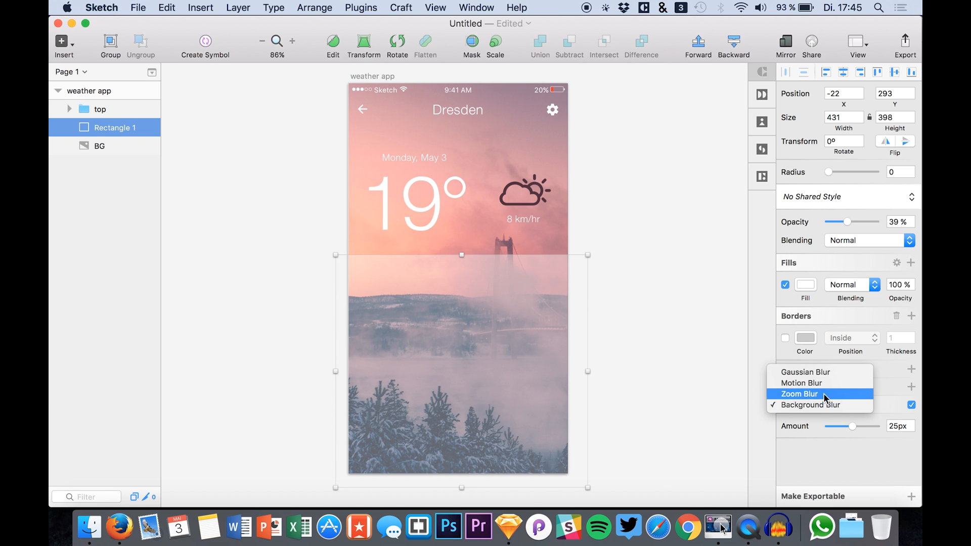
pyautogui.click(810, 405)
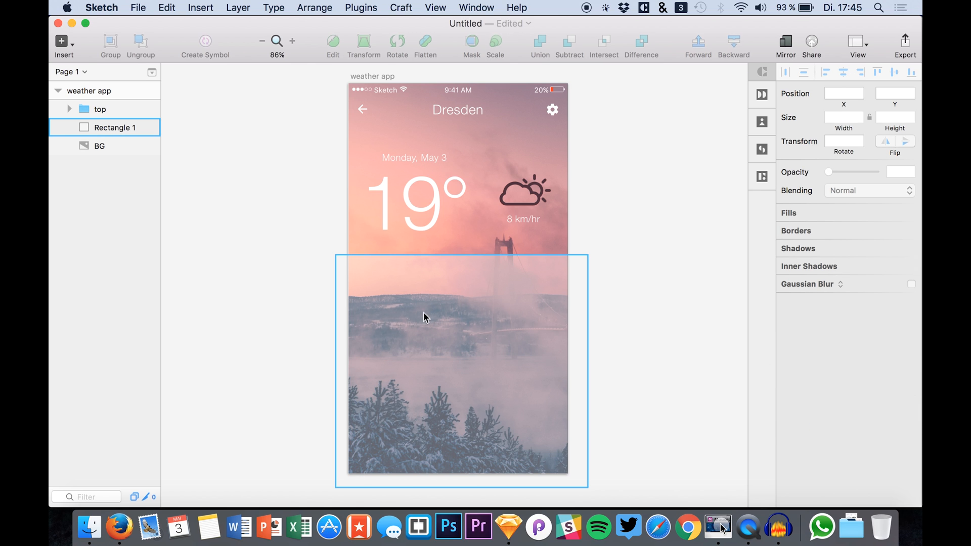
pyautogui.click(114, 128)
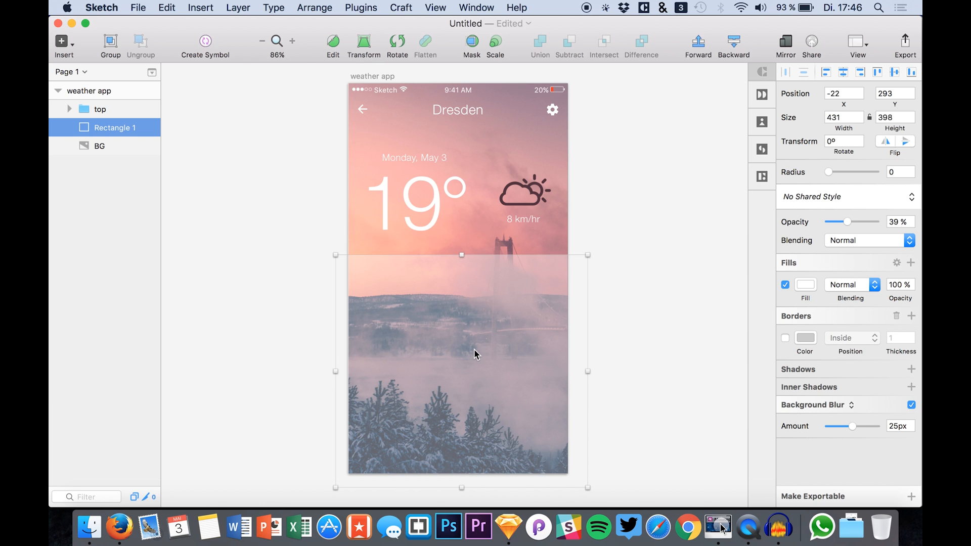
pyautogui.moveTo(460, 255)
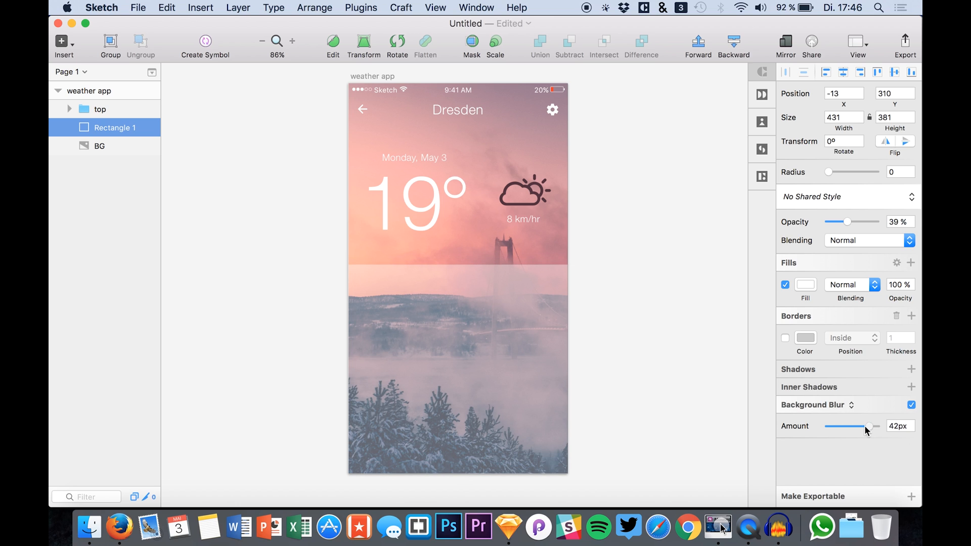
pyautogui.click(911, 404)
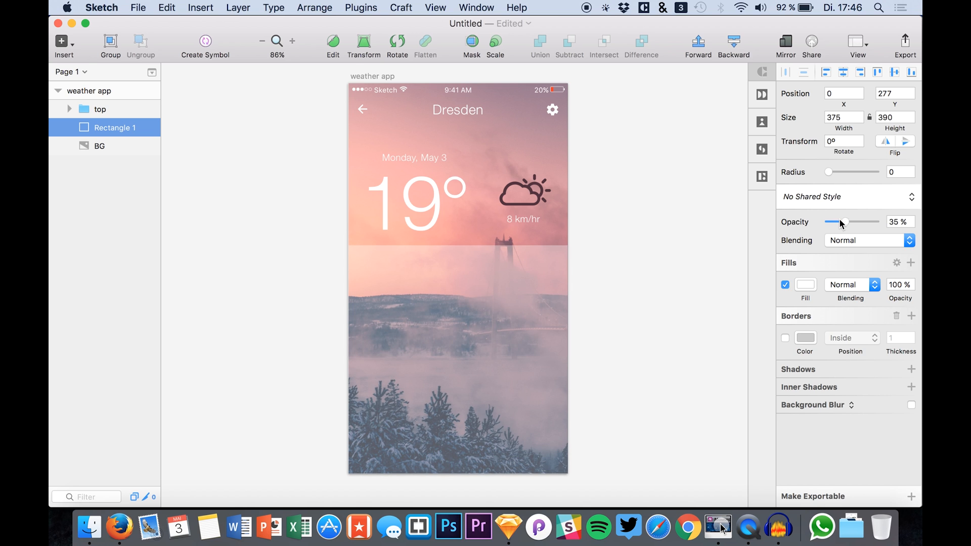
# Step: Fit the panel to width 375 at x 0, y 309, with 35% opacity and no blur
pyautogui.click(284, 309)
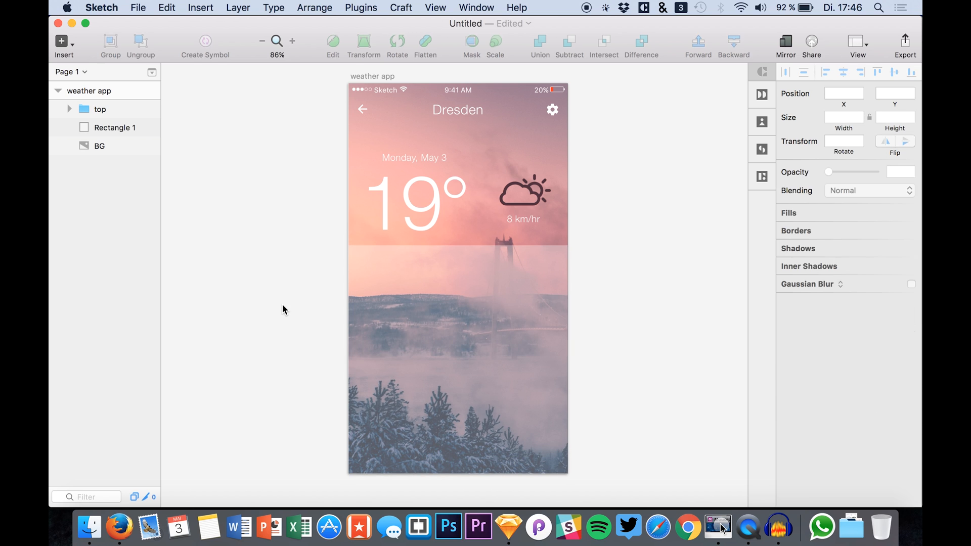
pyautogui.click(118, 127)
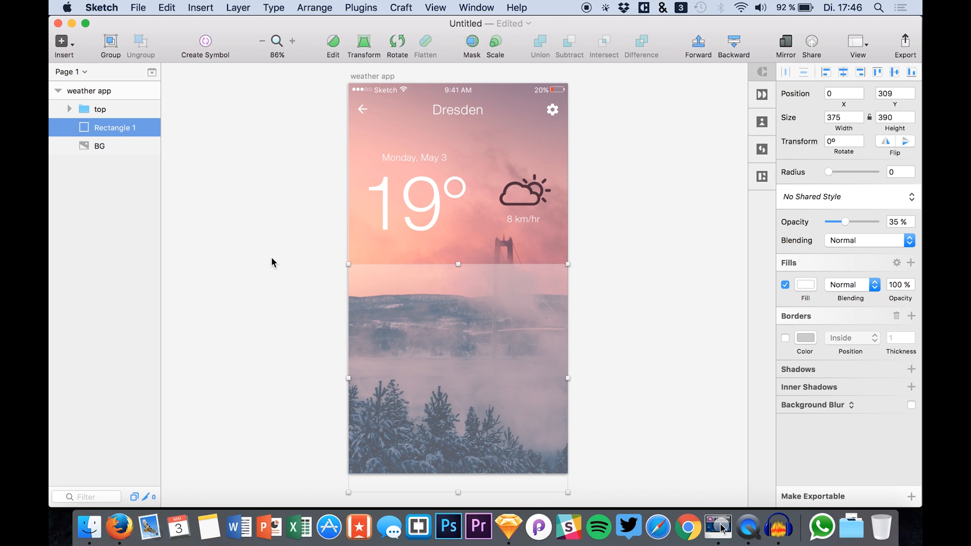
pyautogui.click(372, 363)
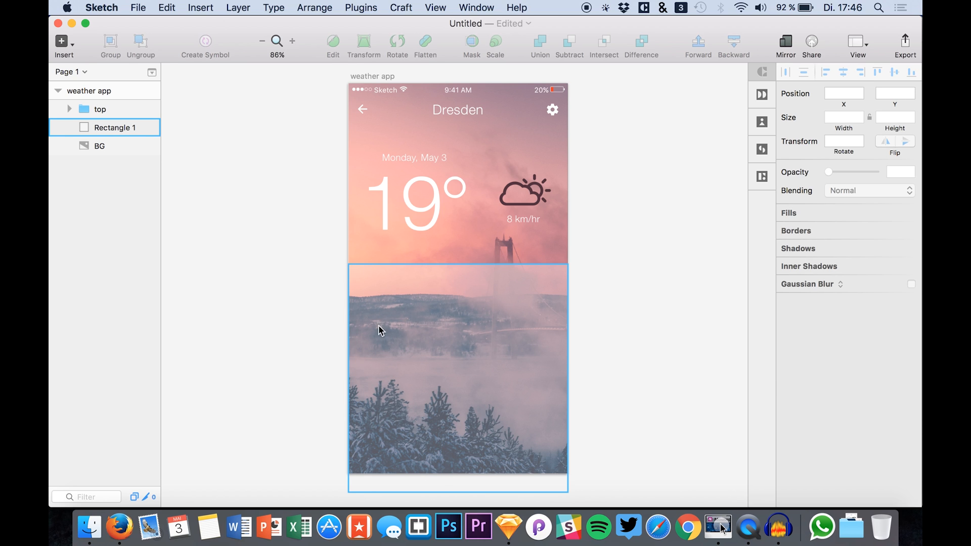
pyautogui.moveTo(471, 299)
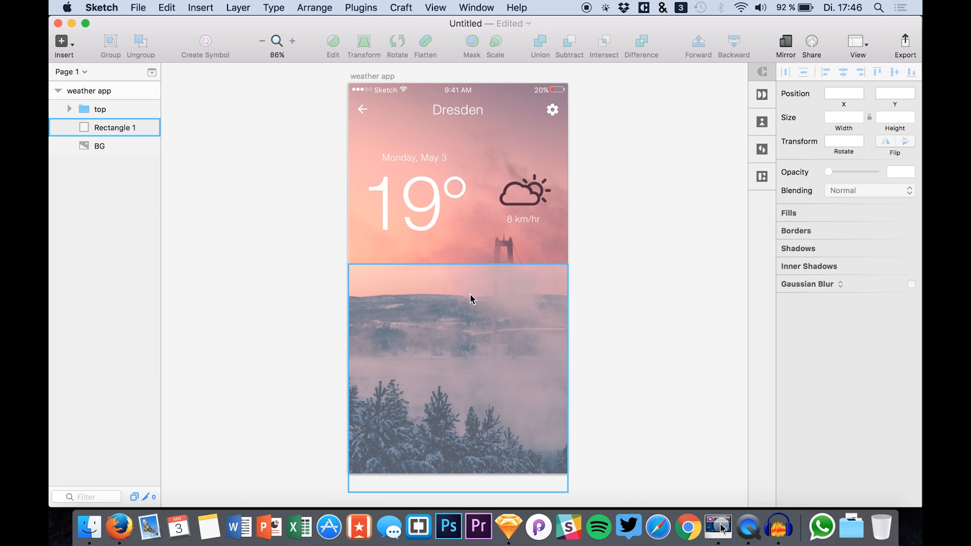
# Step: Retype the weekday so the date reads 'Tuesday, May 3', then copy the date layer
pyautogui.click(100, 109)
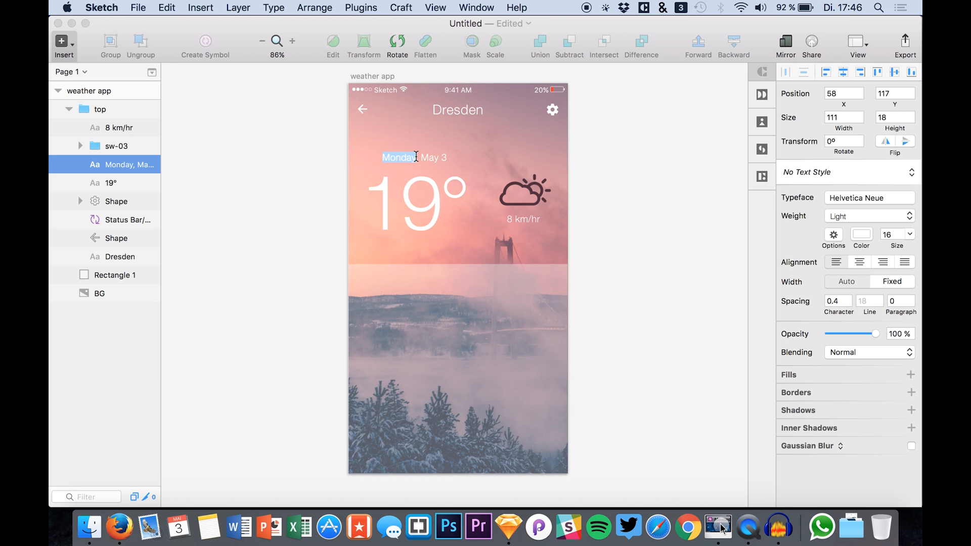
pyautogui.write('Tuesday')
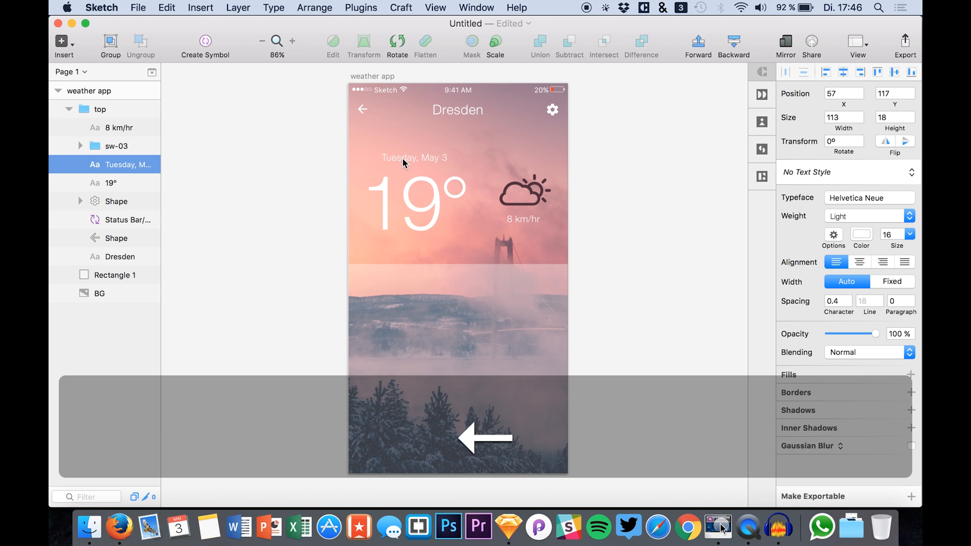
pyautogui.press('cmd+c')
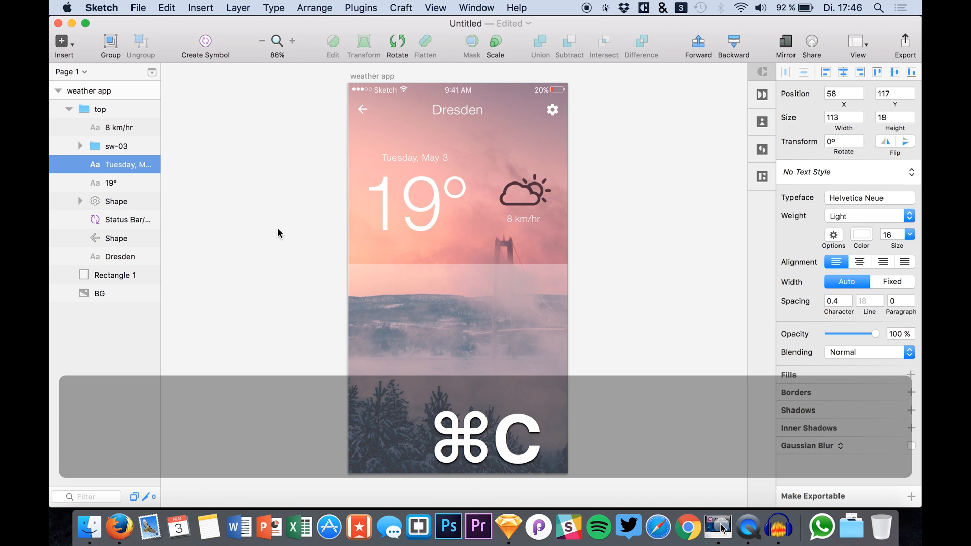
pyautogui.click(69, 110)
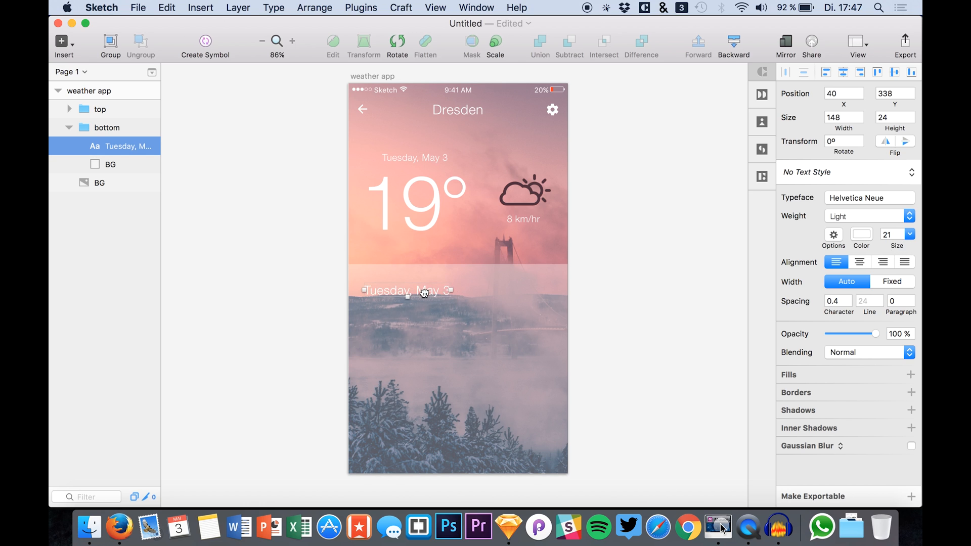
# Step: Edit the pasted text into four lines, Wednesday May 4 to Saturday May 7, with line spacing 41
pyautogui.doubleClick(424, 290)
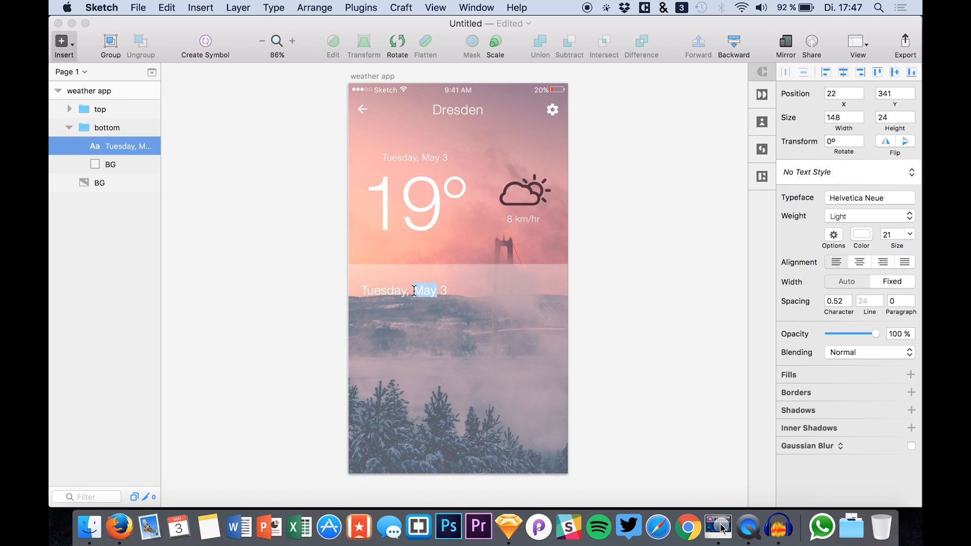
pyautogui.moveTo(408, 292)
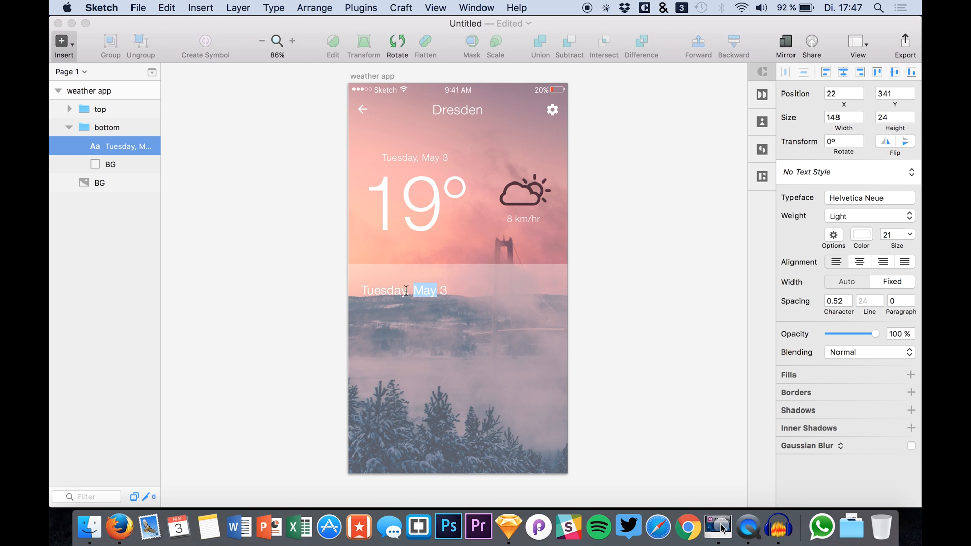
pyautogui.write('Wednesda')
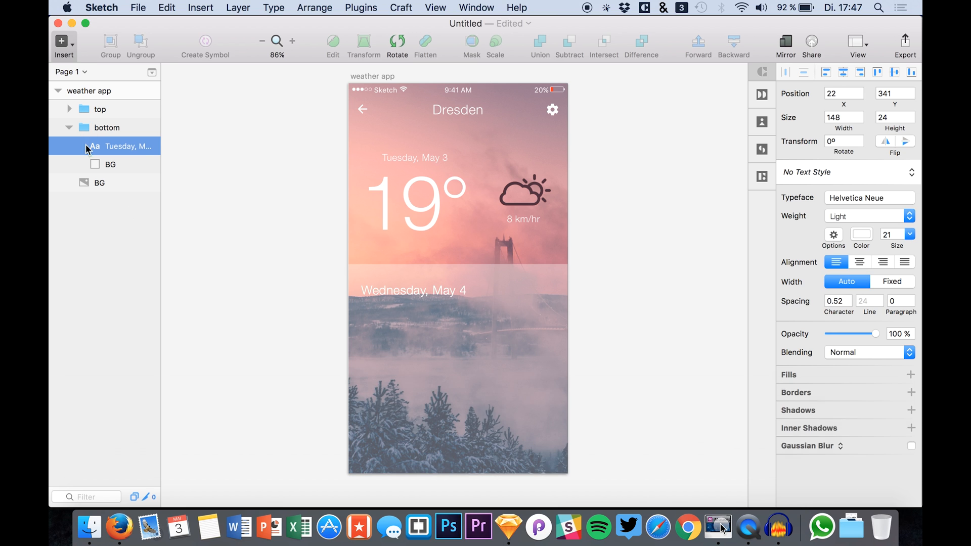
pyautogui.click(413, 290)
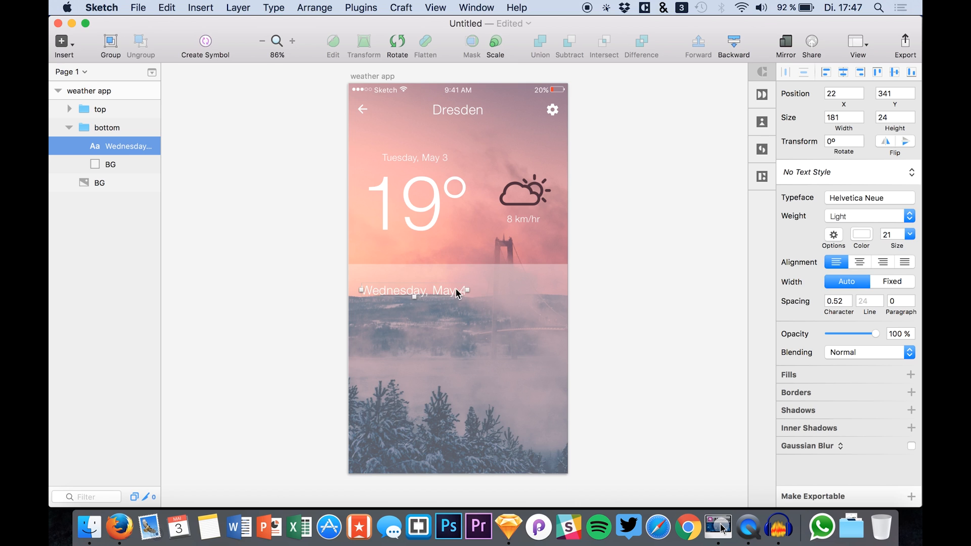
pyautogui.doubleClick(414, 291)
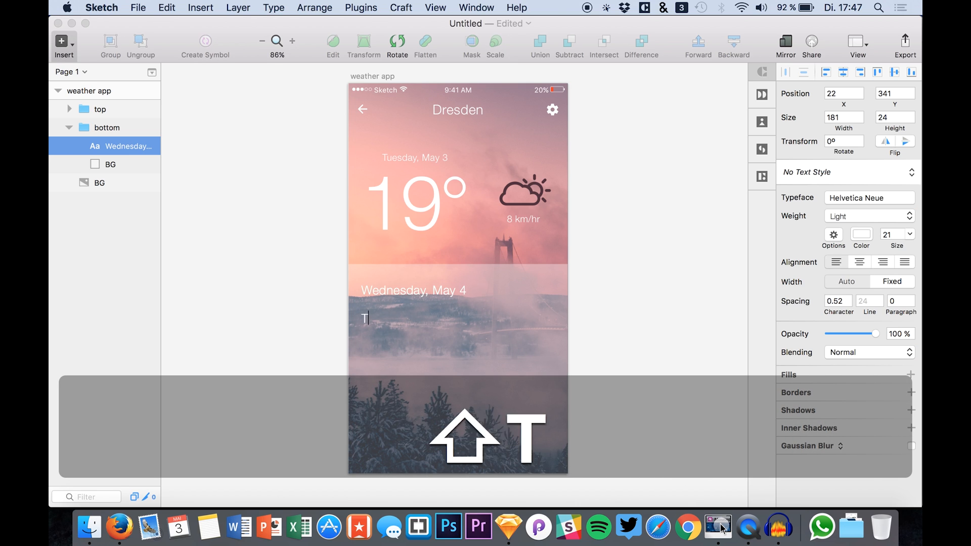
pyautogui.write('Thursday, May 5')
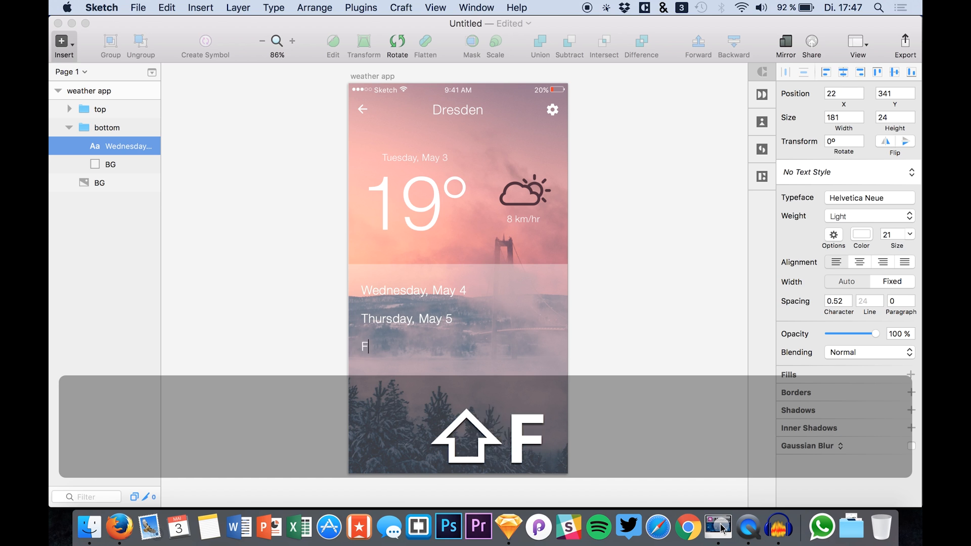
pyautogui.press('space')
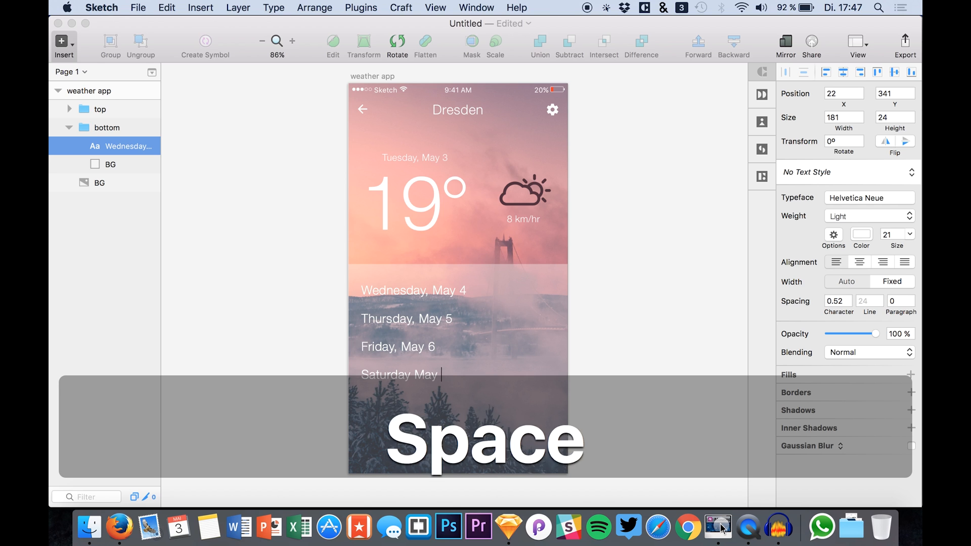
pyautogui.press('space')
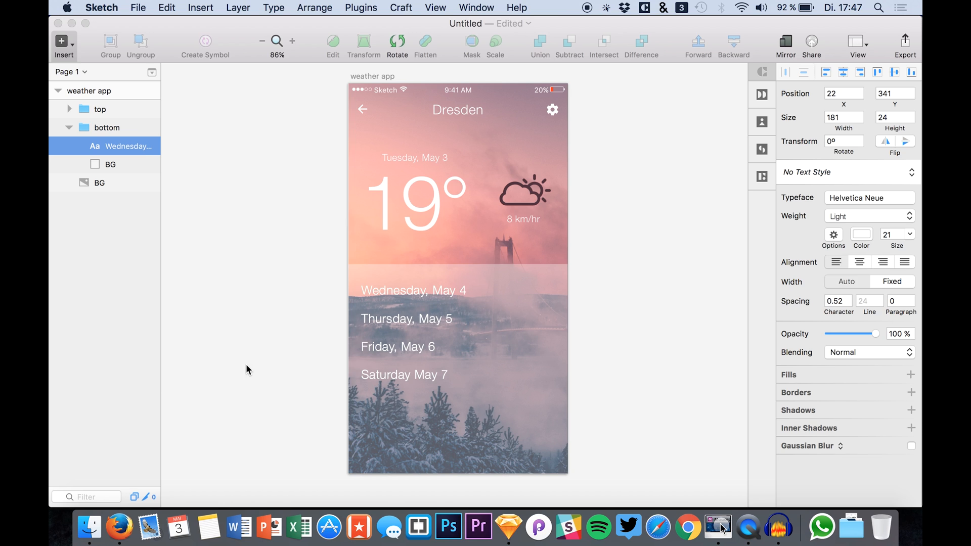
pyautogui.click(413, 331)
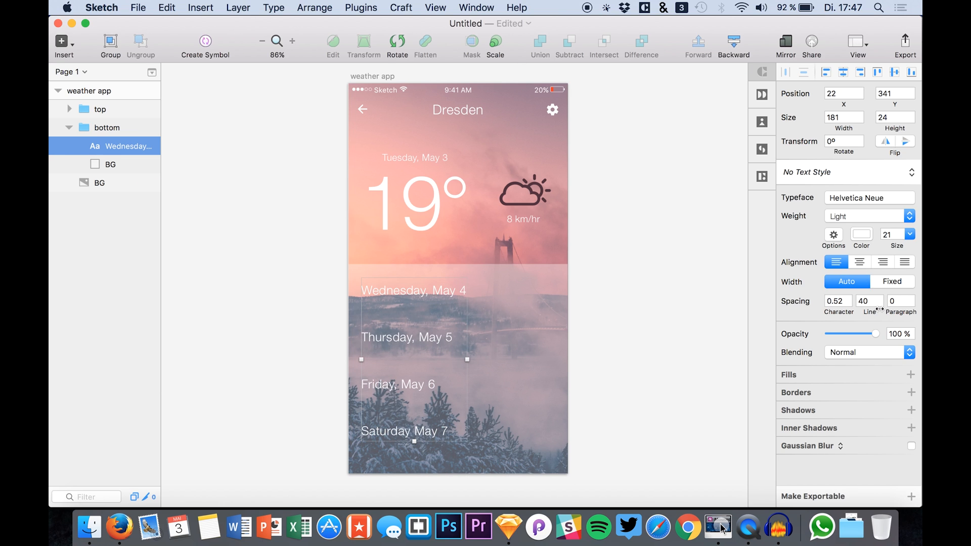
pyautogui.click(868, 300)
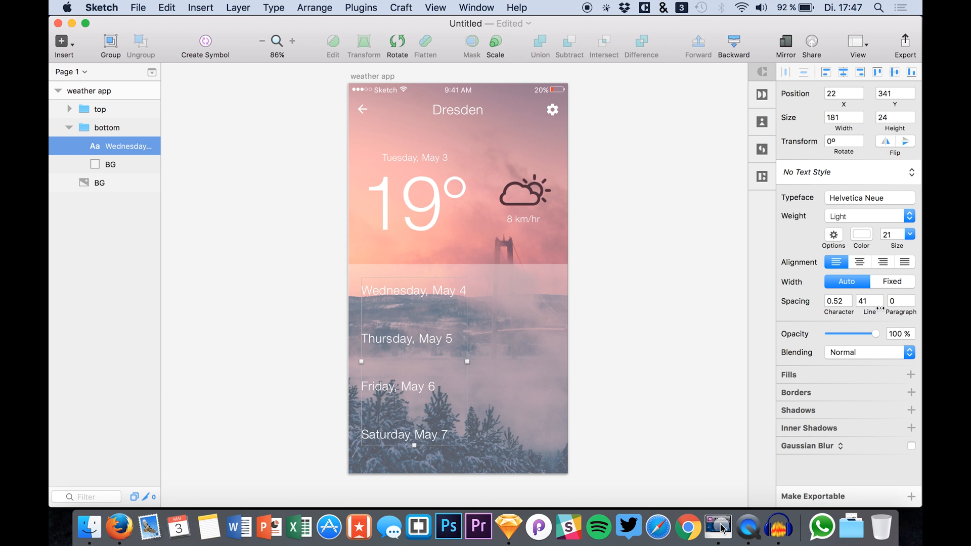
pyautogui.moveTo(243, 215)
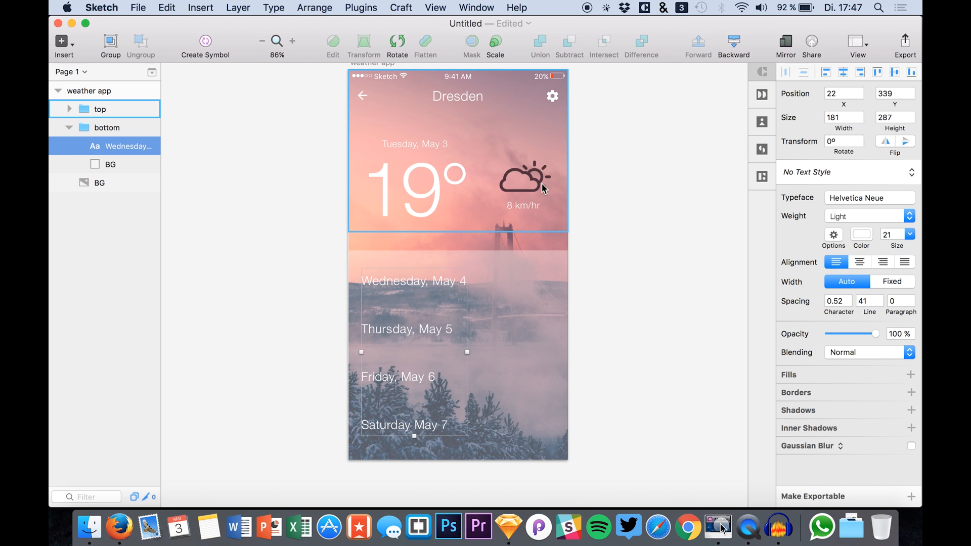
pyautogui.moveTo(510, 153)
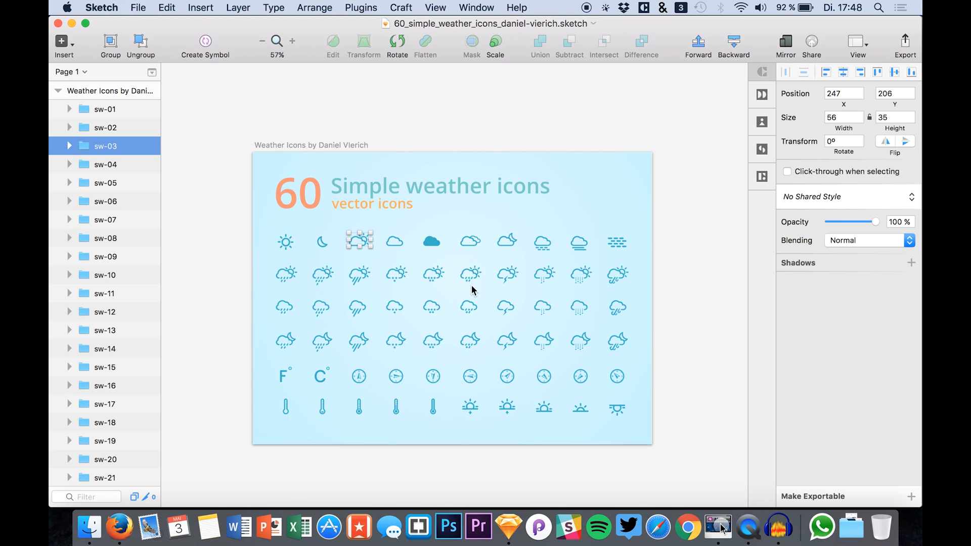
# Step: Copy icons sw-01, sw-13, sw-27 and sw-30 into the weather app beside the day rows
pyautogui.click(359, 274)
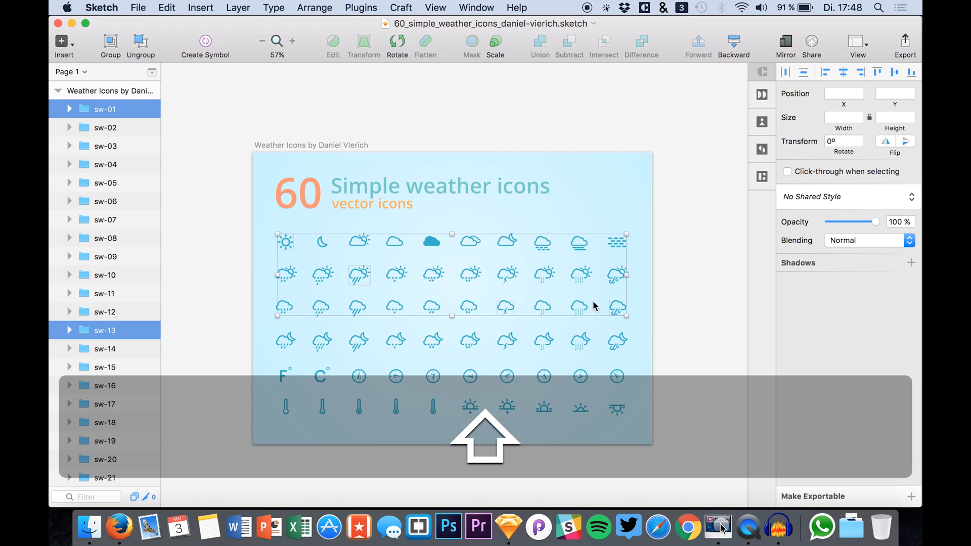
pyautogui.press('mission_control')
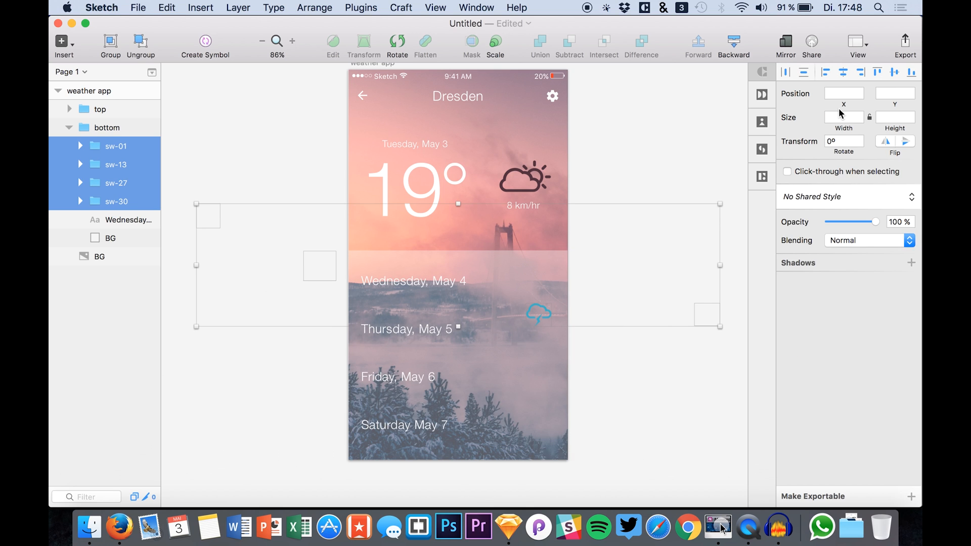
pyautogui.click(99, 109)
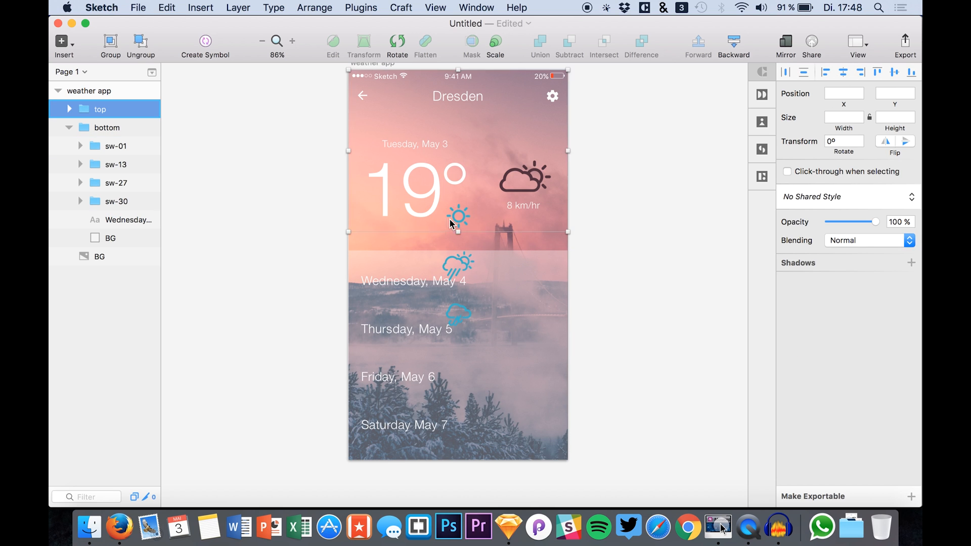
pyautogui.press('cmd+z')
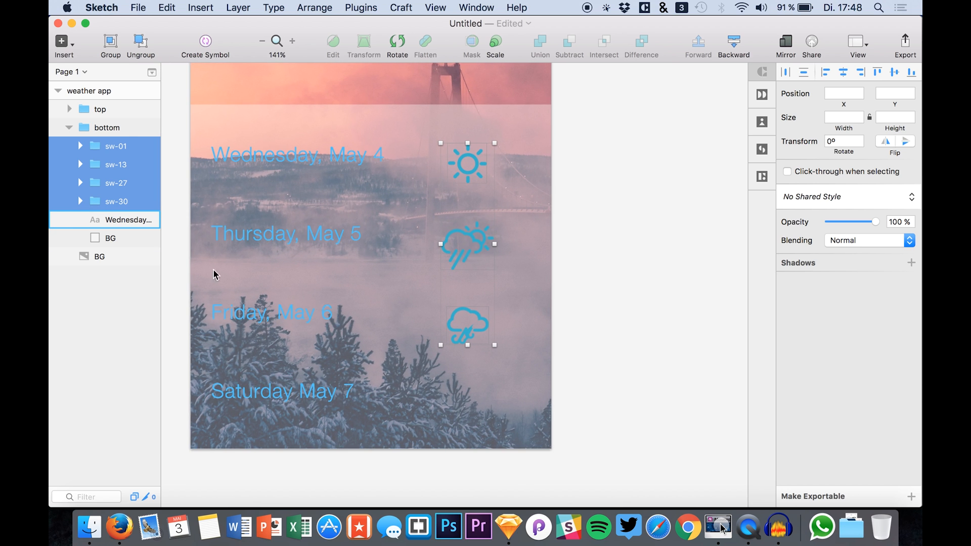
# Step: Recolour the sun and Thursday icon paths to dark 50303D
pyautogui.click(115, 201)
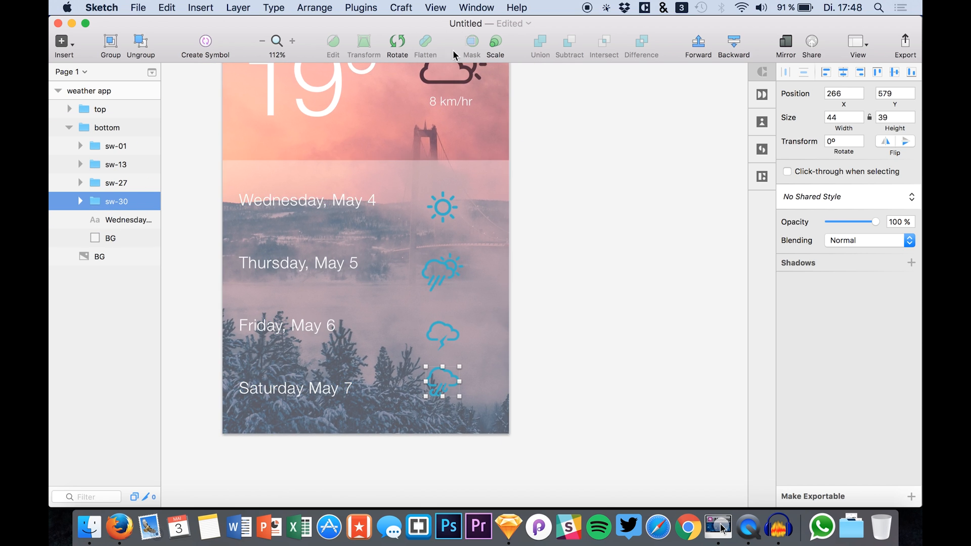
pyautogui.click(80, 146)
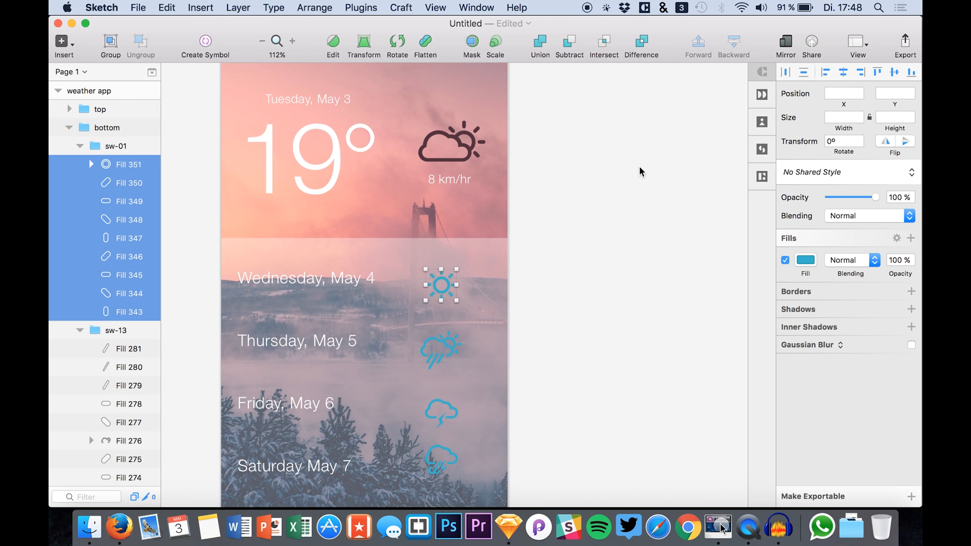
pyautogui.click(805, 259)
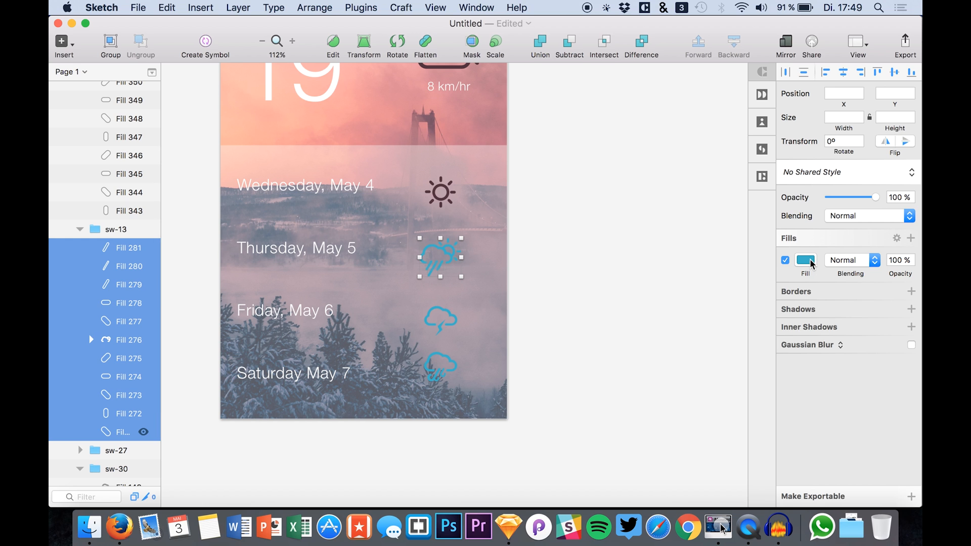
pyautogui.click(805, 259)
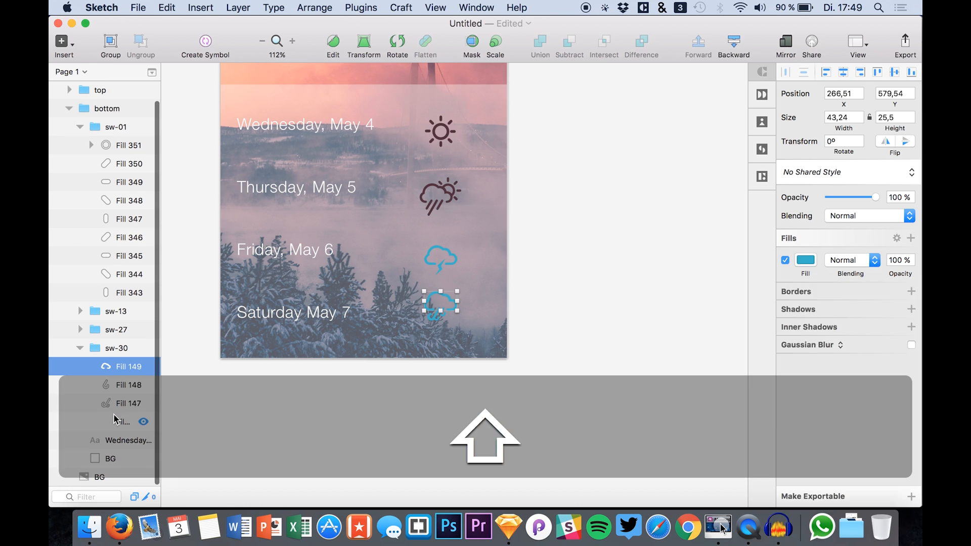
pyautogui.press('cmd+v')
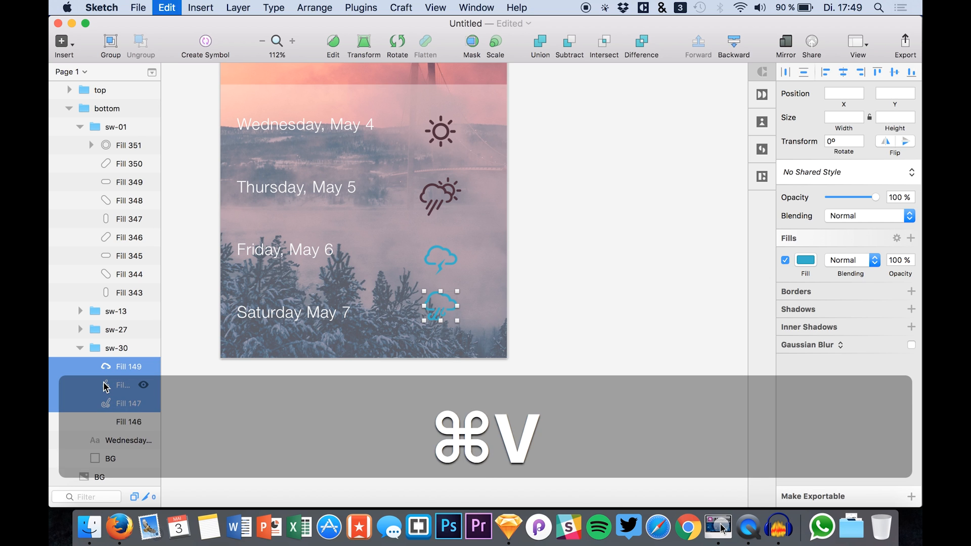
pyautogui.press('cmd+v')
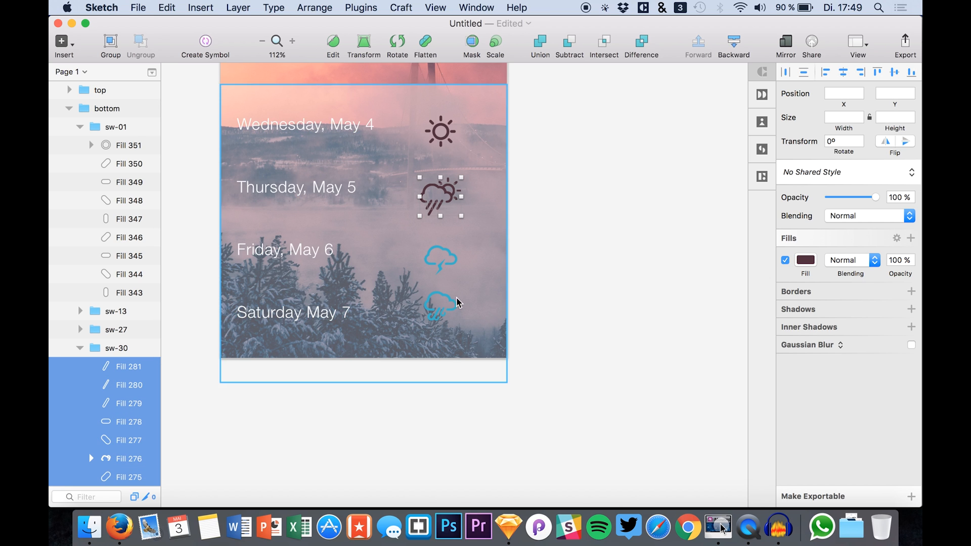
# Step: Give the Saturday icon's paths the same dark fill and expose Friday's icon paths
pyautogui.click(439, 303)
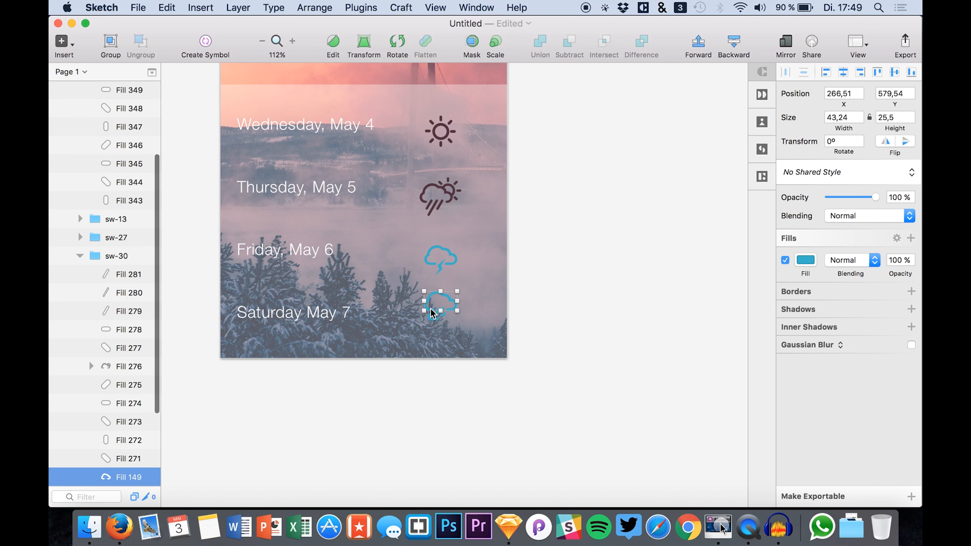
pyautogui.click(124, 274)
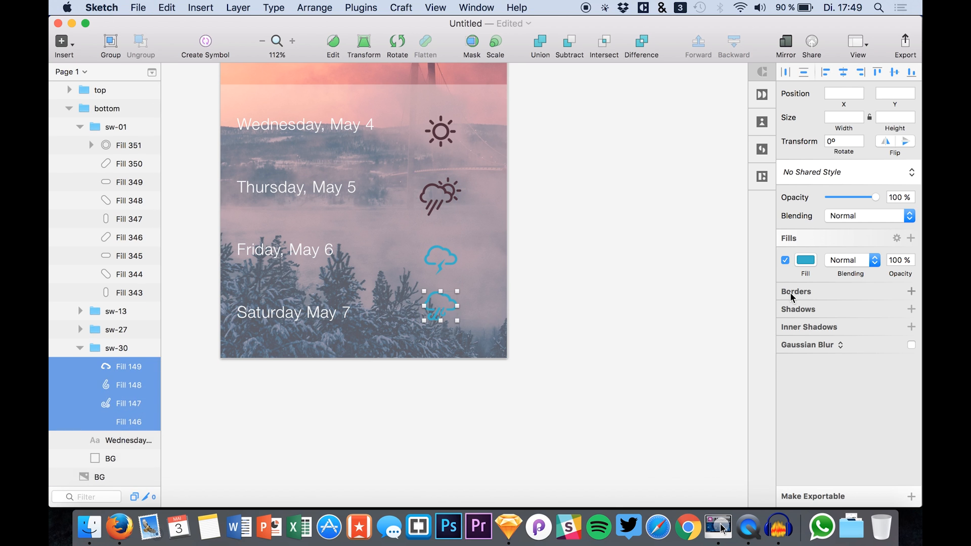
pyautogui.click(805, 259)
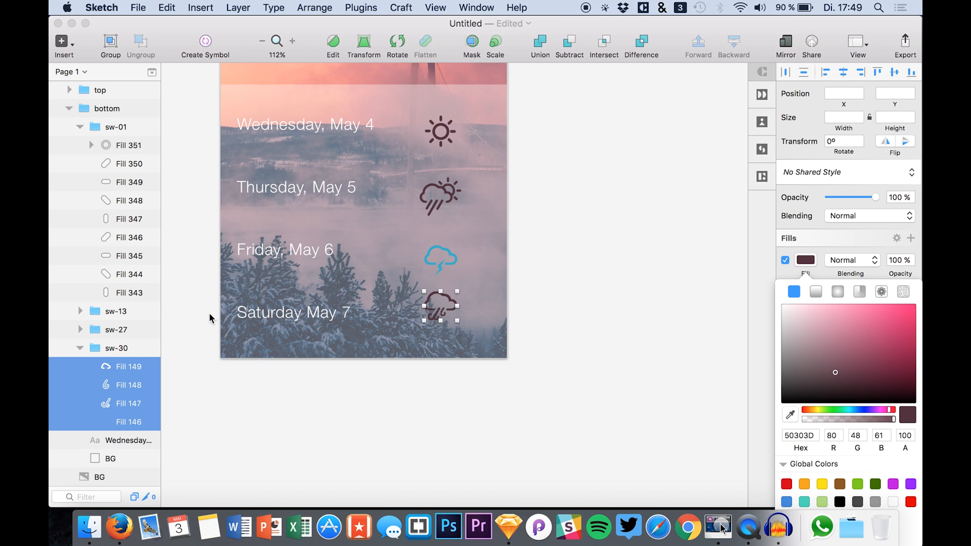
pyautogui.click(80, 348)
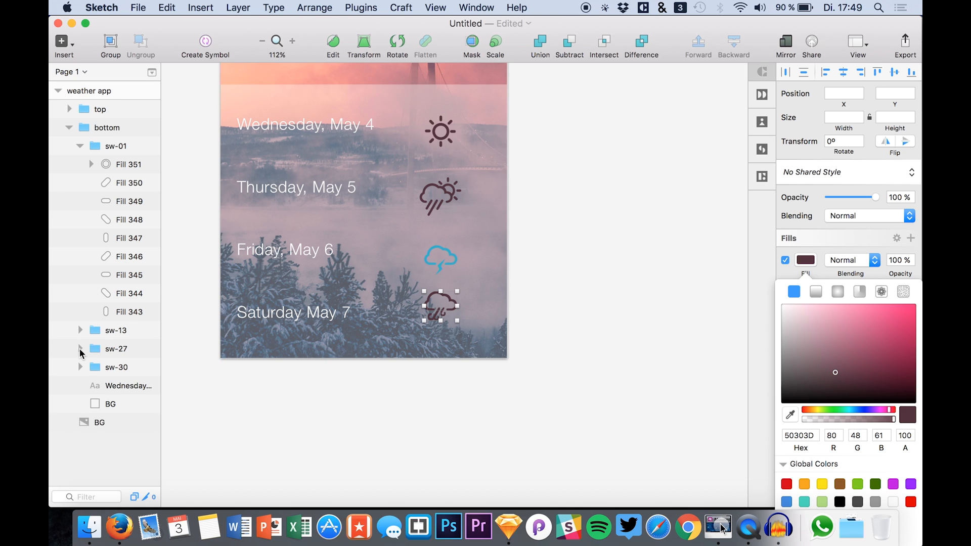
pyautogui.click(79, 348)
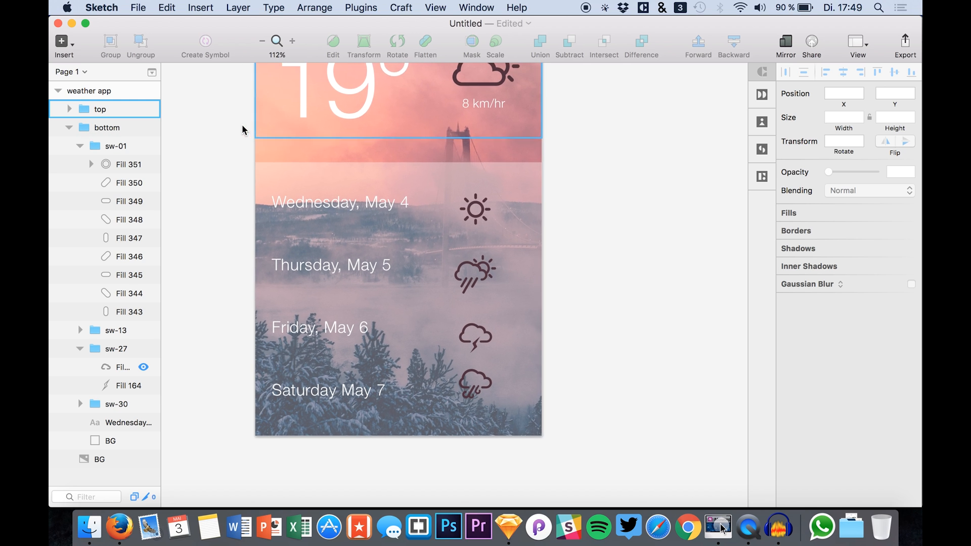
# Step: Show rulers, add guides at the day rows, align the four icons to them, then hide rulers
pyautogui.click(434, 8)
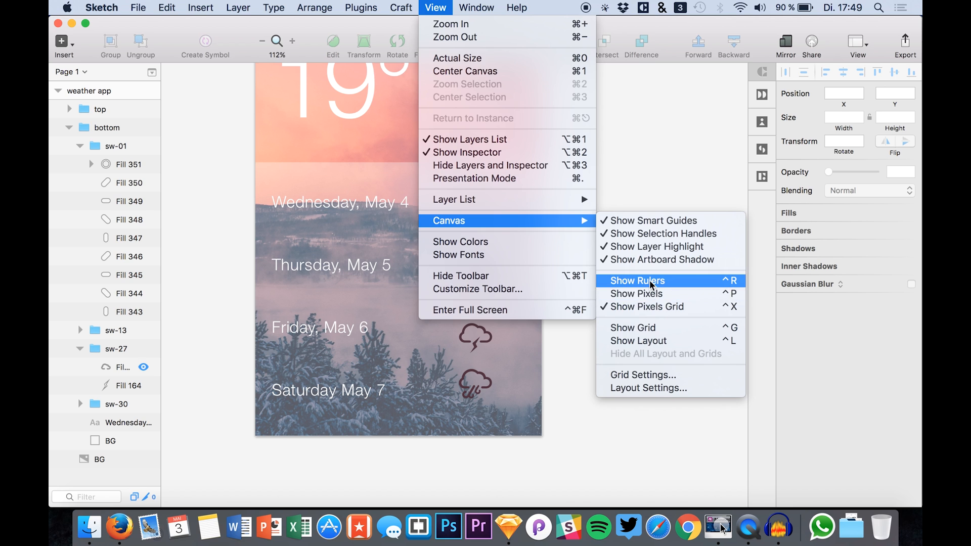
pyautogui.click(637, 280)
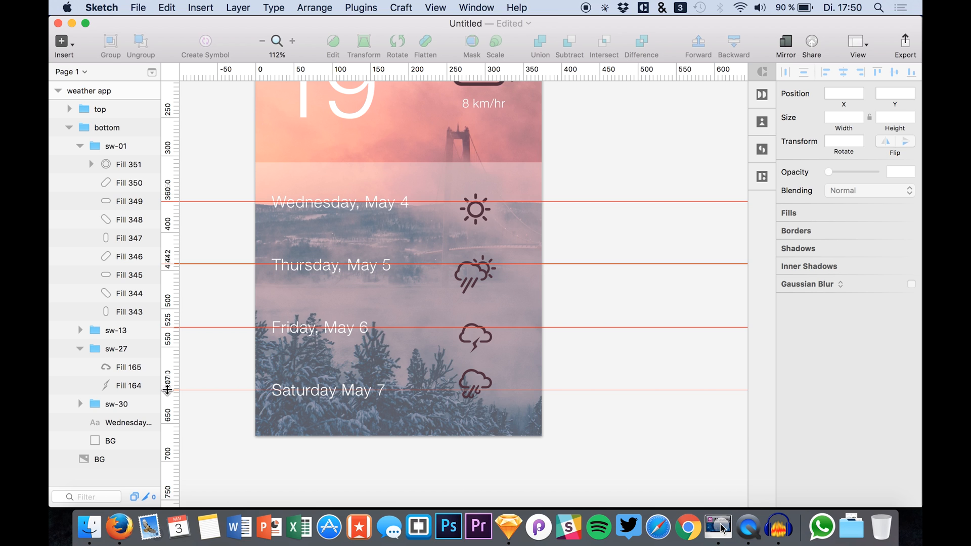
pyautogui.click(80, 349)
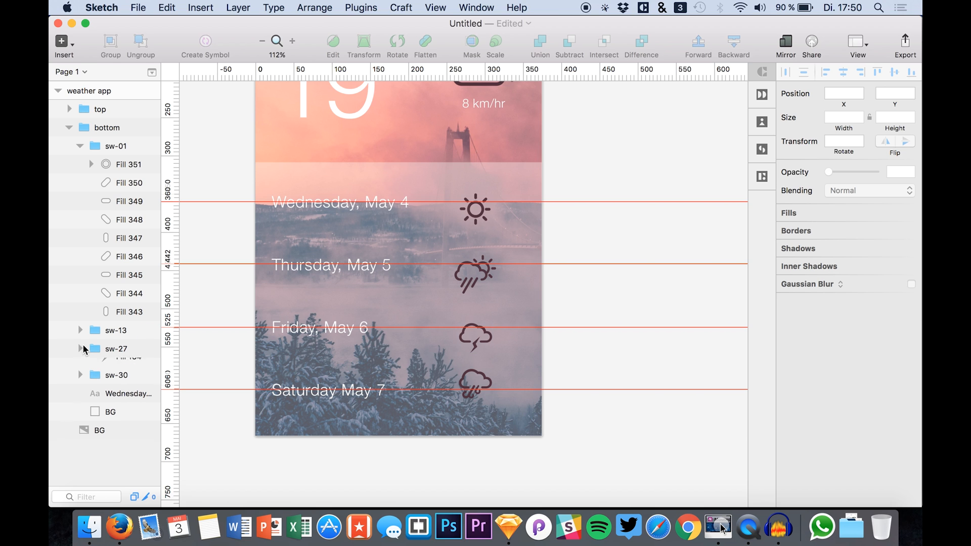
pyautogui.click(117, 348)
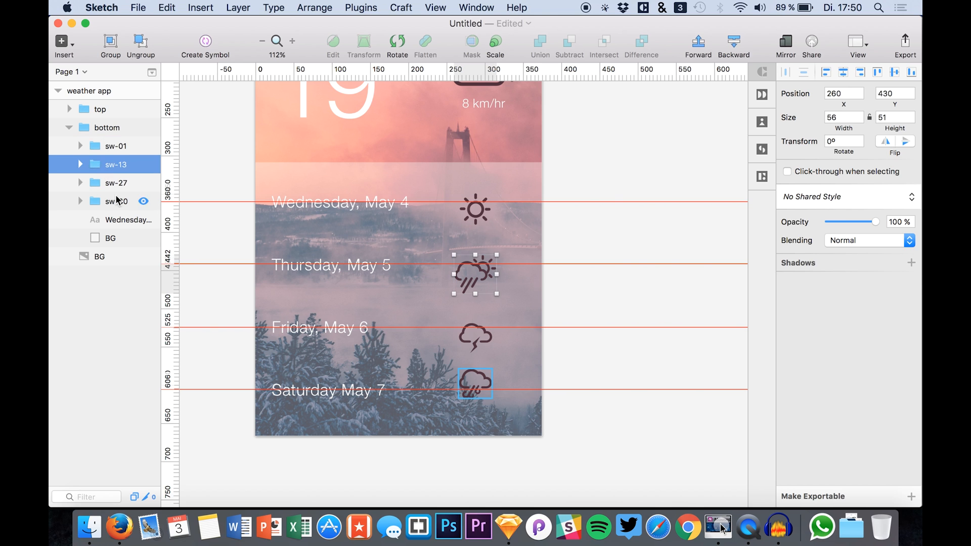
pyautogui.click(116, 145)
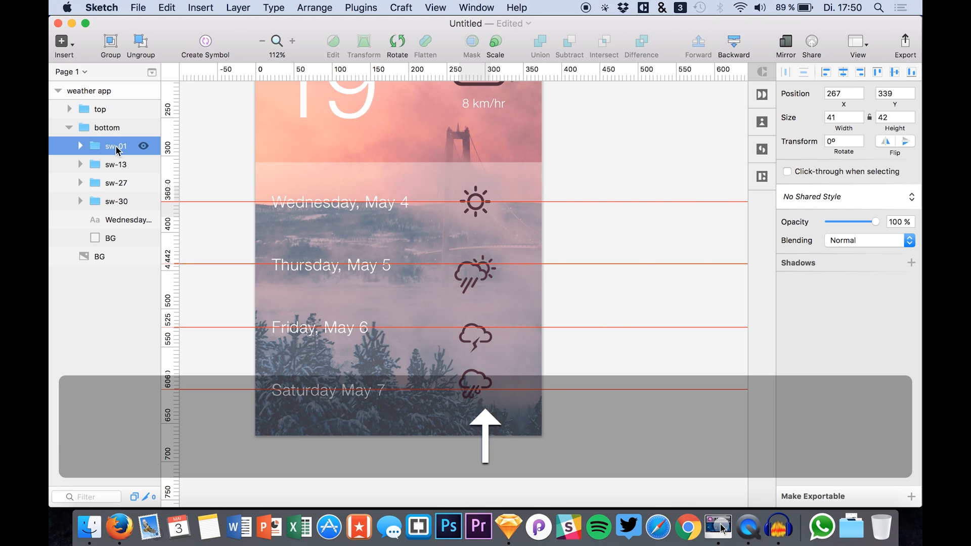
pyautogui.click(115, 164)
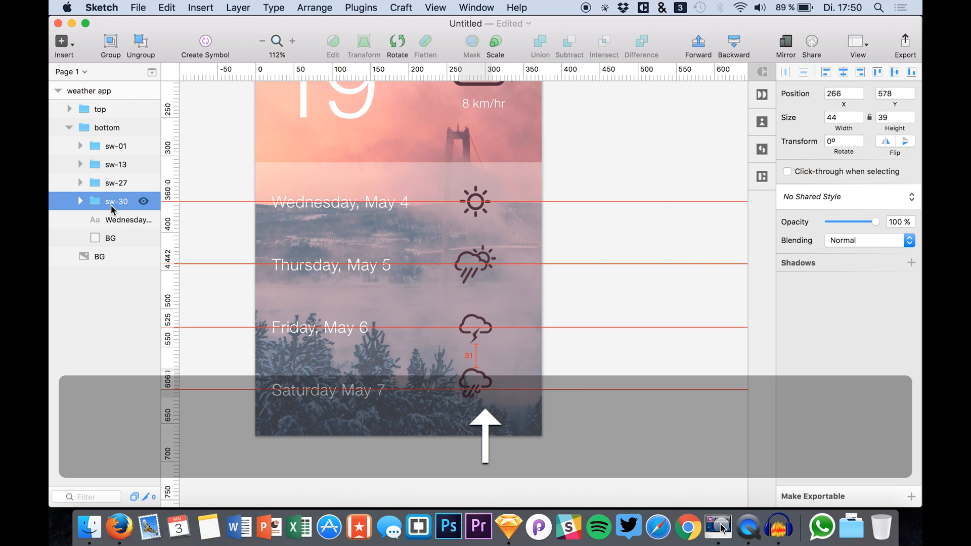
pyautogui.click(110, 238)
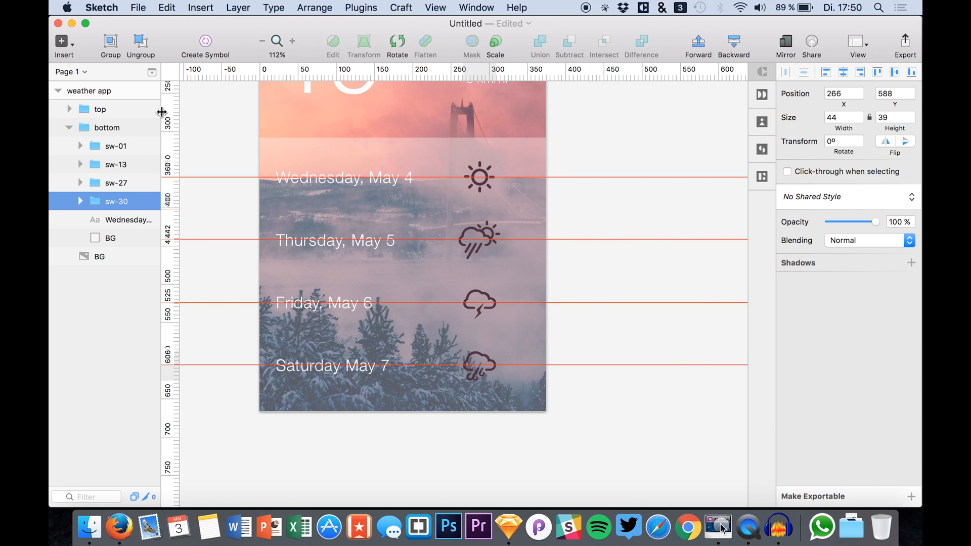
pyautogui.click(435, 8)
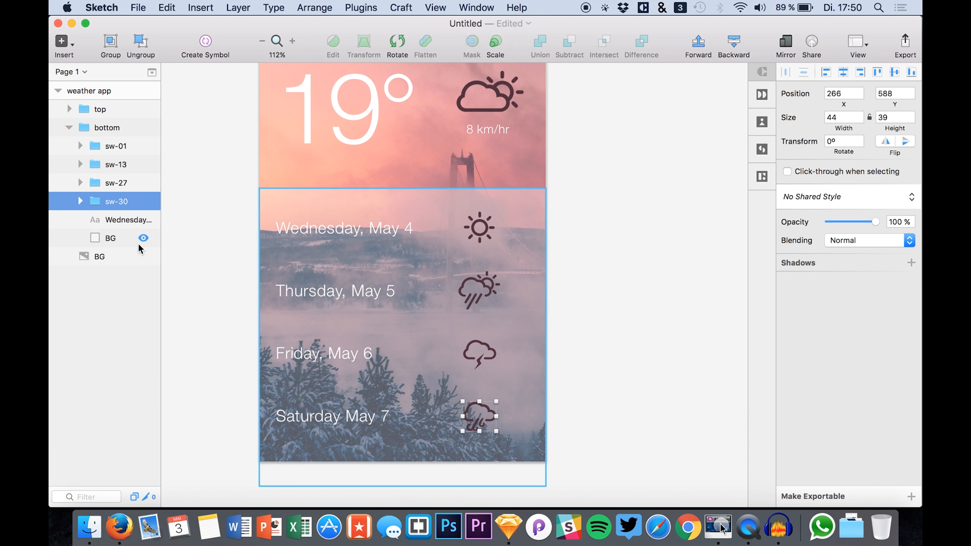
# Step: Duplicate the day labels beside the icons and change them to 30°, 17°, 14°, 14°
pyautogui.click(126, 219)
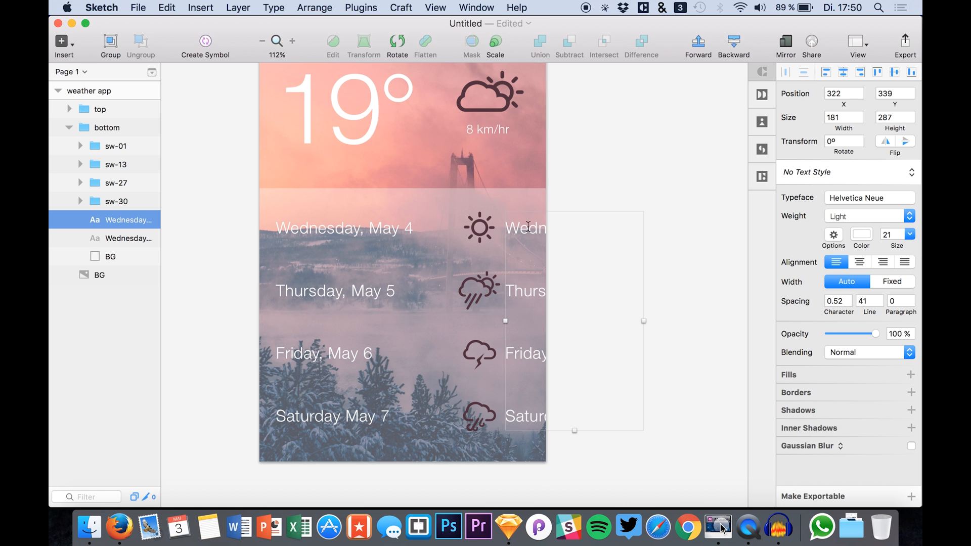
pyautogui.press('cmd+a')
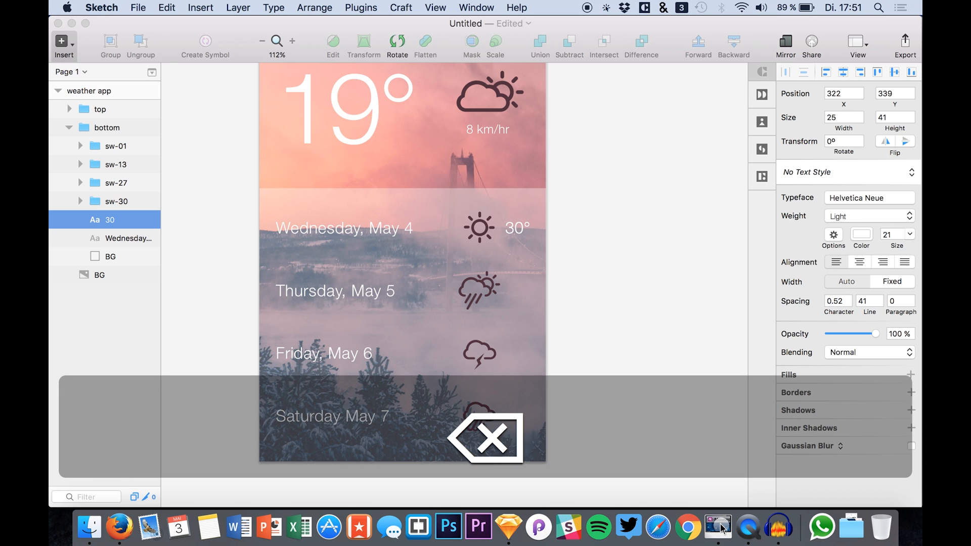
pyautogui.write('17°')
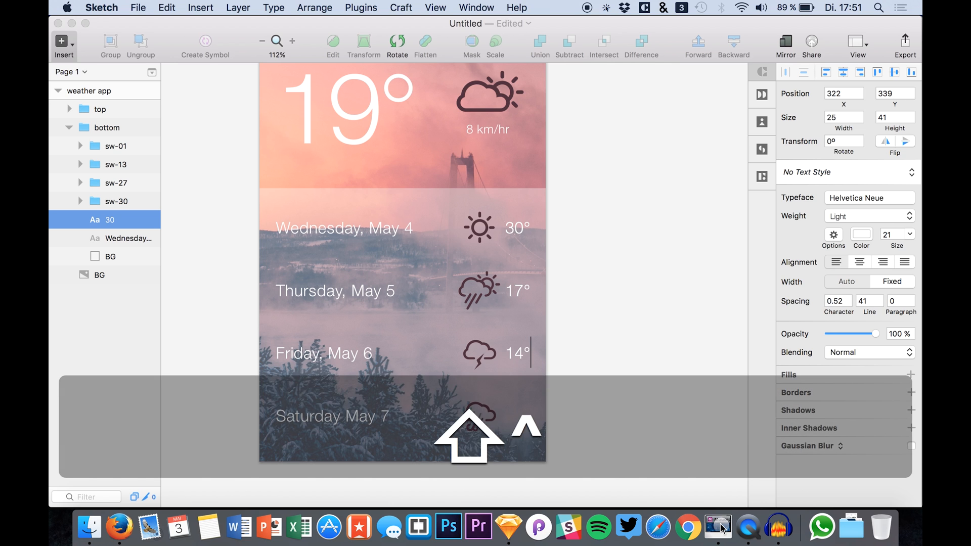
pyautogui.write('14°')
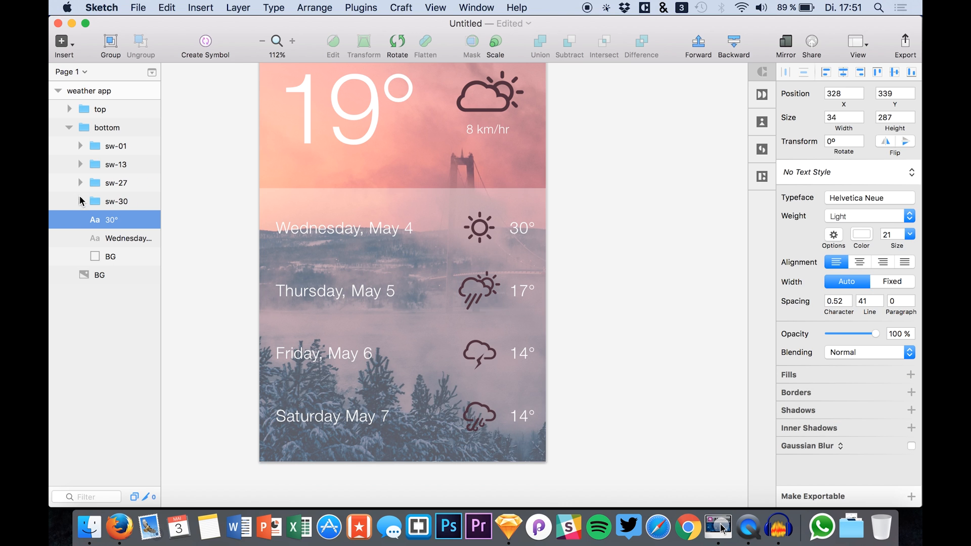
pyautogui.click(128, 238)
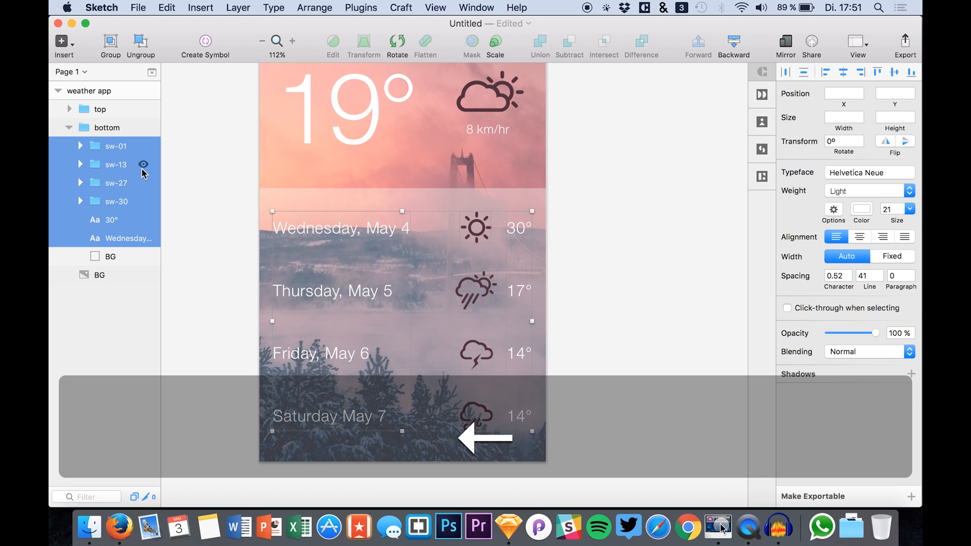
# Step: Select the remaining forecast layers, then deselect to view the finished Dresden screen
pyautogui.click(209, 212)
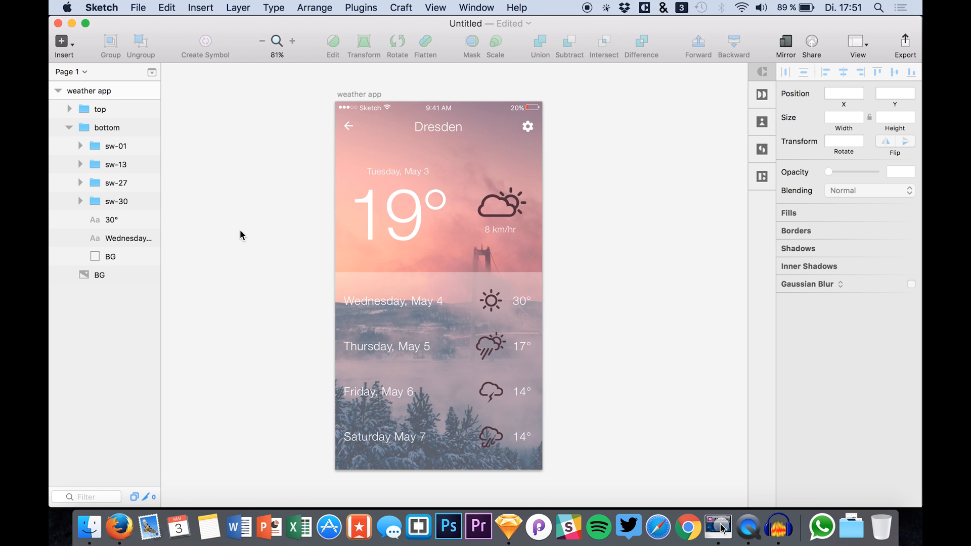
pyautogui.moveTo(295, 312)
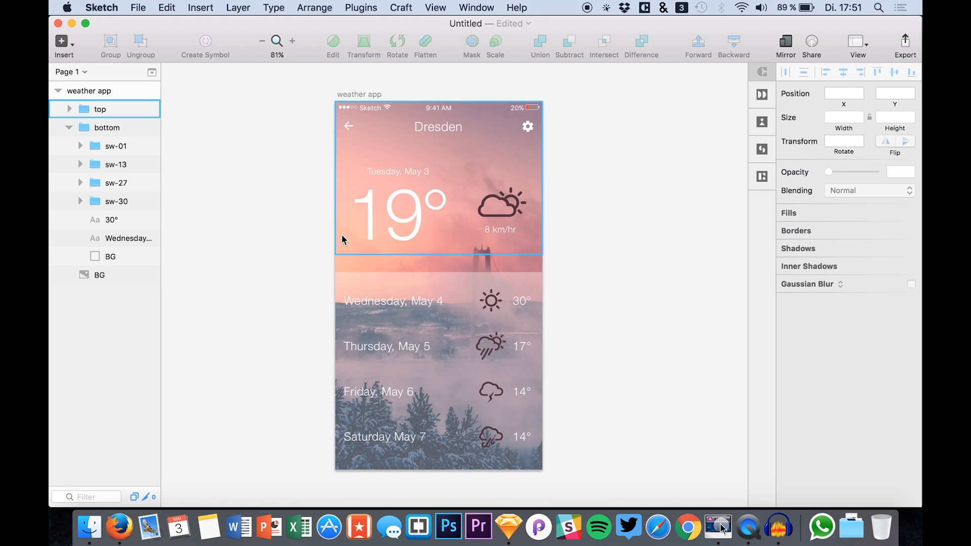
pyautogui.click(303, 215)
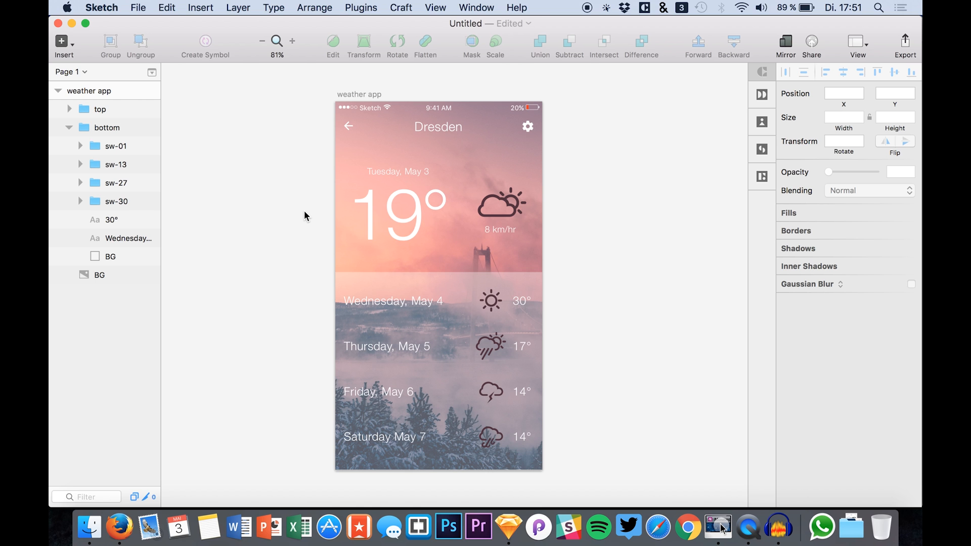